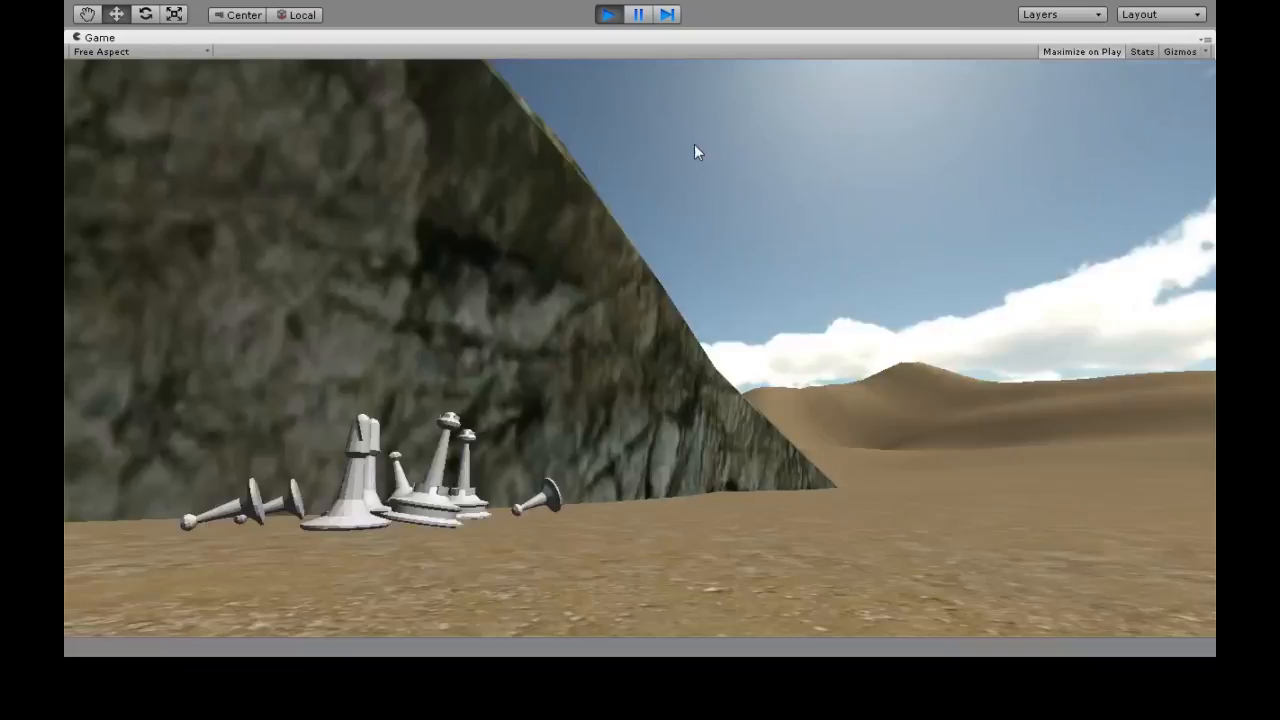
# Stop the running game preview of the desert scene.
pyautogui.click(608, 14)
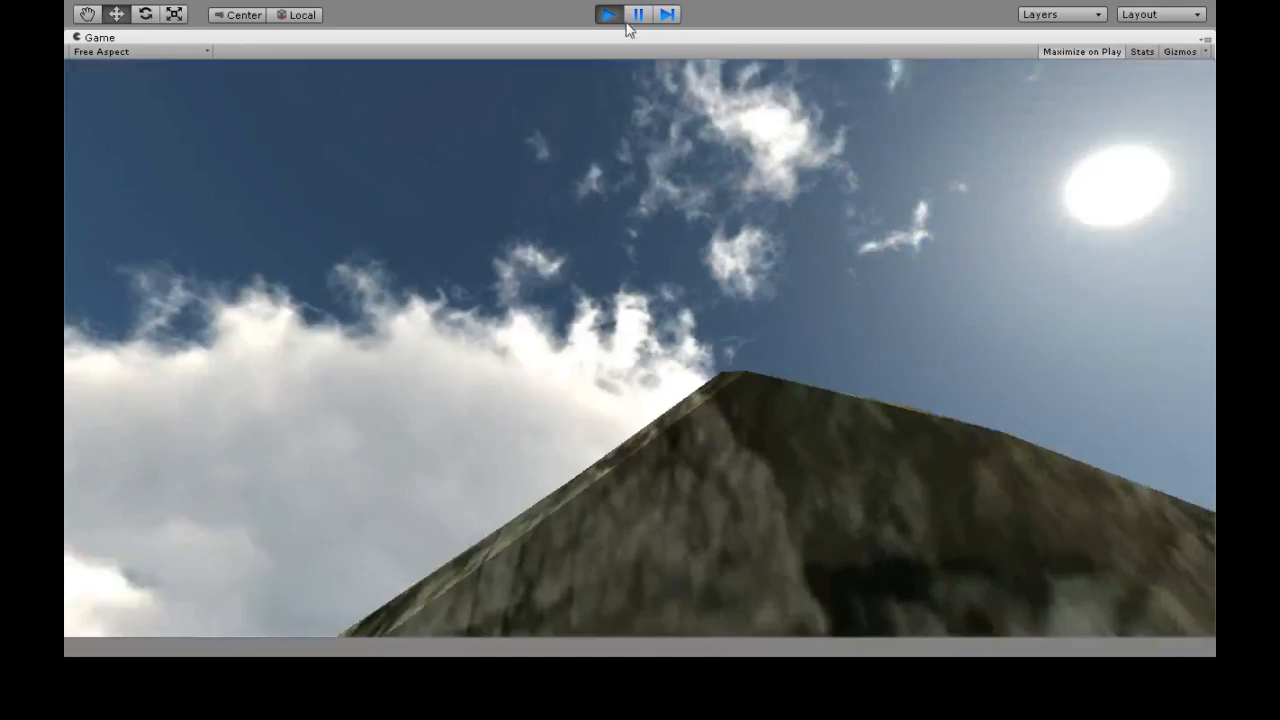
# Create a C# script named GrabAndDrop in Scripts/Player and open it in Visual Studio.
pyautogui.click(607, 14)
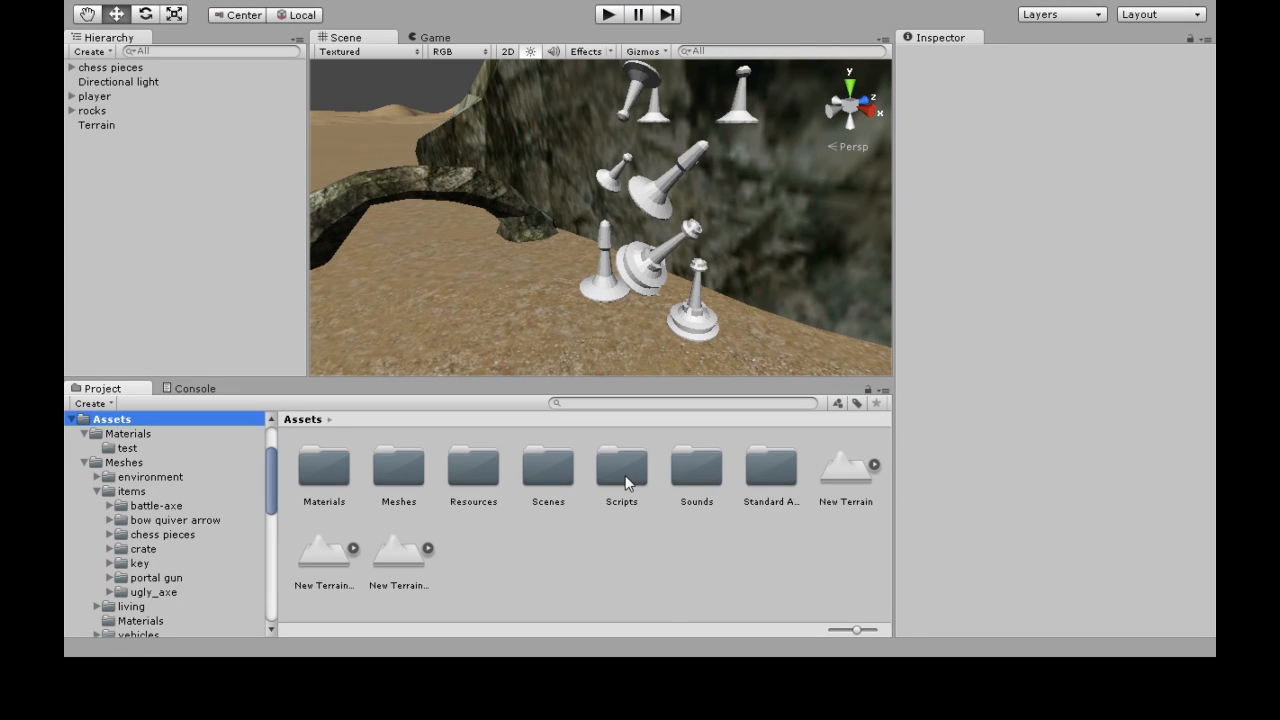
pyautogui.moveTo(570, 559)
pyautogui.write('S')
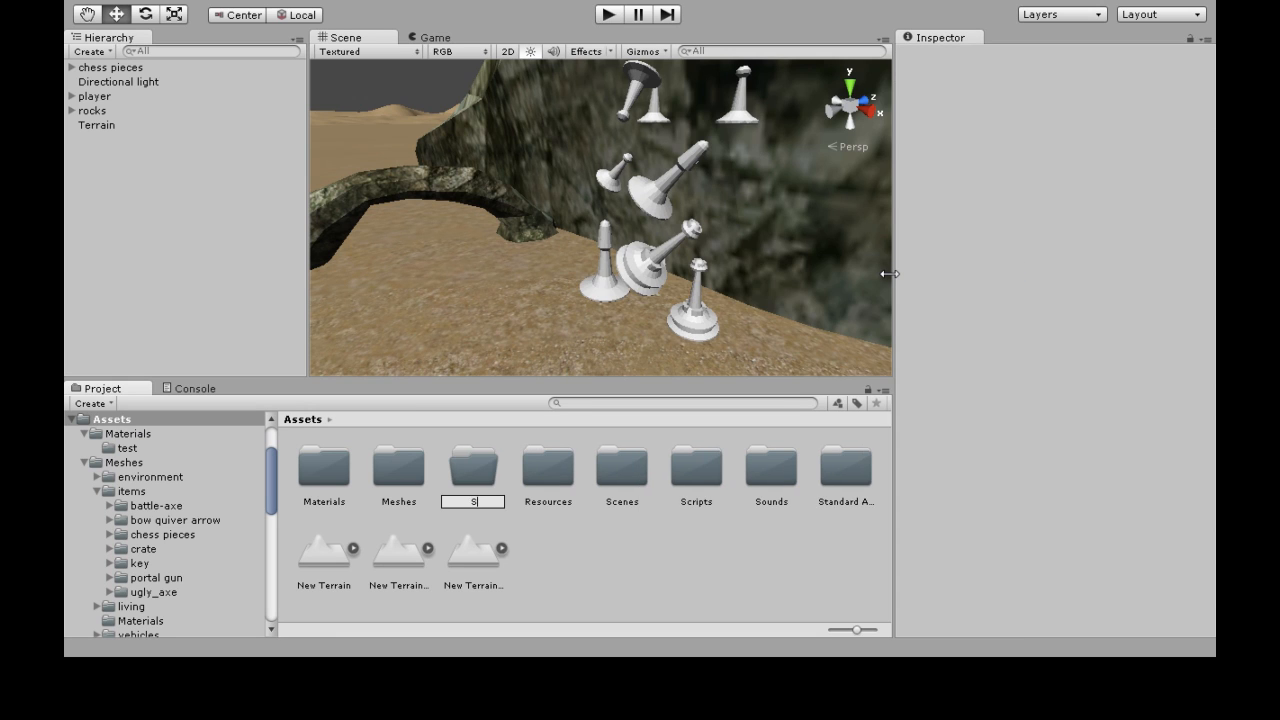
pyautogui.doubleClick(696, 470)
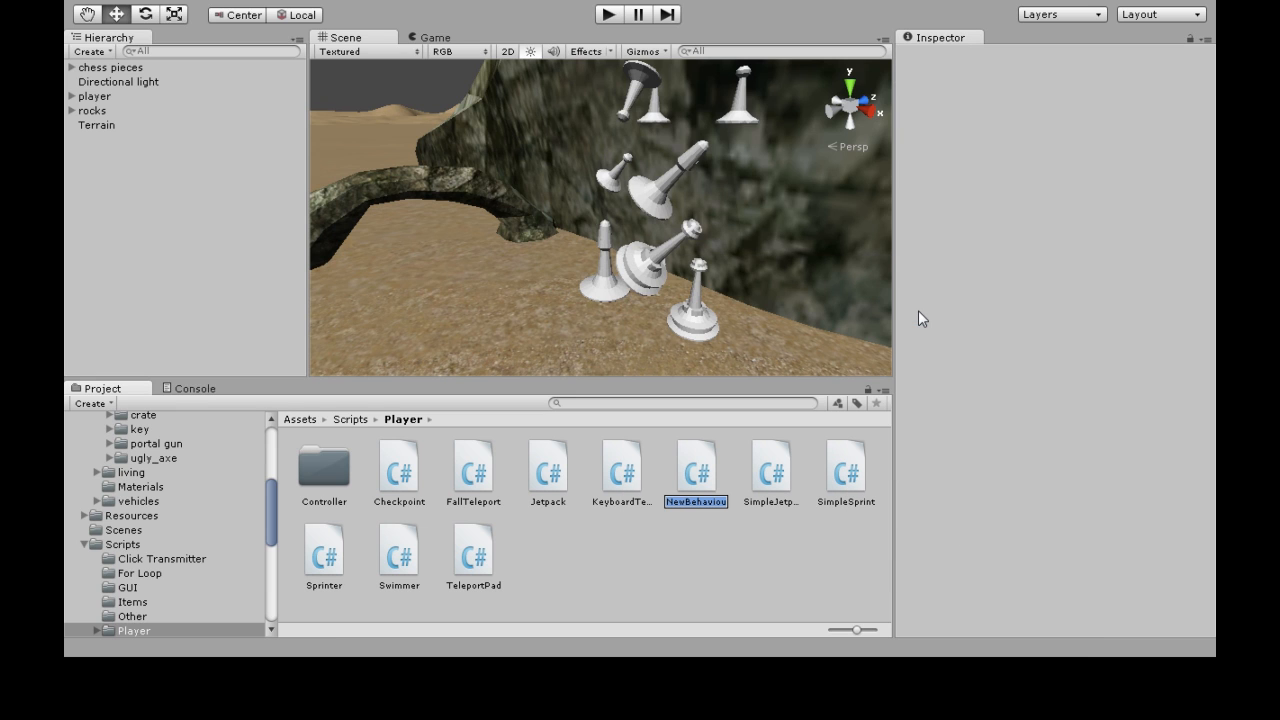
pyautogui.write('GrabAndDrop')
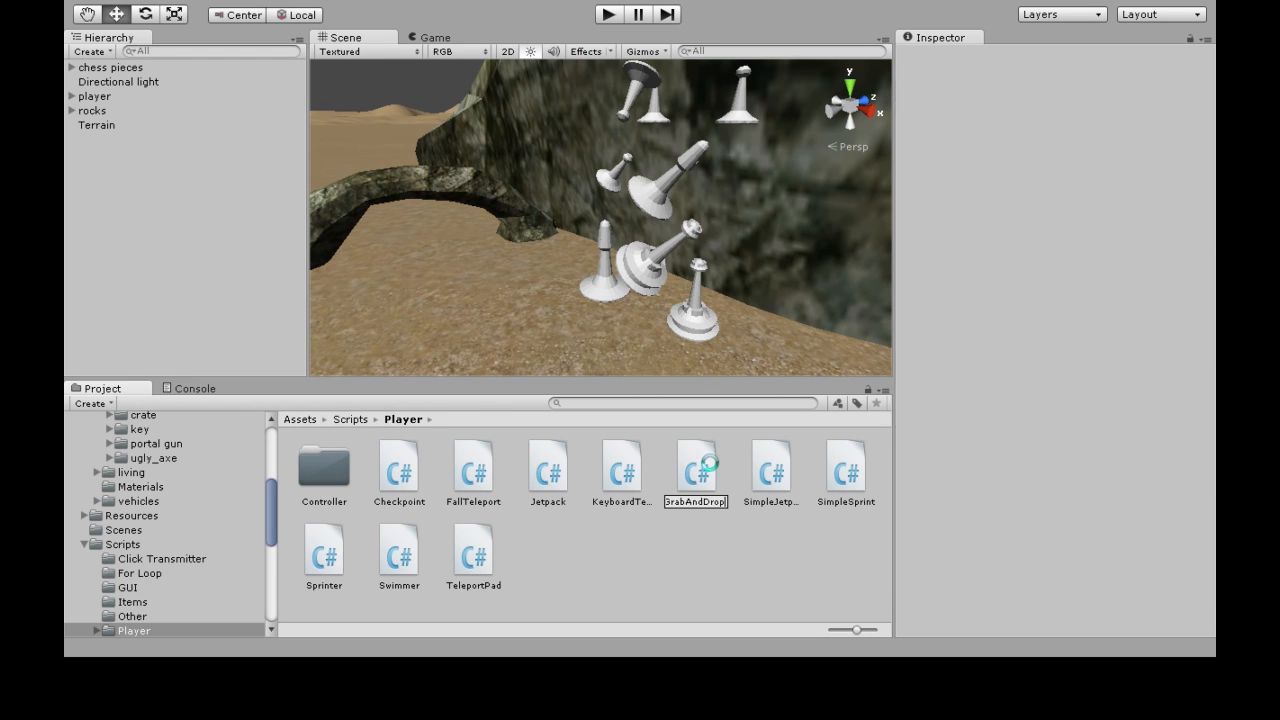
pyautogui.doubleClick(695, 465)
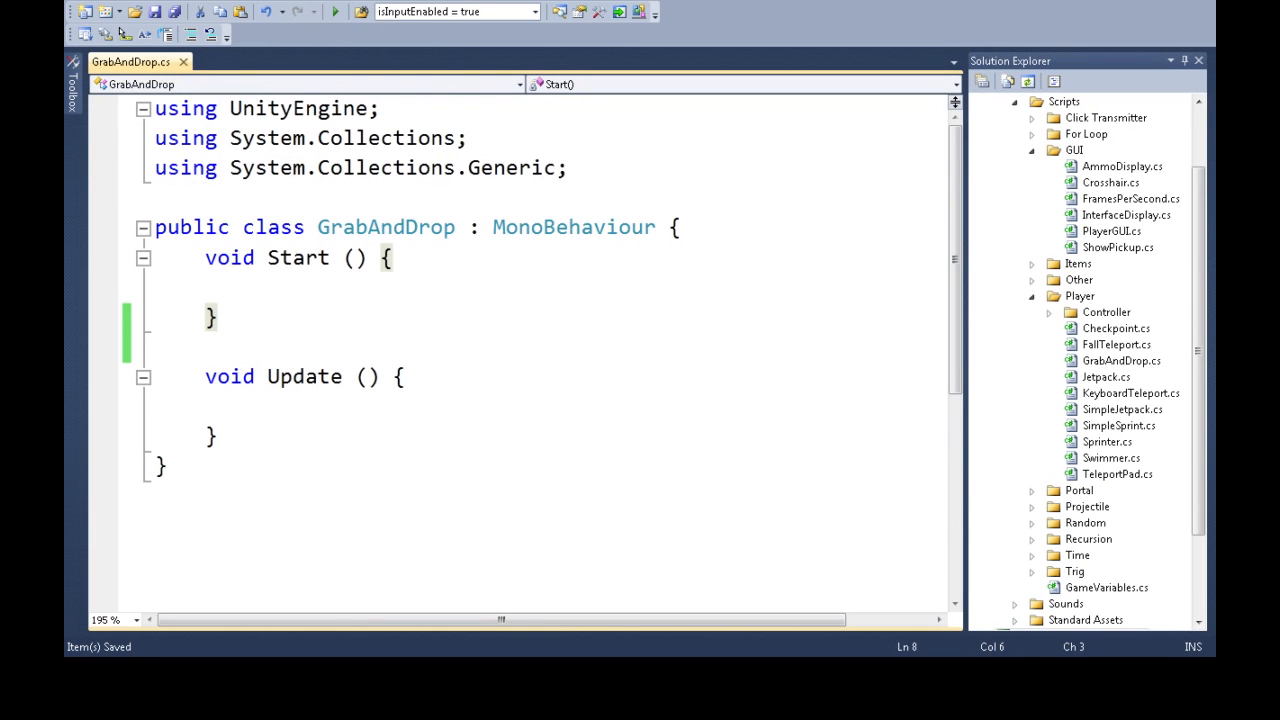
# Start a GameObject GetMouseHoverObject method after Start in the GrabAndDrop script.
pyautogui.click(222, 317)
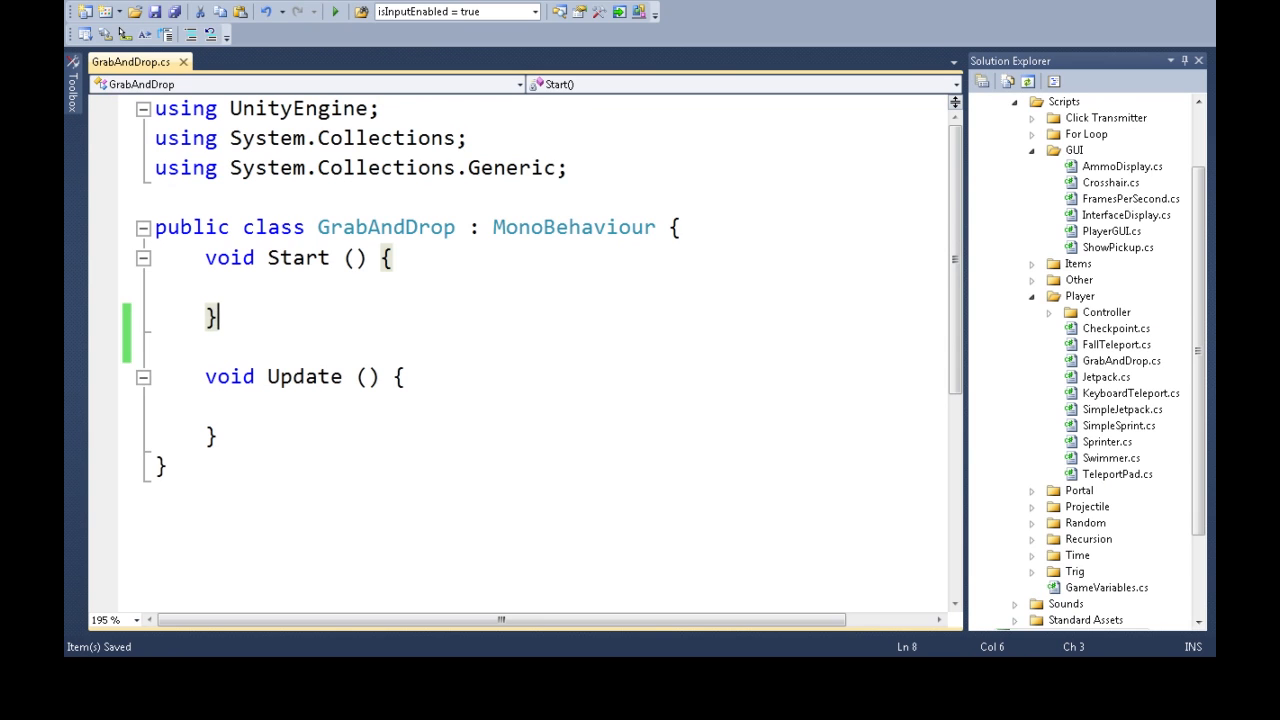
pyautogui.write('GameObject')
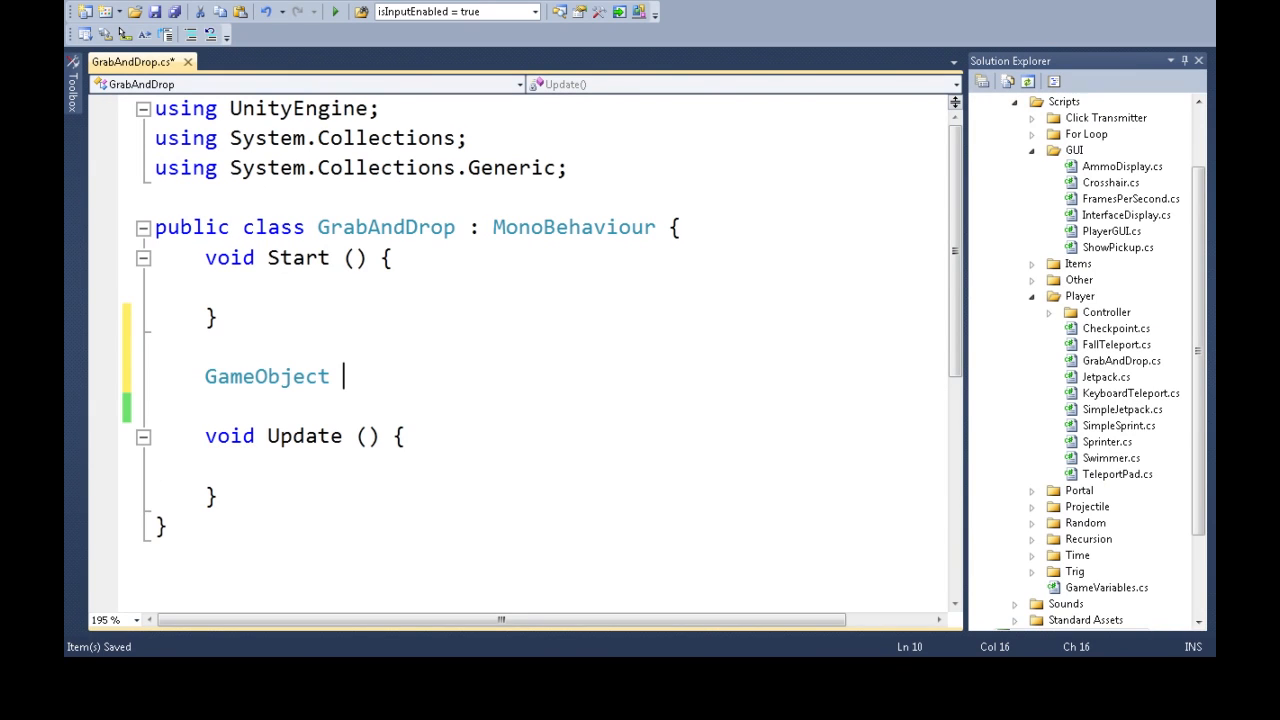
pyautogui.write('GetM')
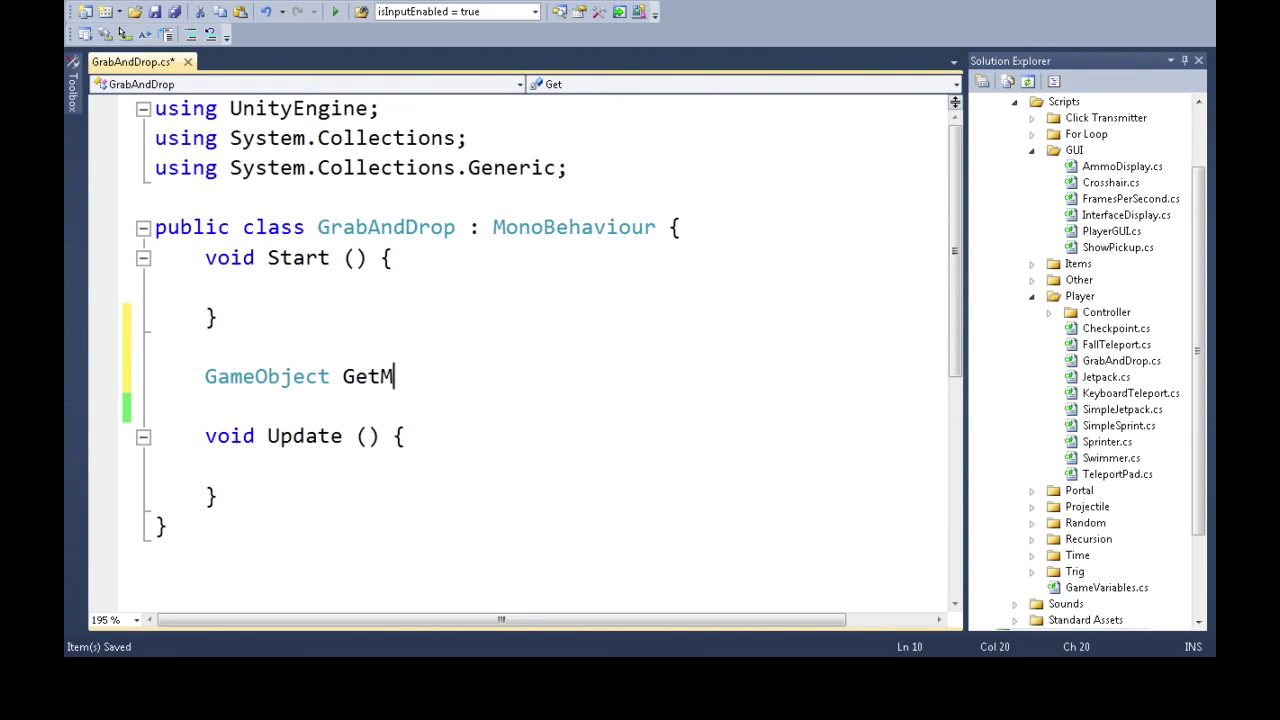
pyautogui.write('ouseHoverObject')
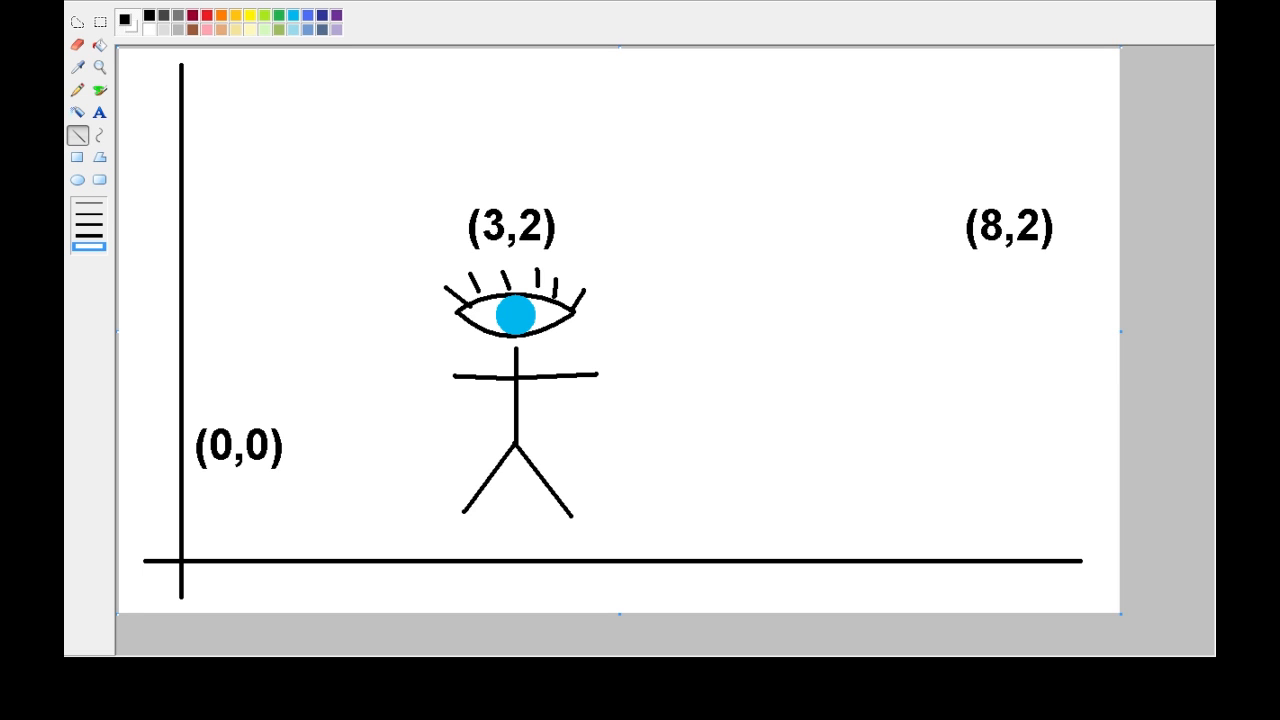
# Draw a filled orange circle over the stick figure's eye, then return to black.
pyautogui.click(124, 18)
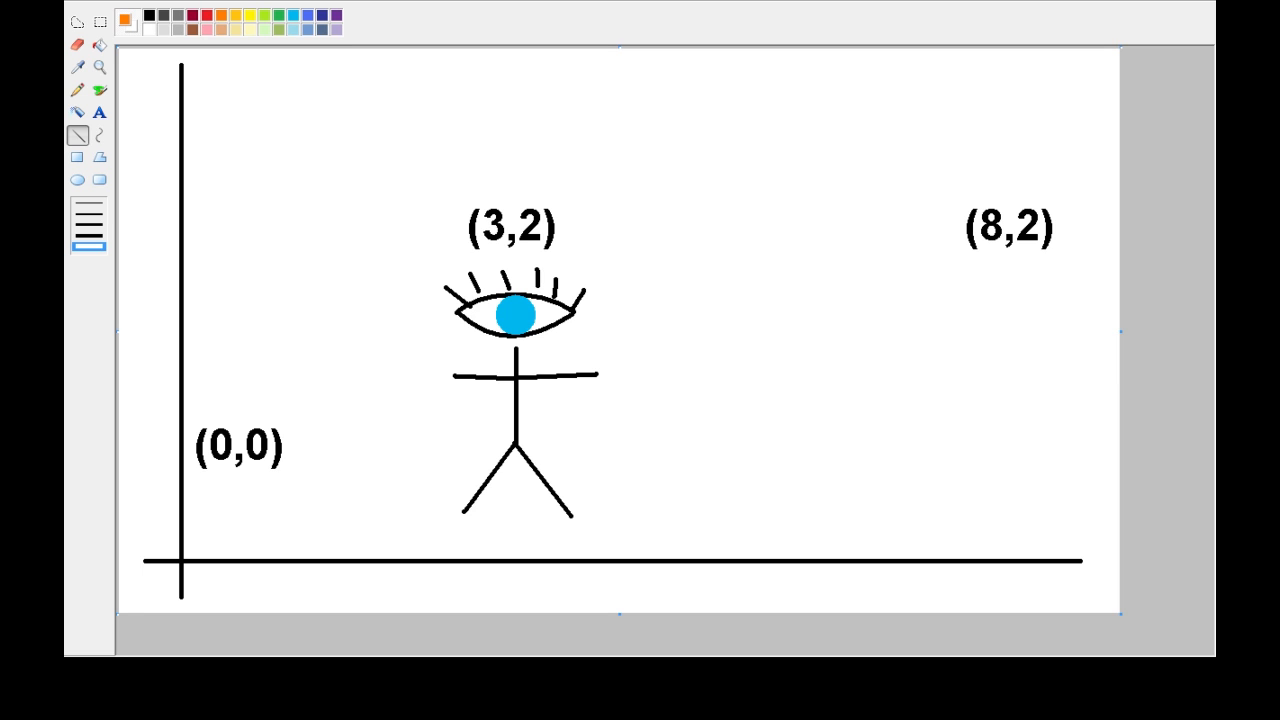
pyautogui.click(77, 180)
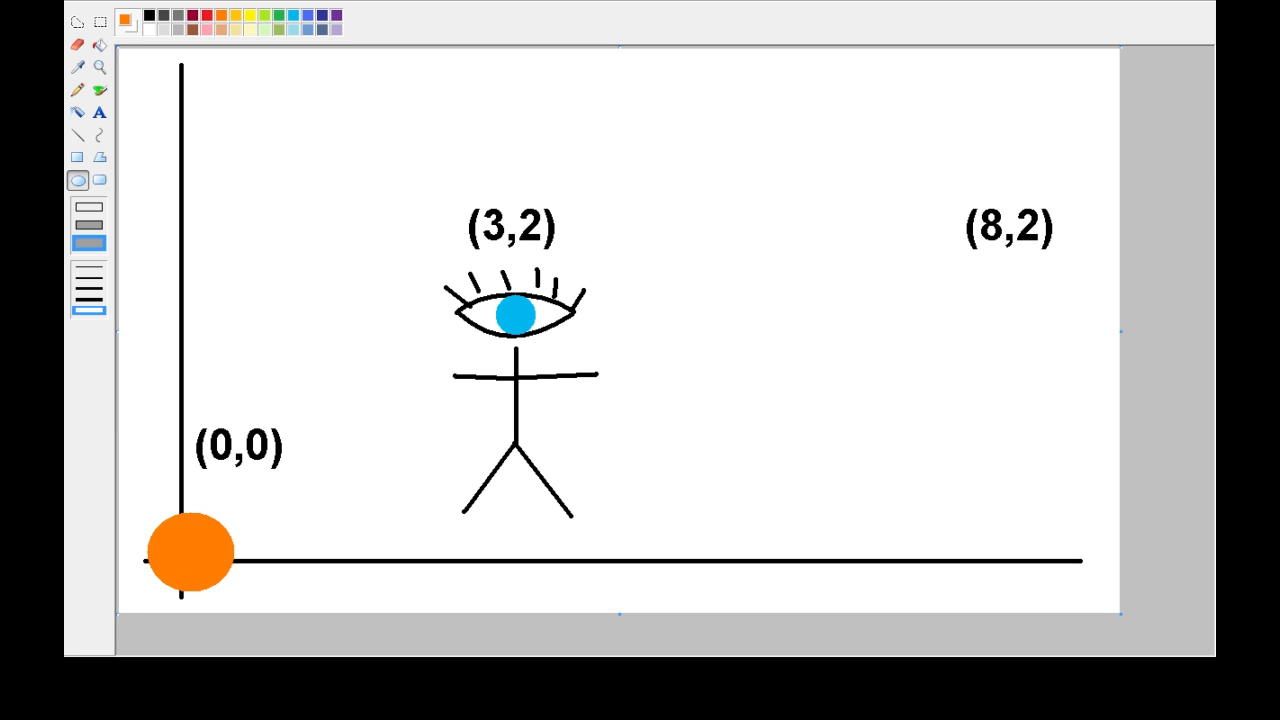
pyautogui.moveTo(190, 552); pyautogui.dragTo(1020, 300)
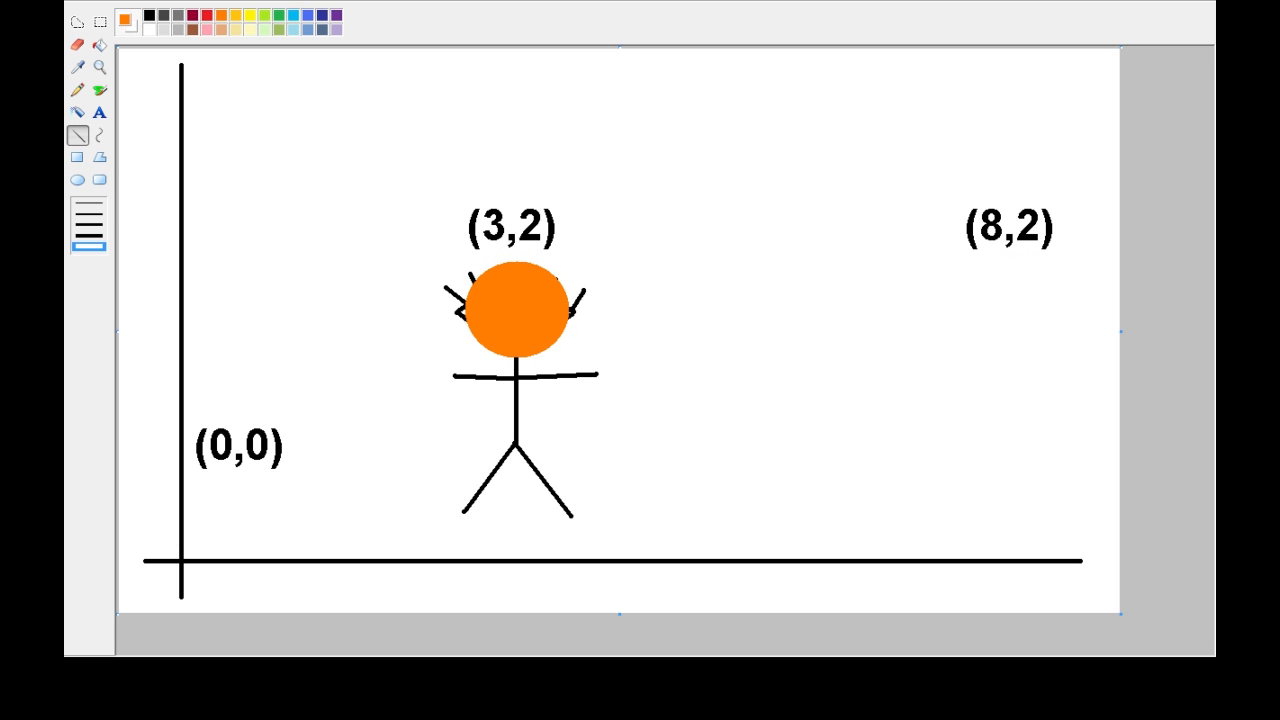
pyautogui.click(149, 17)
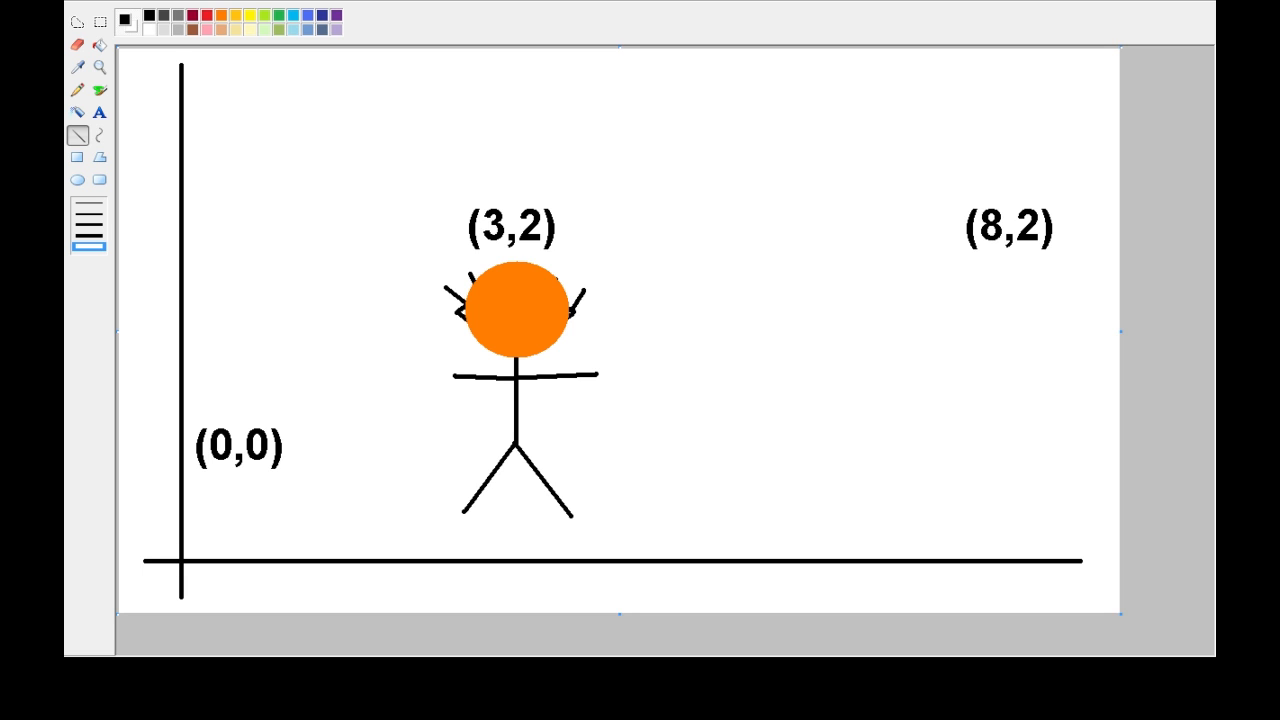
# Add a (1,0) label with an arrow above it and a long arrow from the circle toward (8,2).
pyautogui.moveTo(540, 310); pyautogui.dragTo(665, 310)
pyautogui.write('(')
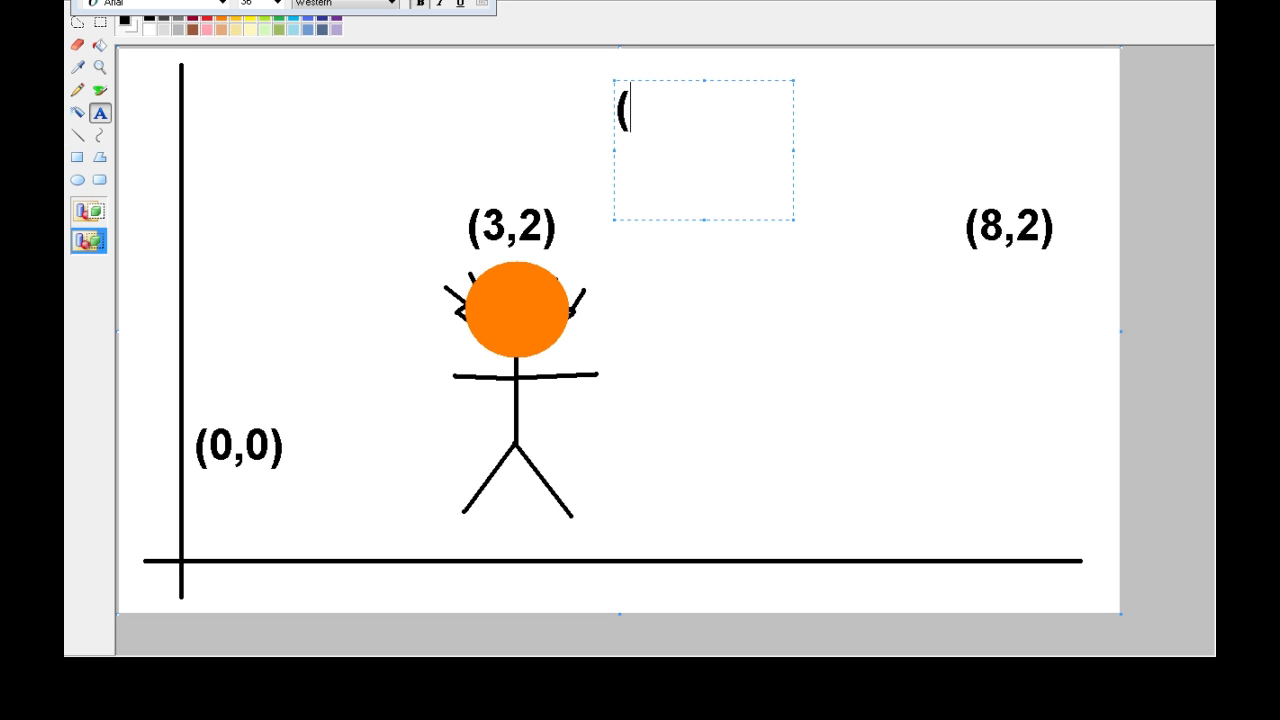
pyautogui.write('1,0)')
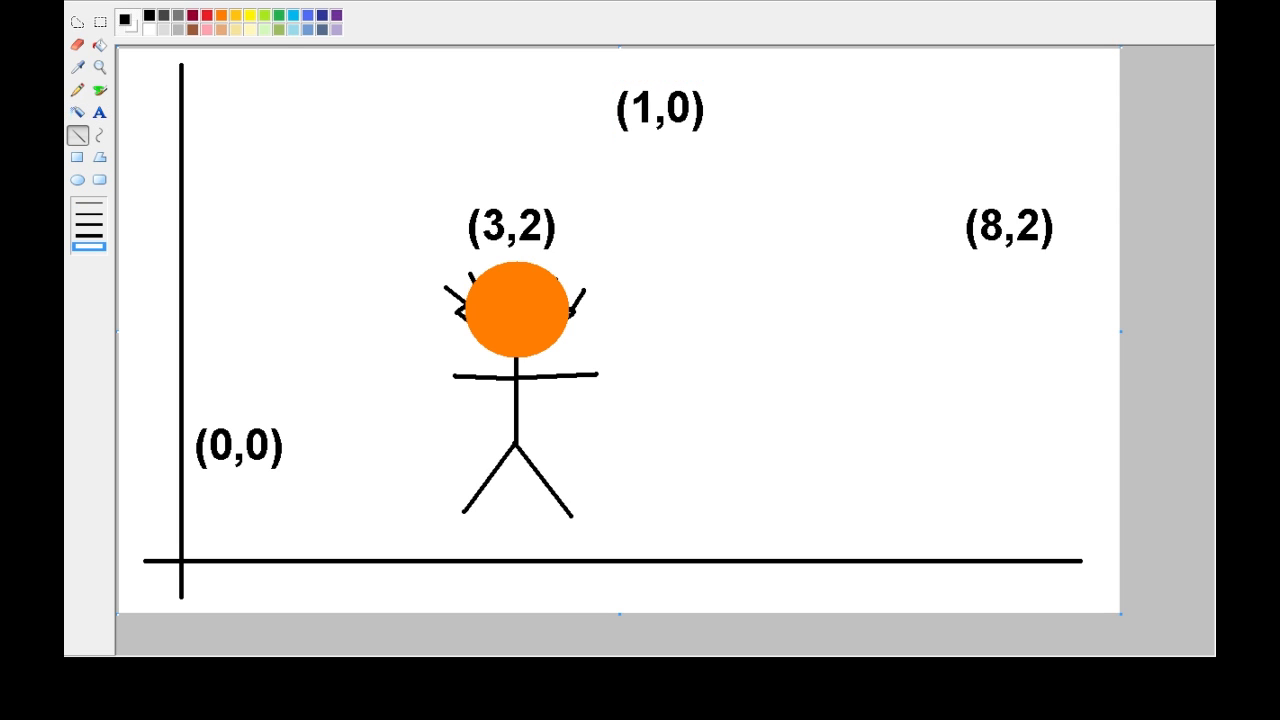
pyautogui.moveTo(605, 78); pyautogui.dragTo(640, 80)
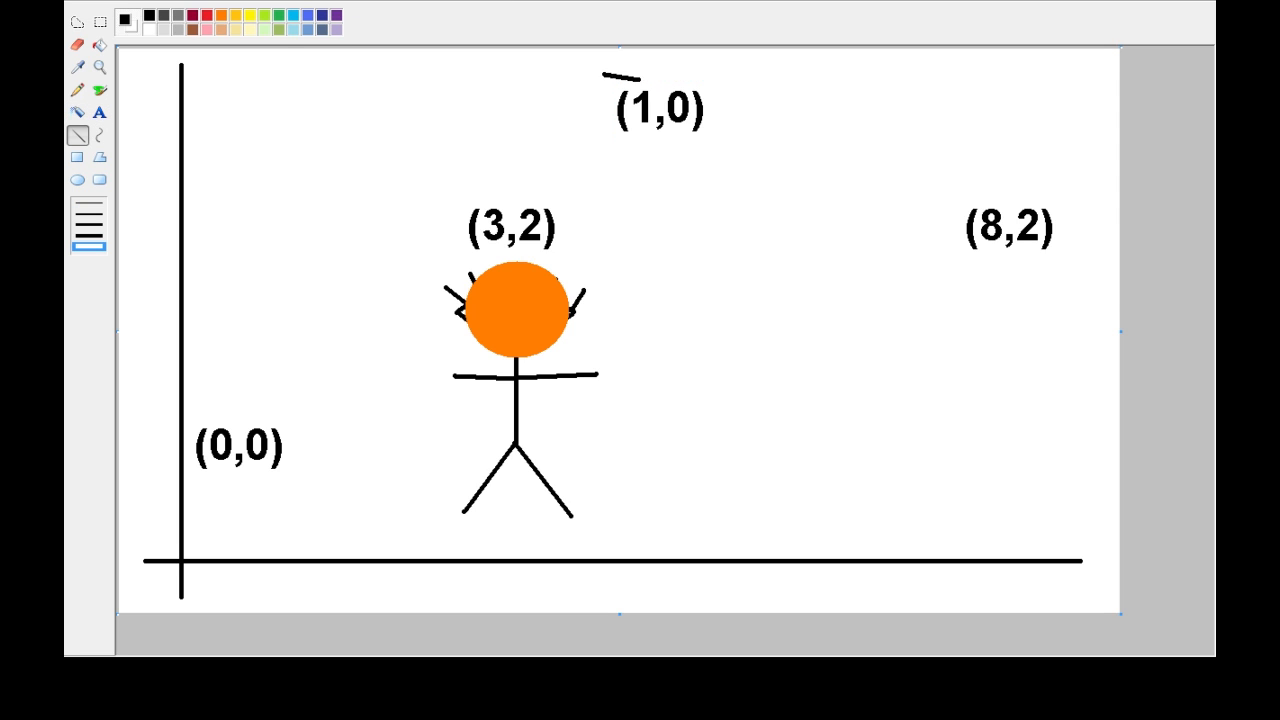
pyautogui.moveTo(610, 73); pyautogui.dragTo(745, 70)
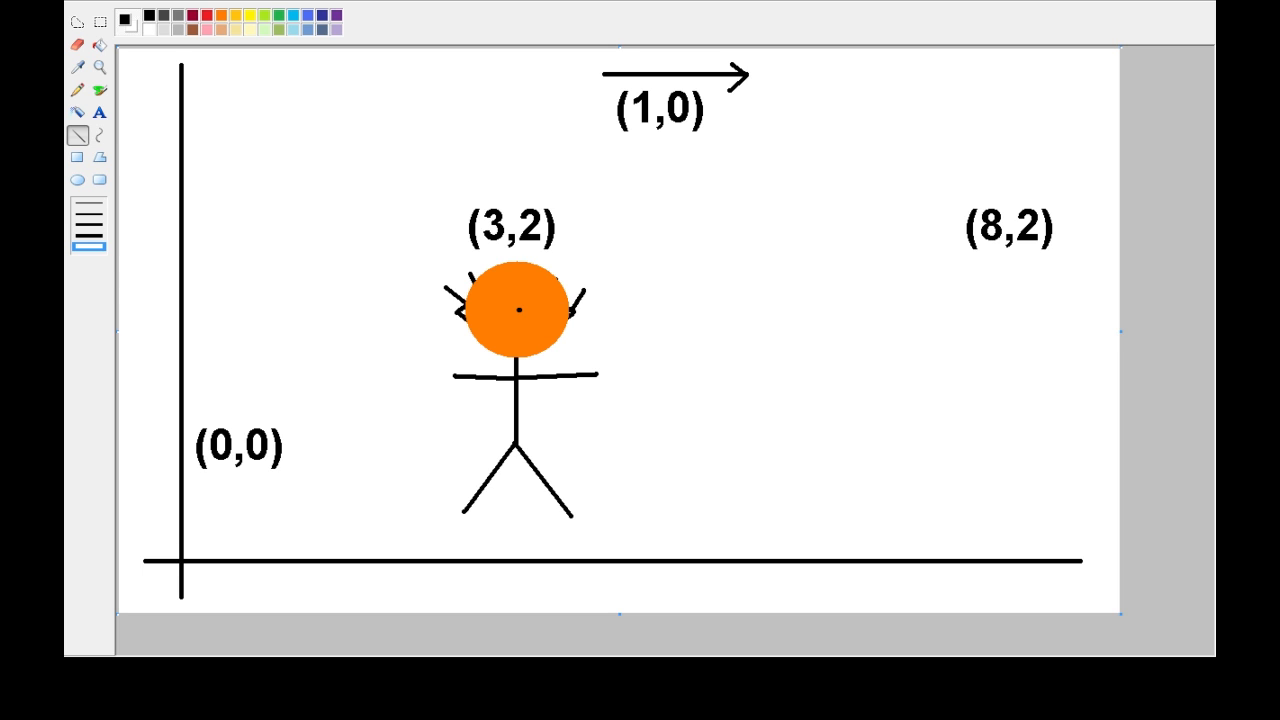
pyautogui.moveTo(520, 309); pyautogui.dragTo(1020, 310)
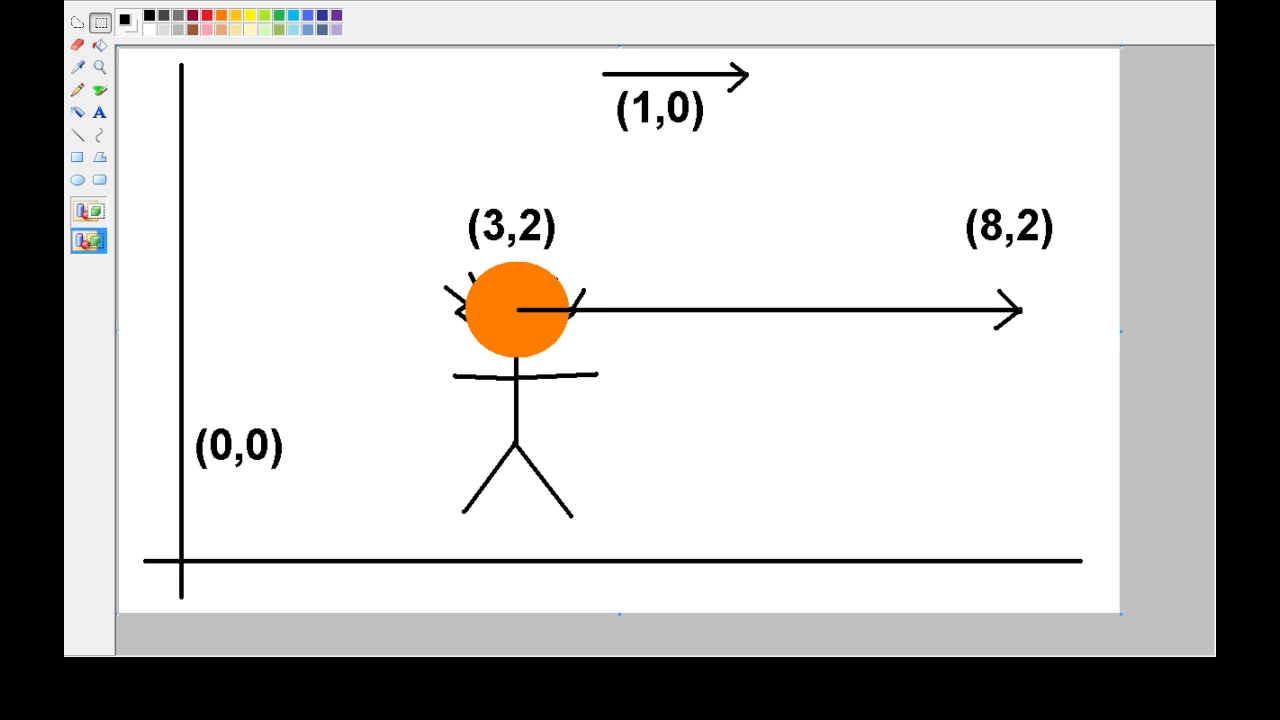
# Label the long arrow with '+(1,0)*5' beside the (3,2) point.
pyautogui.click(512, 222)
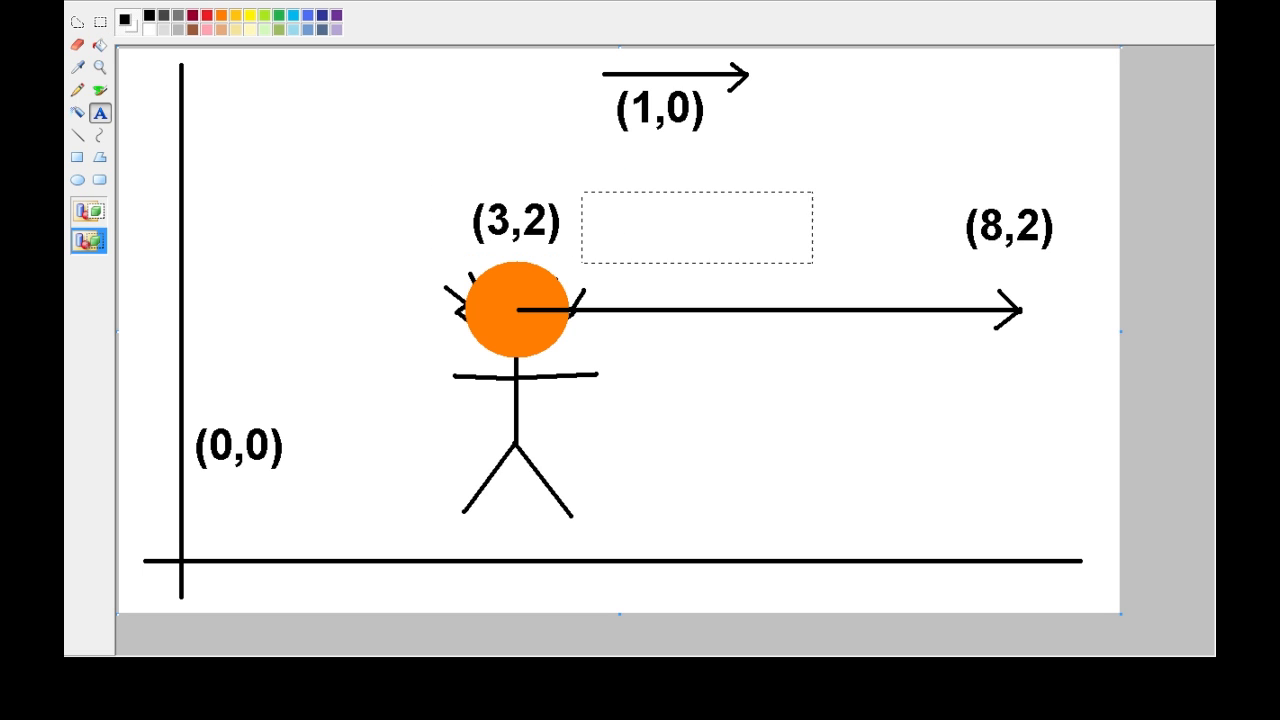
pyautogui.write('+(1,0')
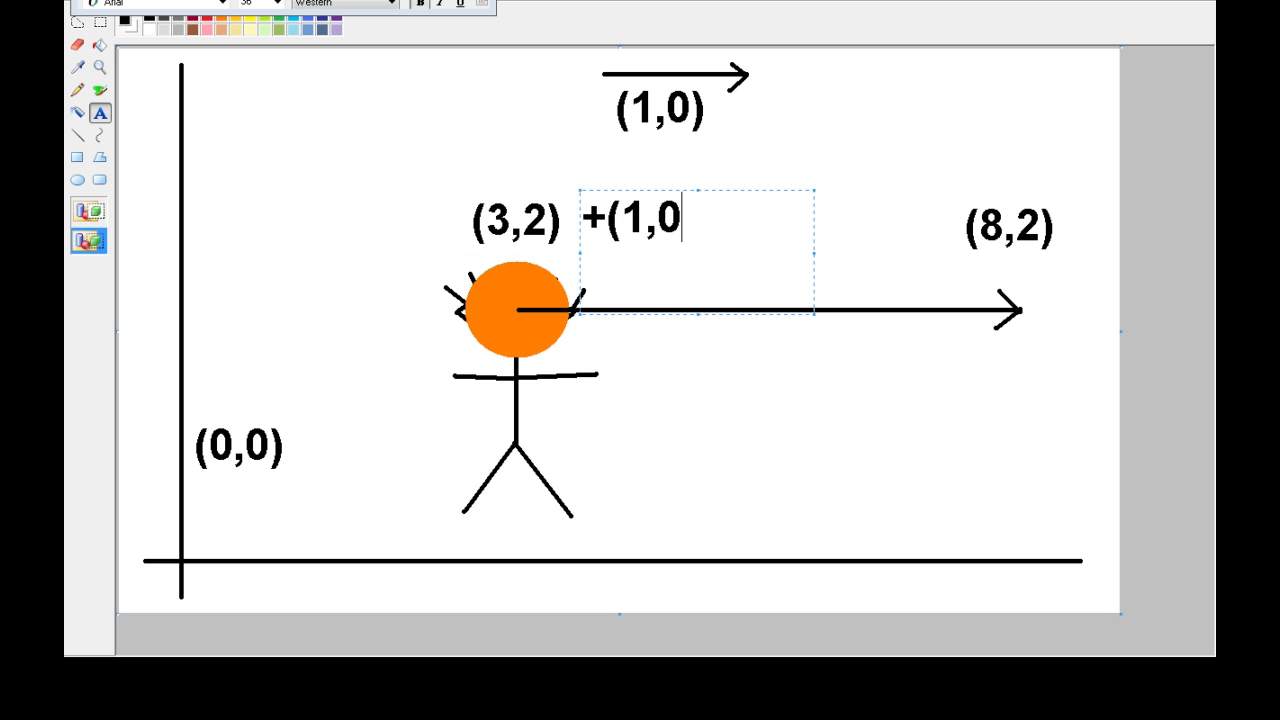
pyautogui.write(')*5')
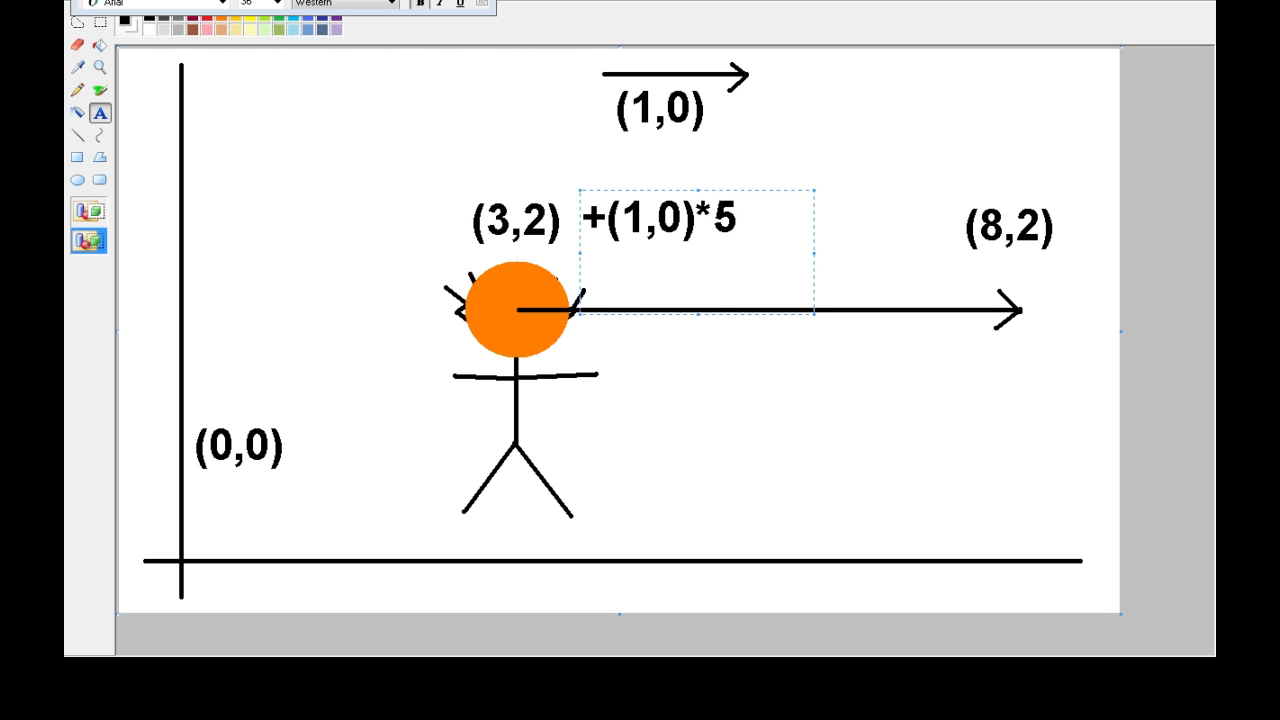
pyautogui.doubleClick(655, 218)
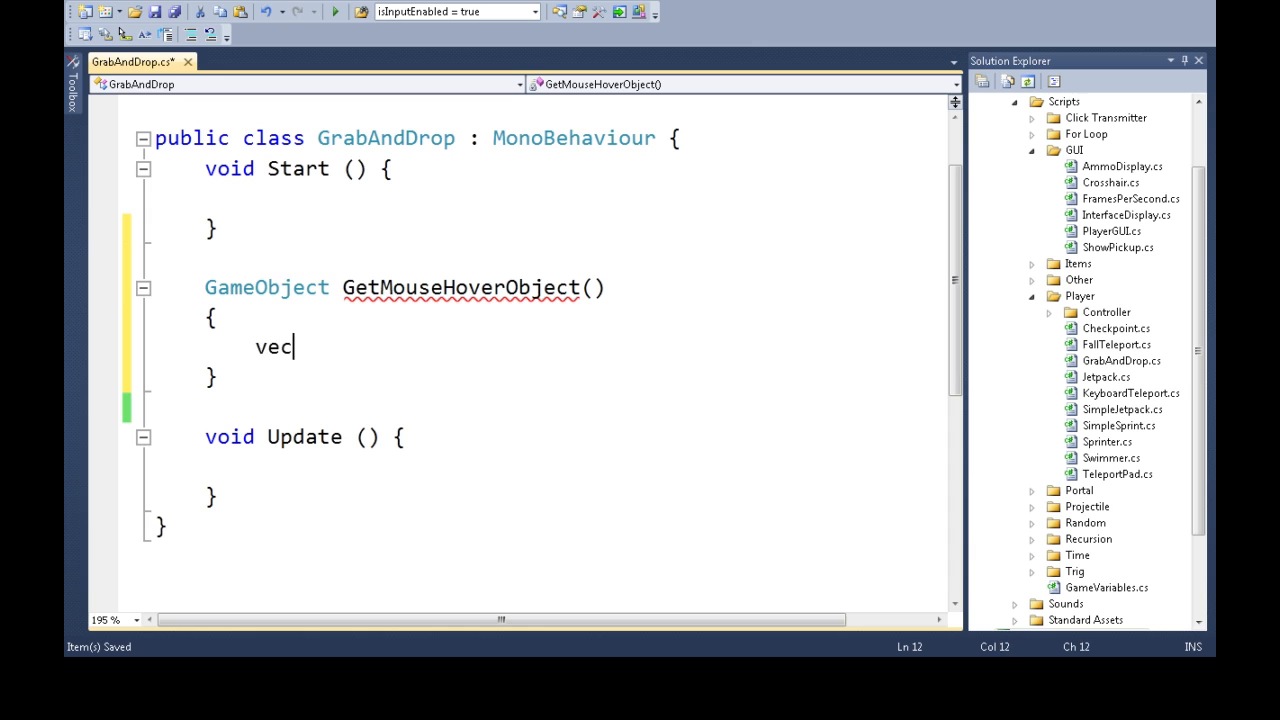
# Declare Vector3 position from the gameObject's transform and a RaycastHit raycastHit variable.
pyautogui.write('Vector3 position')
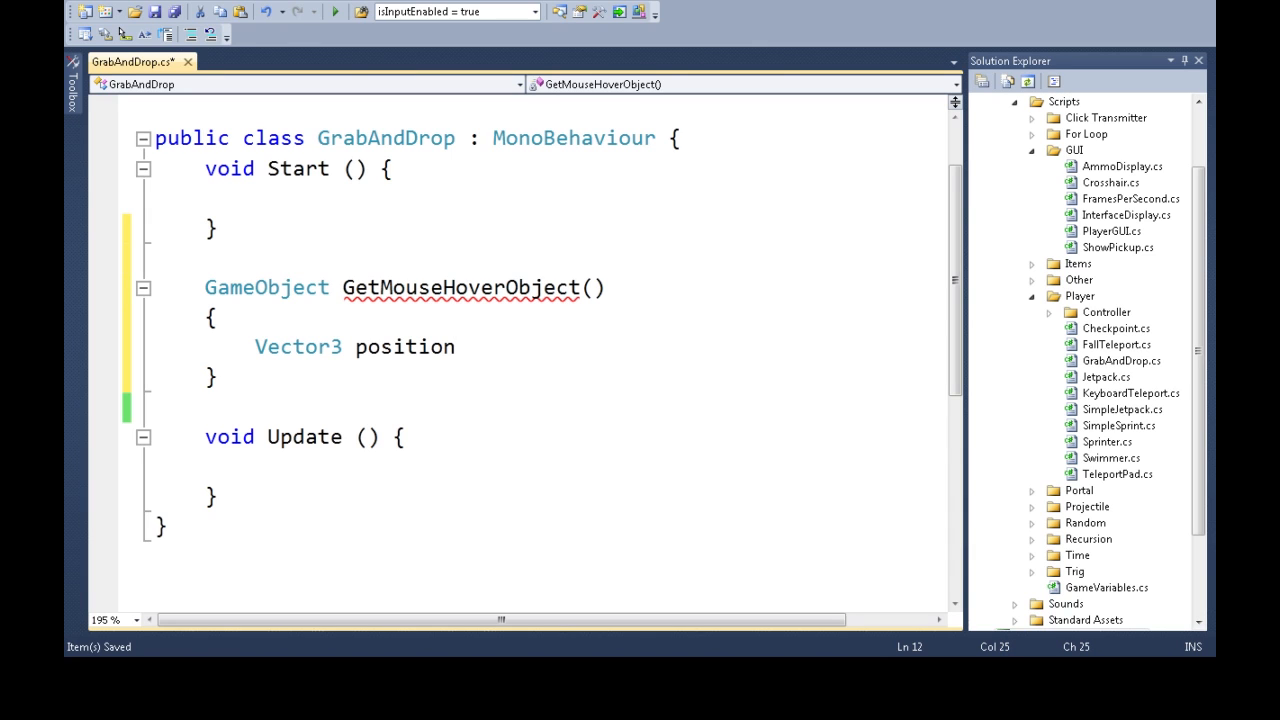
pyautogui.write('=game')
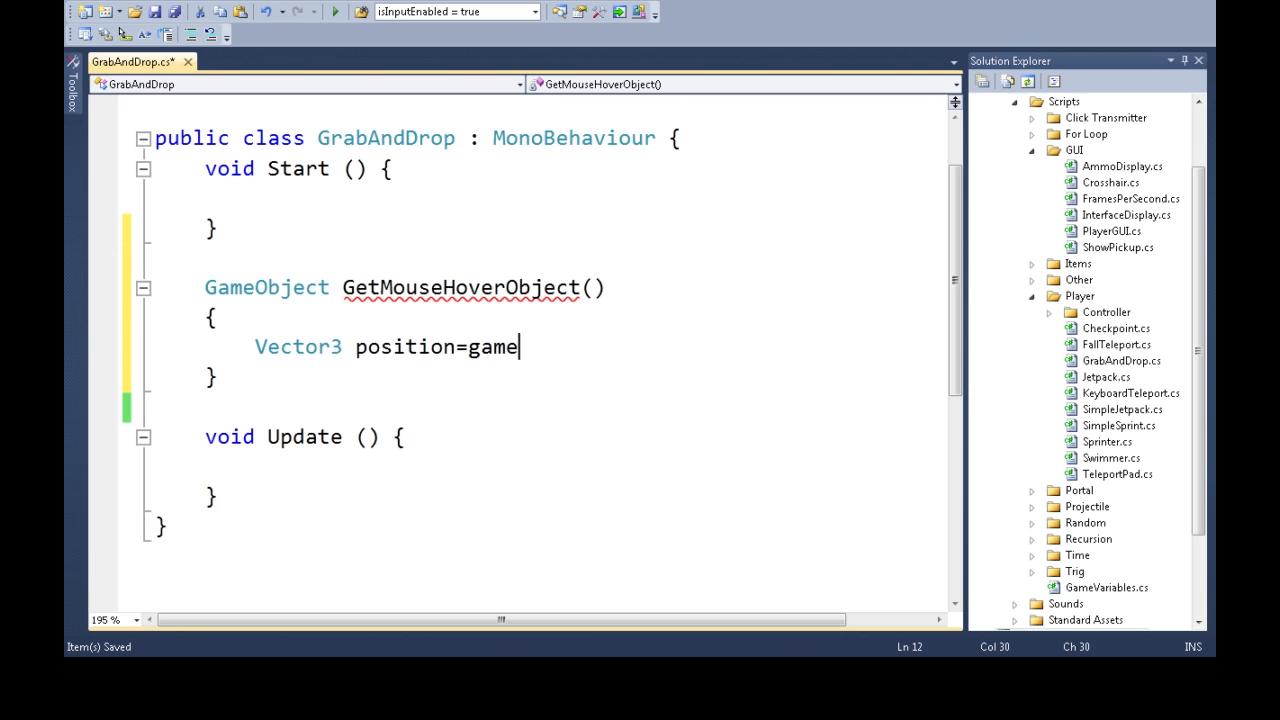
pyautogui.write('Object.transform.')
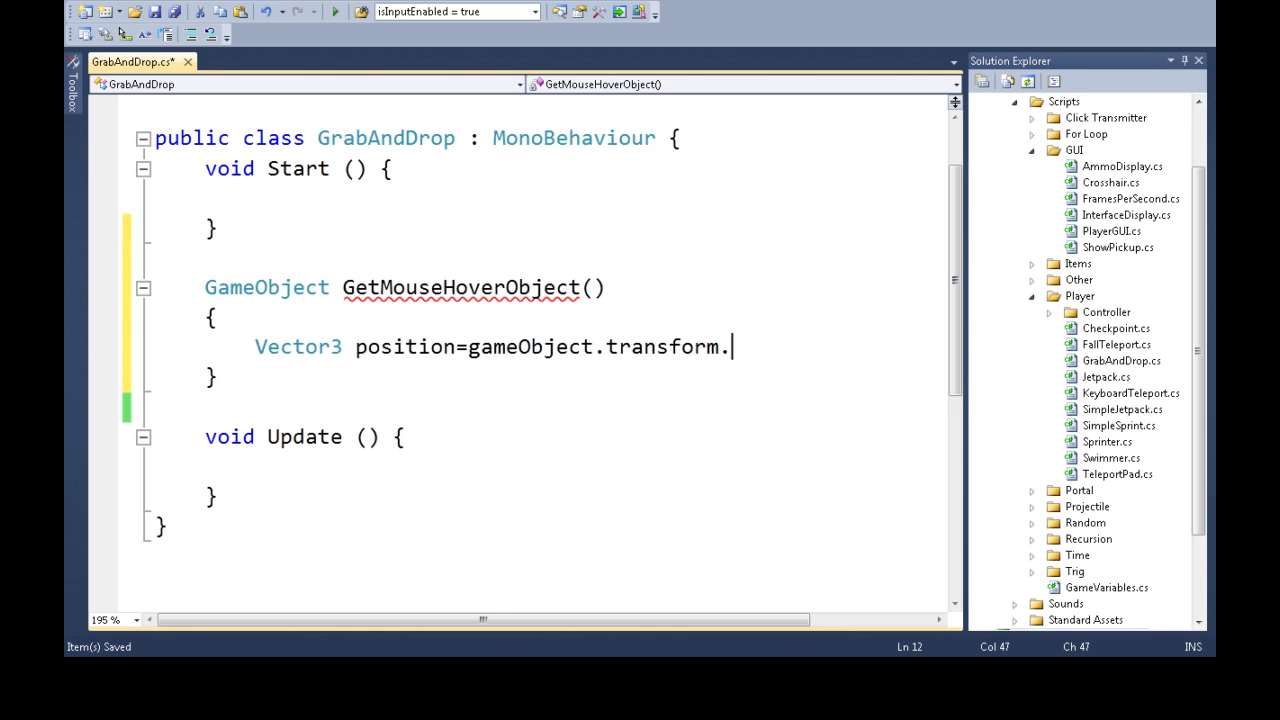
pyautogui.write('position;')
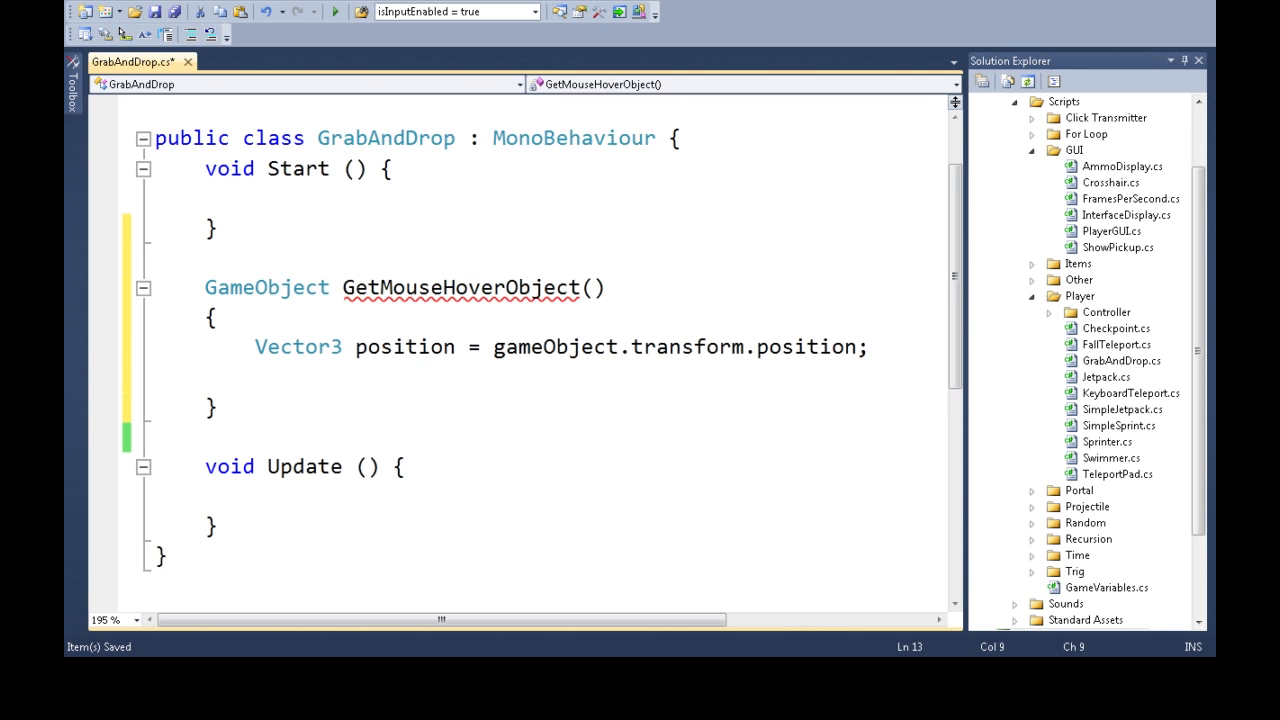
pyautogui.write('ray')
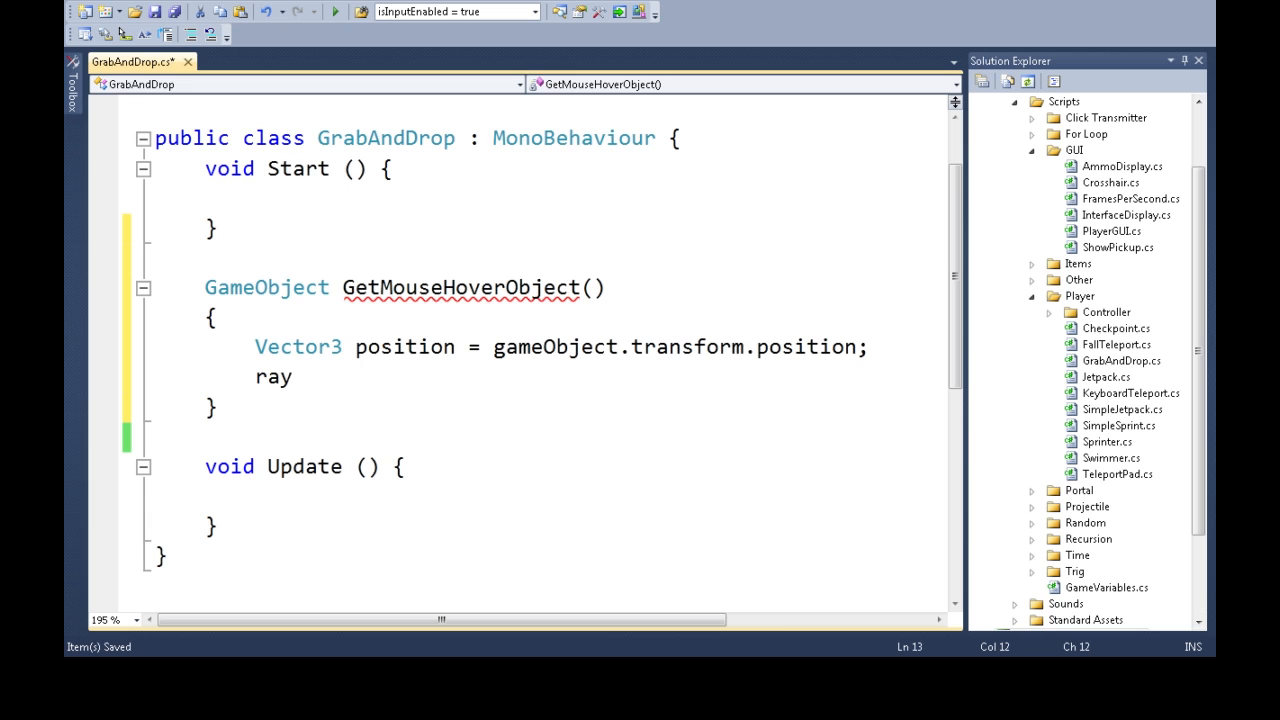
pyautogui.write('RaycastHit raycastHit;')
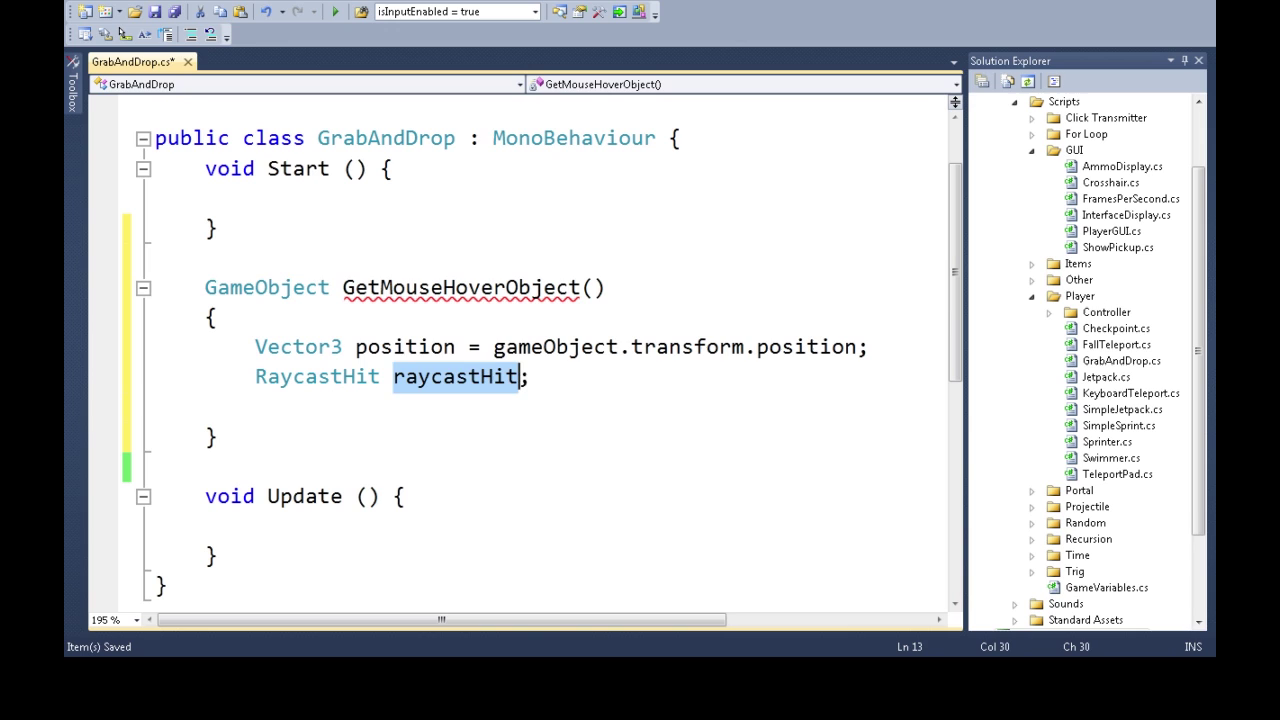
# Declare Vector3 target = position + Camera.main.transform.forward * range with a float range parameter.
pyautogui.write('vec')
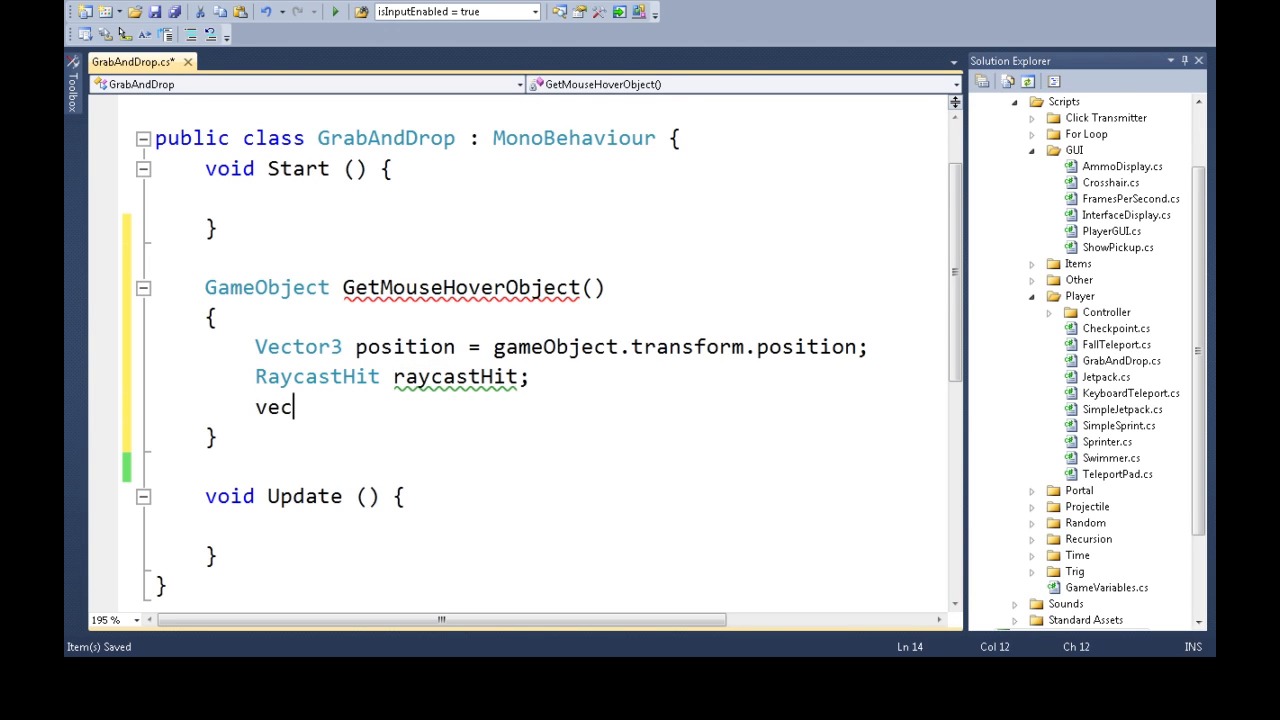
pyautogui.write('Vector3 target=')
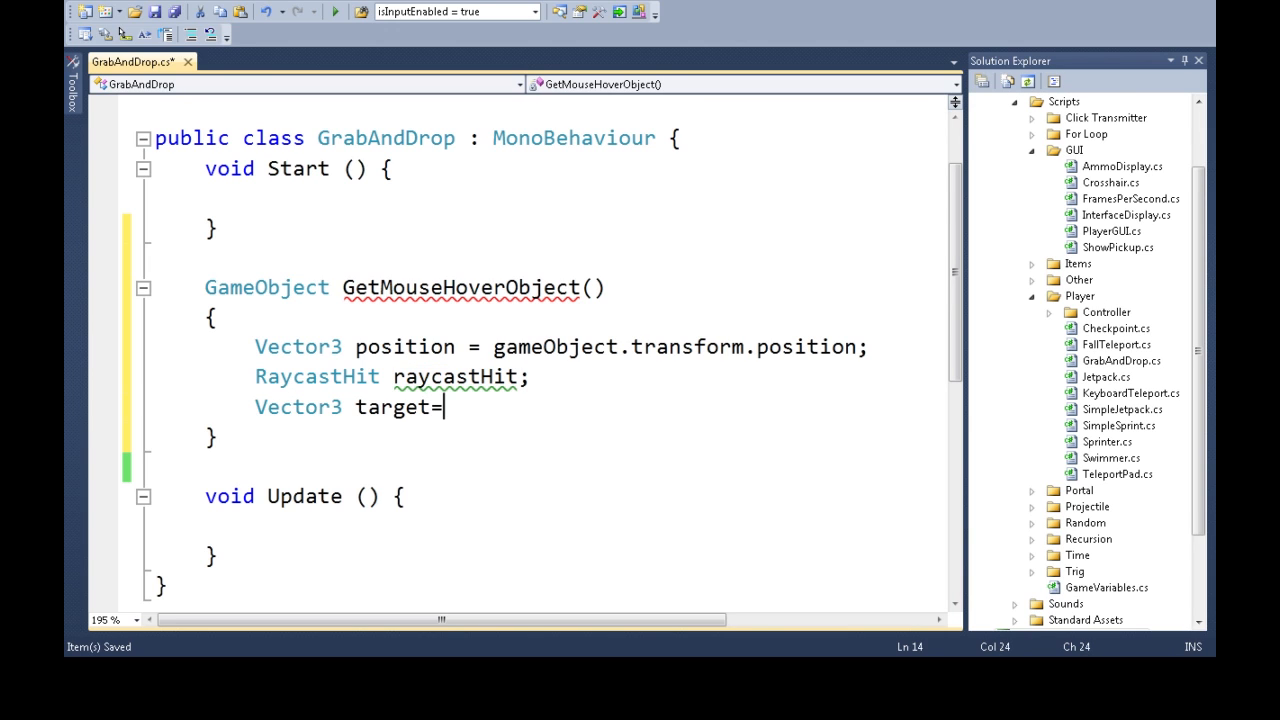
pyautogui.write('position')
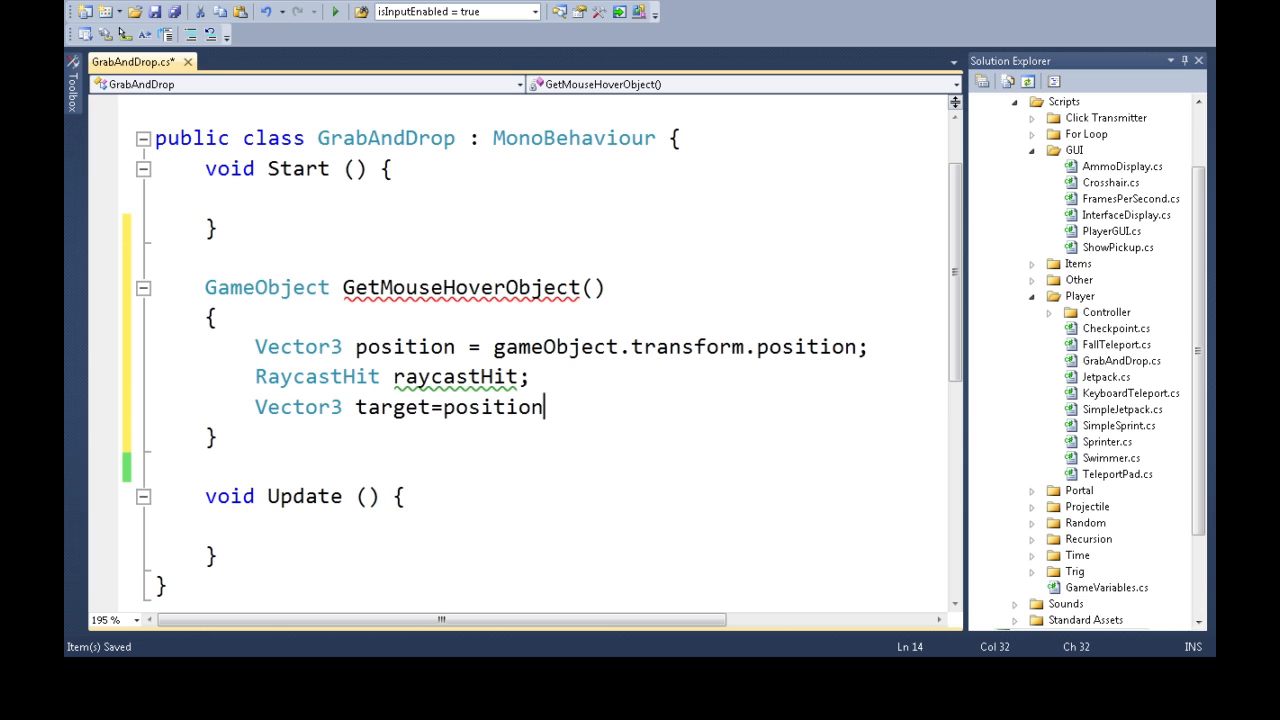
pyautogui.write('+Camera')
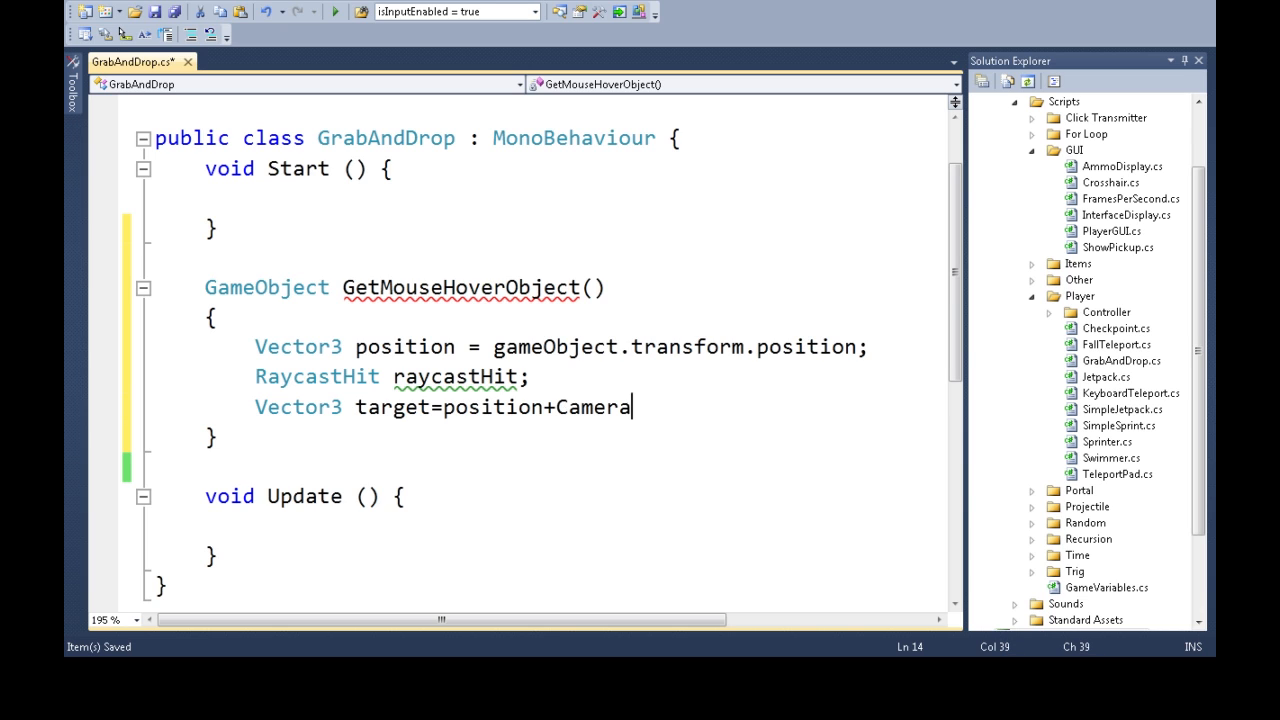
pyautogui.write('.')
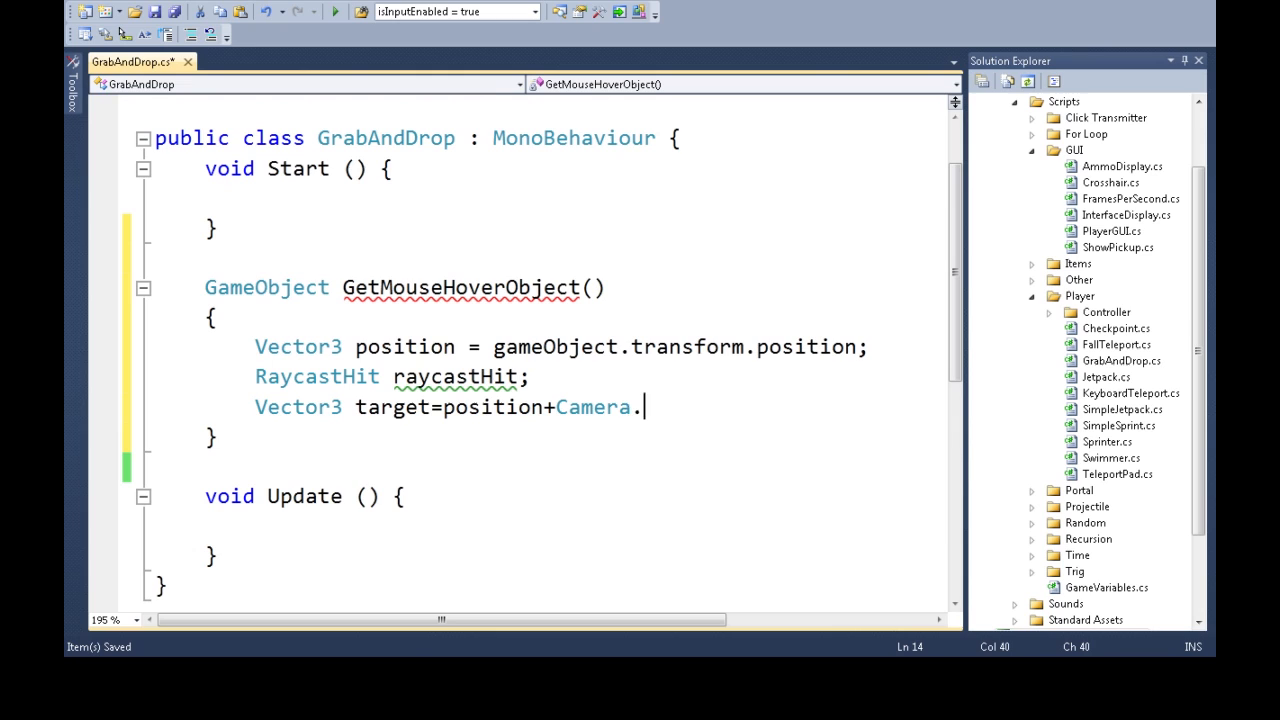
pyautogui.write('main.')
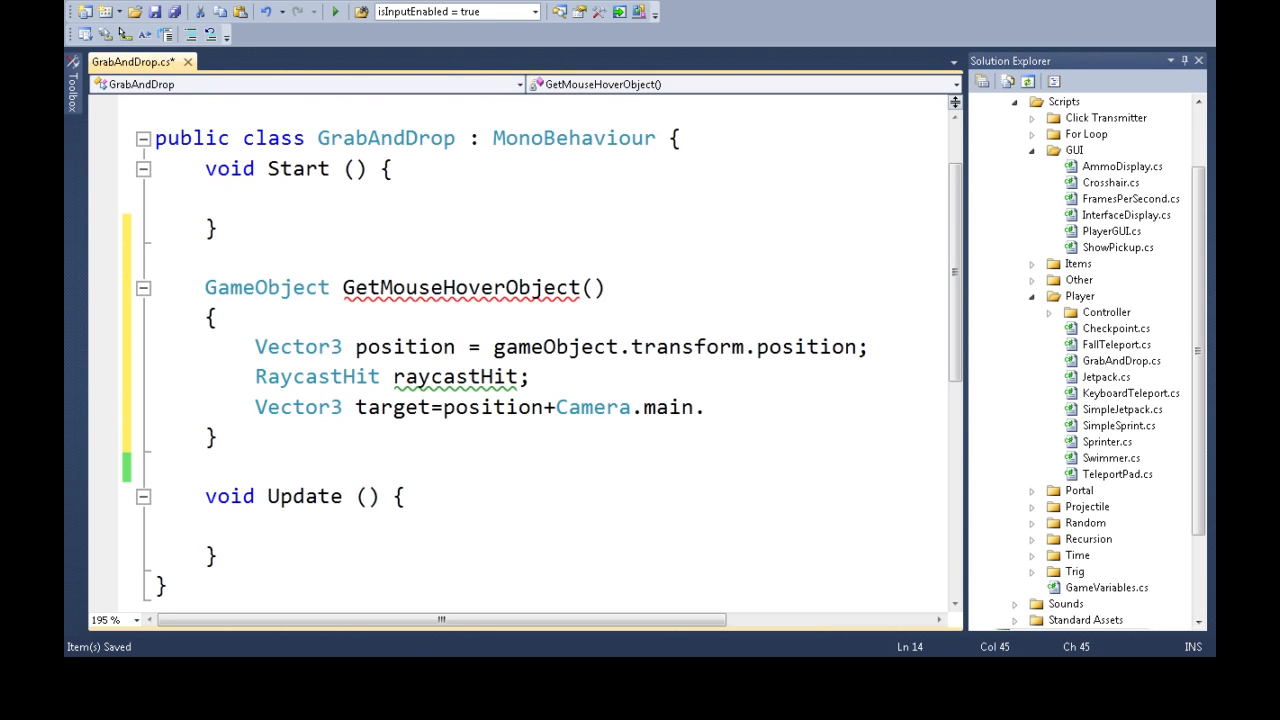
pyautogui.write('transform.forward')
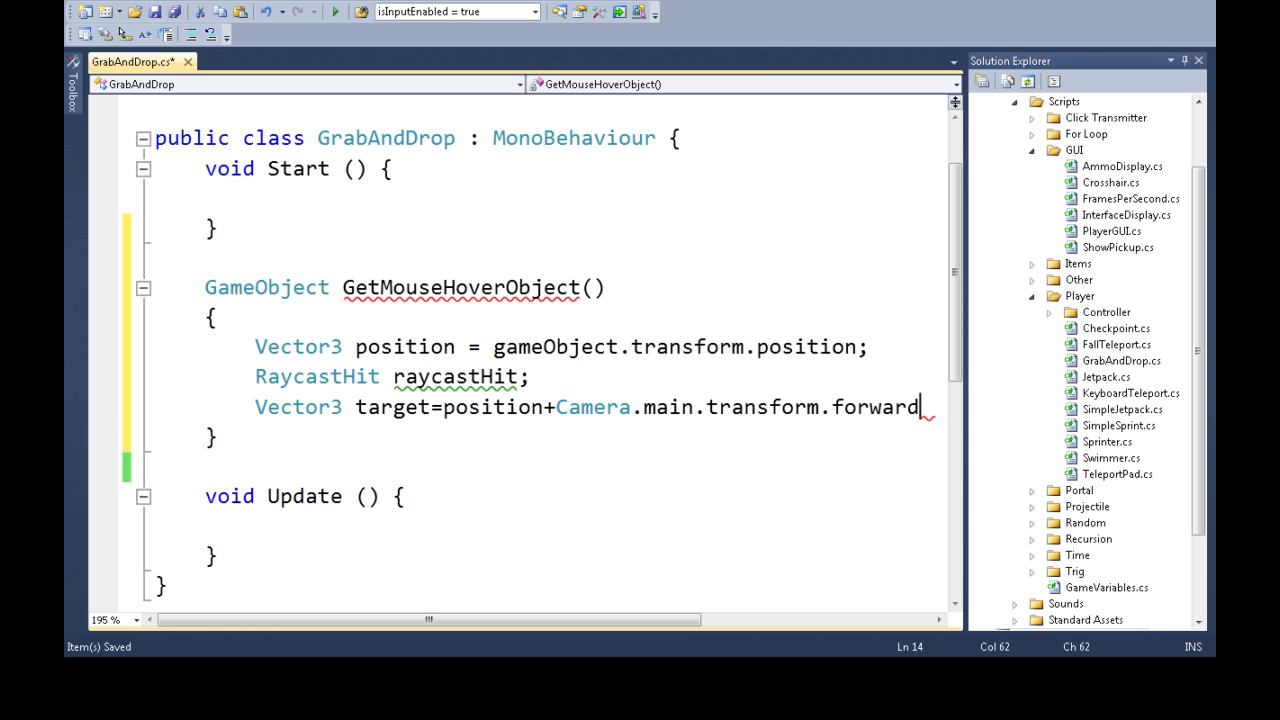
pyautogui.write('*')
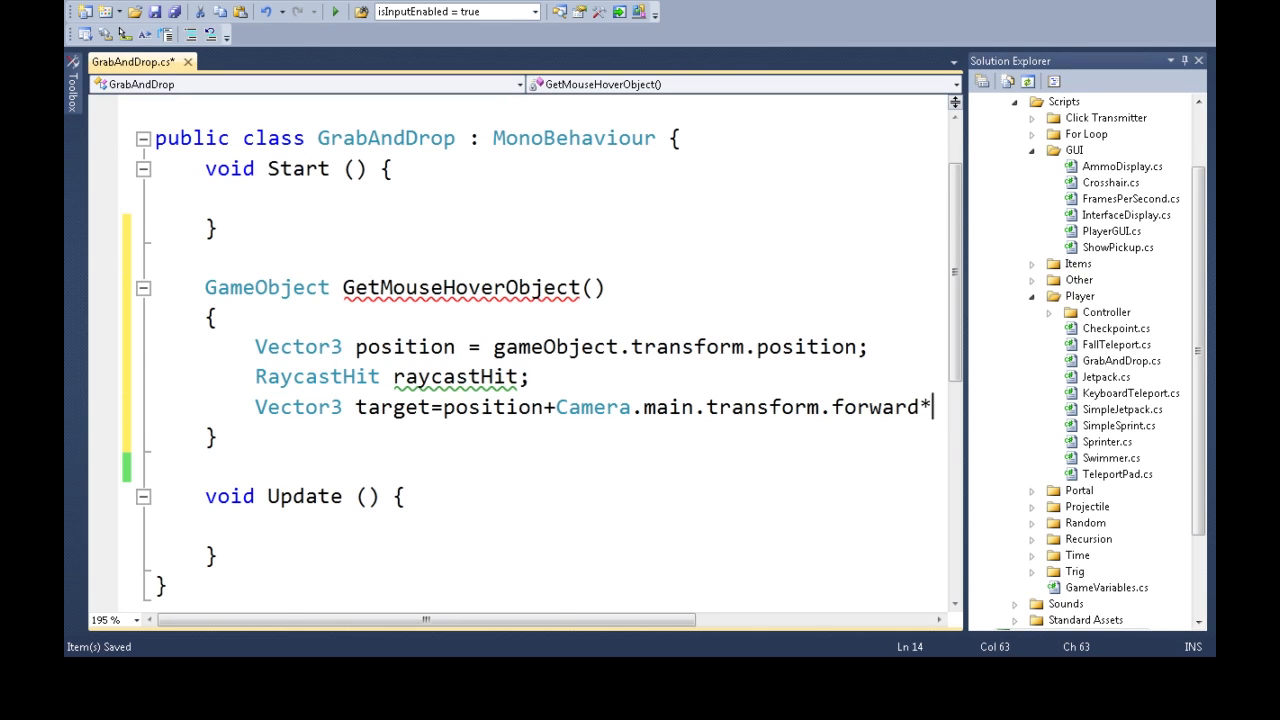
pyautogui.write('RangeAttribute;')
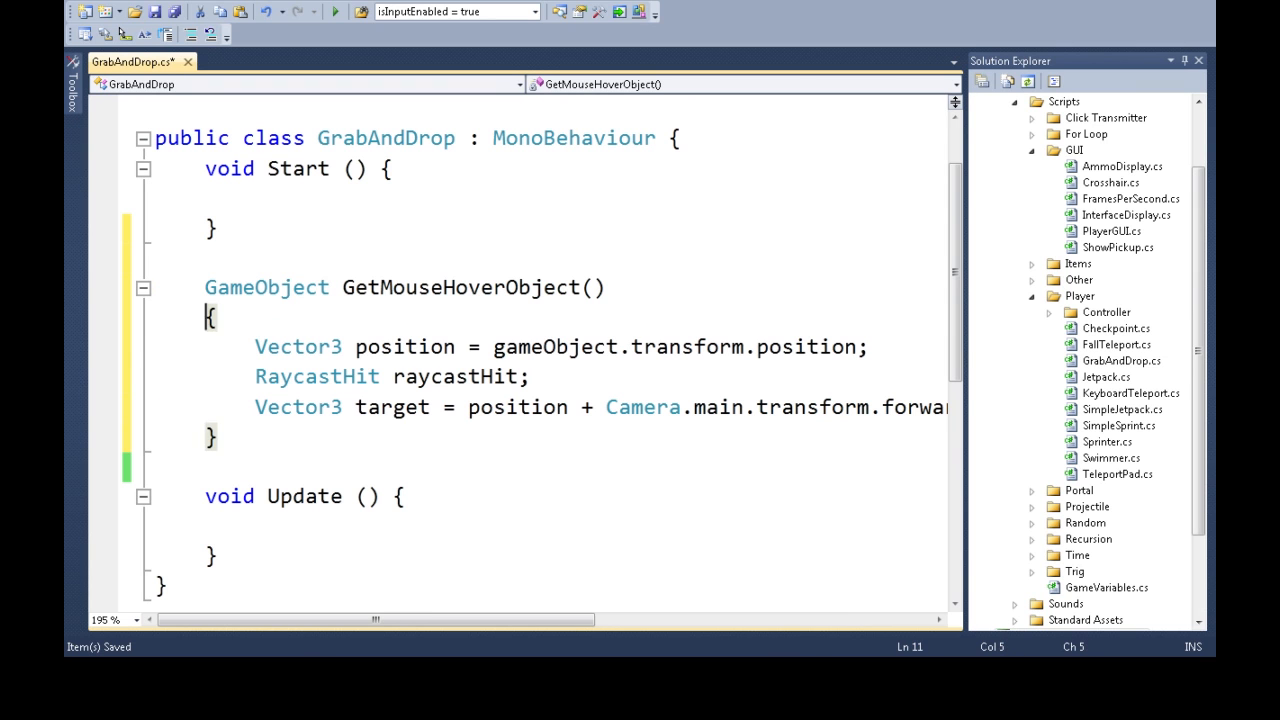
pyautogui.write('float')
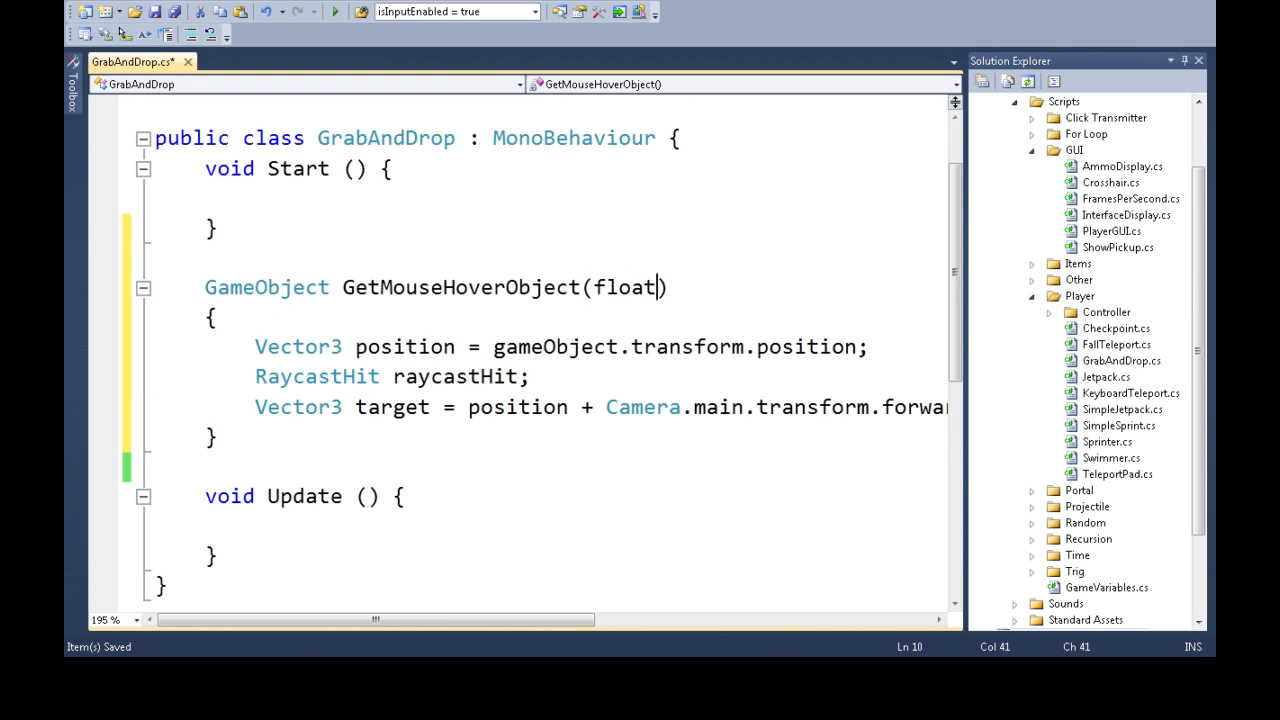
pyautogui.write('range')
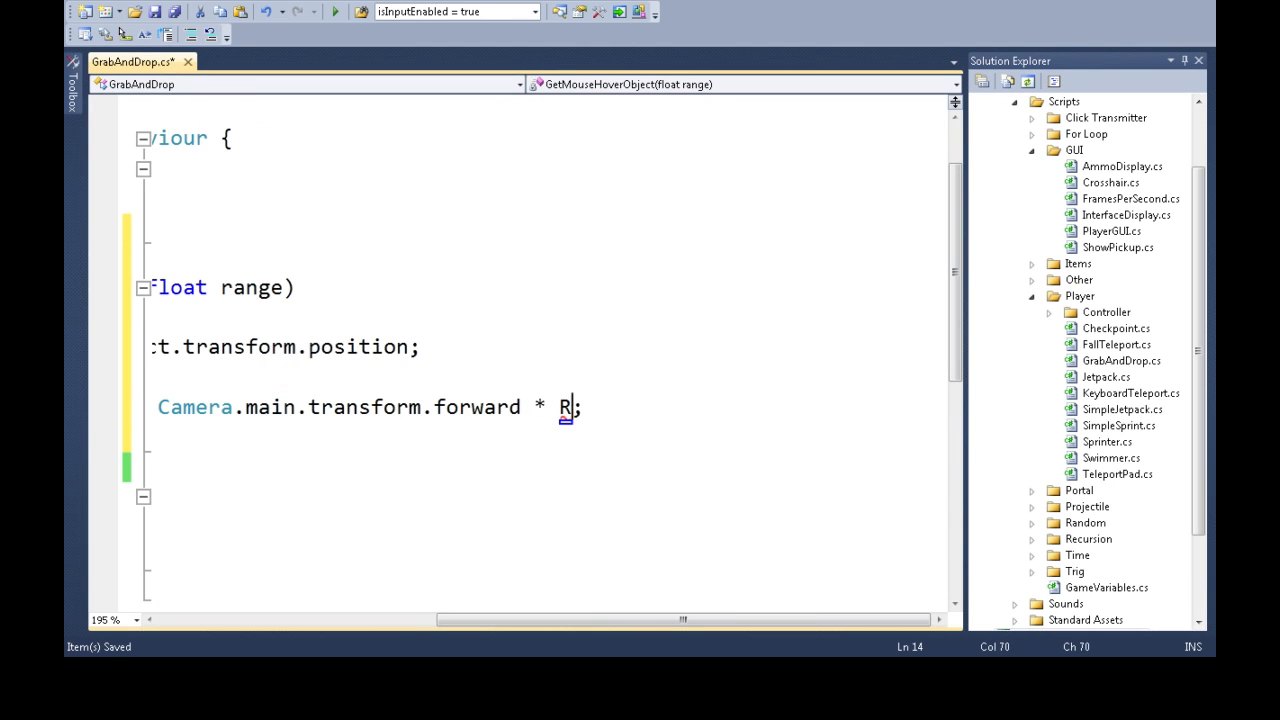
pyautogui.hscroll(-3)
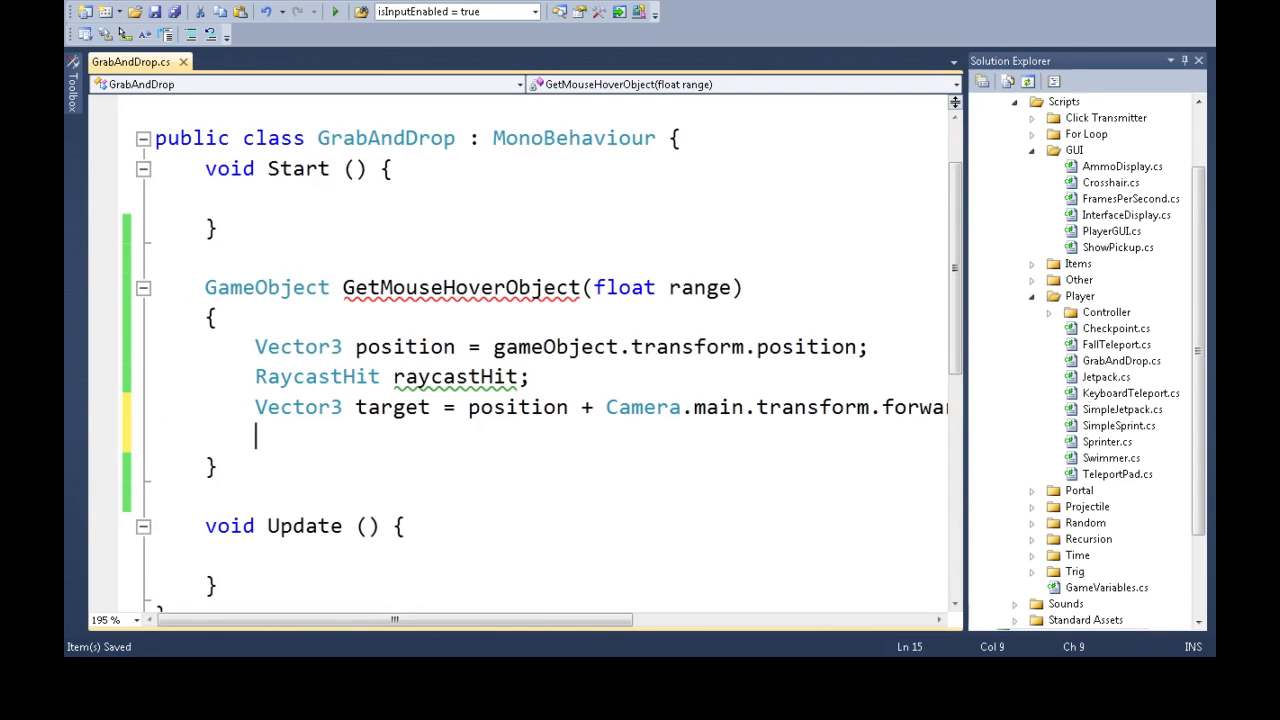
# Begin an if with Physics.Linecast(position, target, out raycastHit).
pyautogui.write('if (')
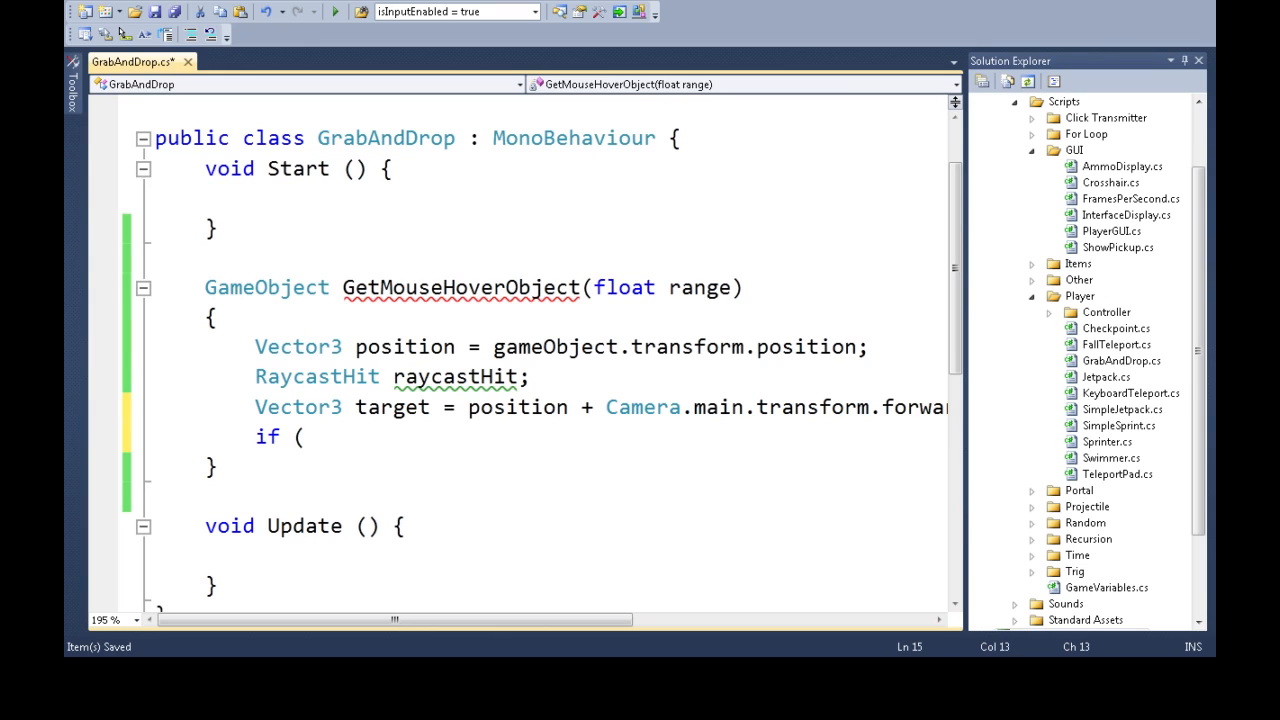
pyautogui.write('Physics.linj')
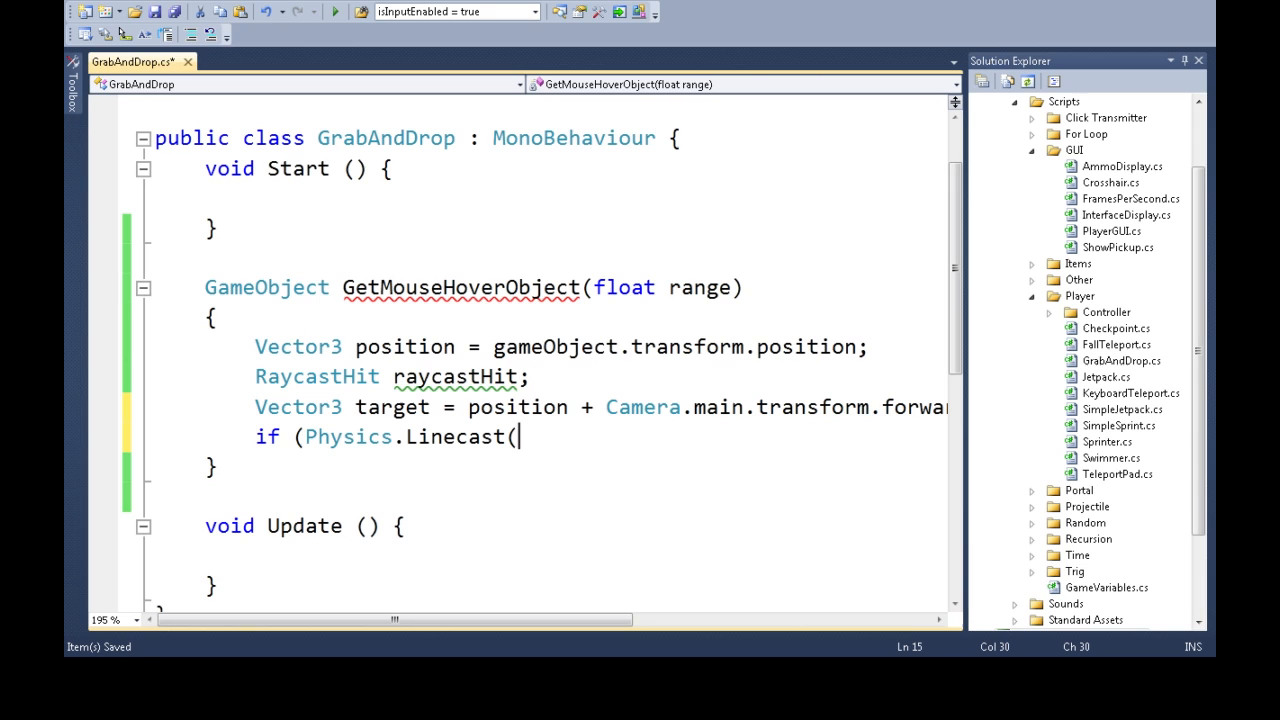
pyautogui.write('posit')
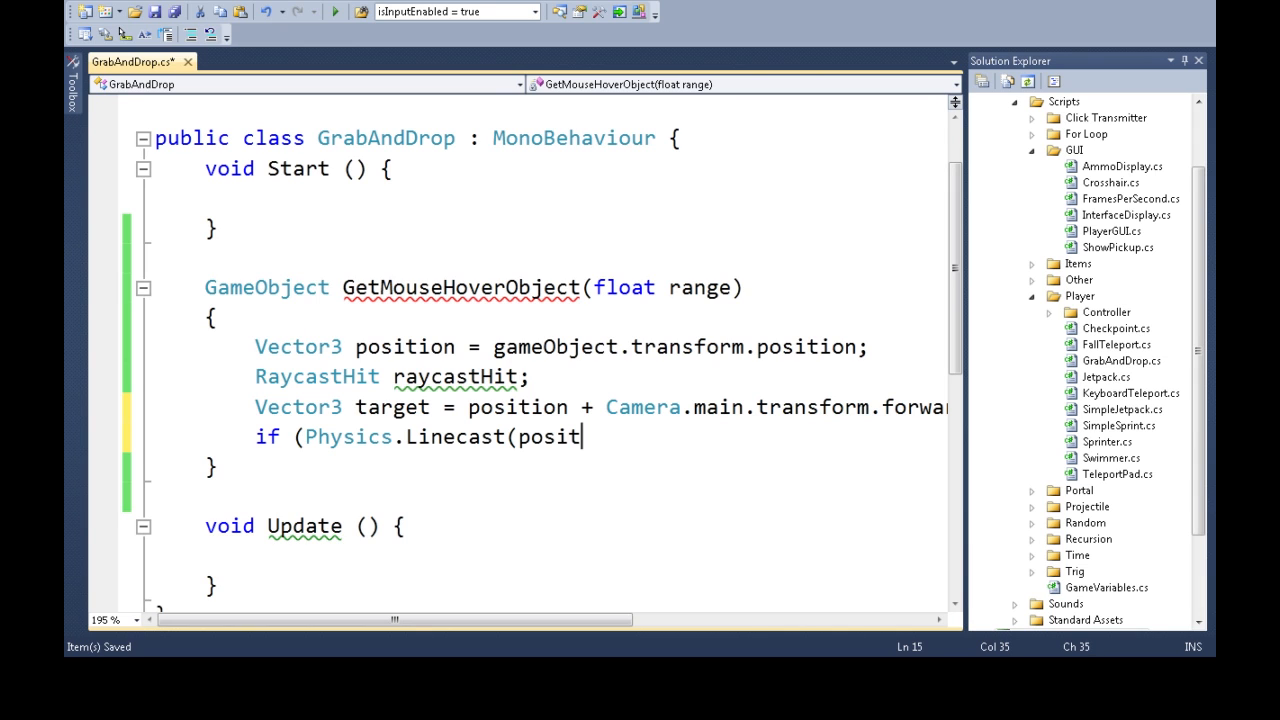
pyautogui.write('ion,')
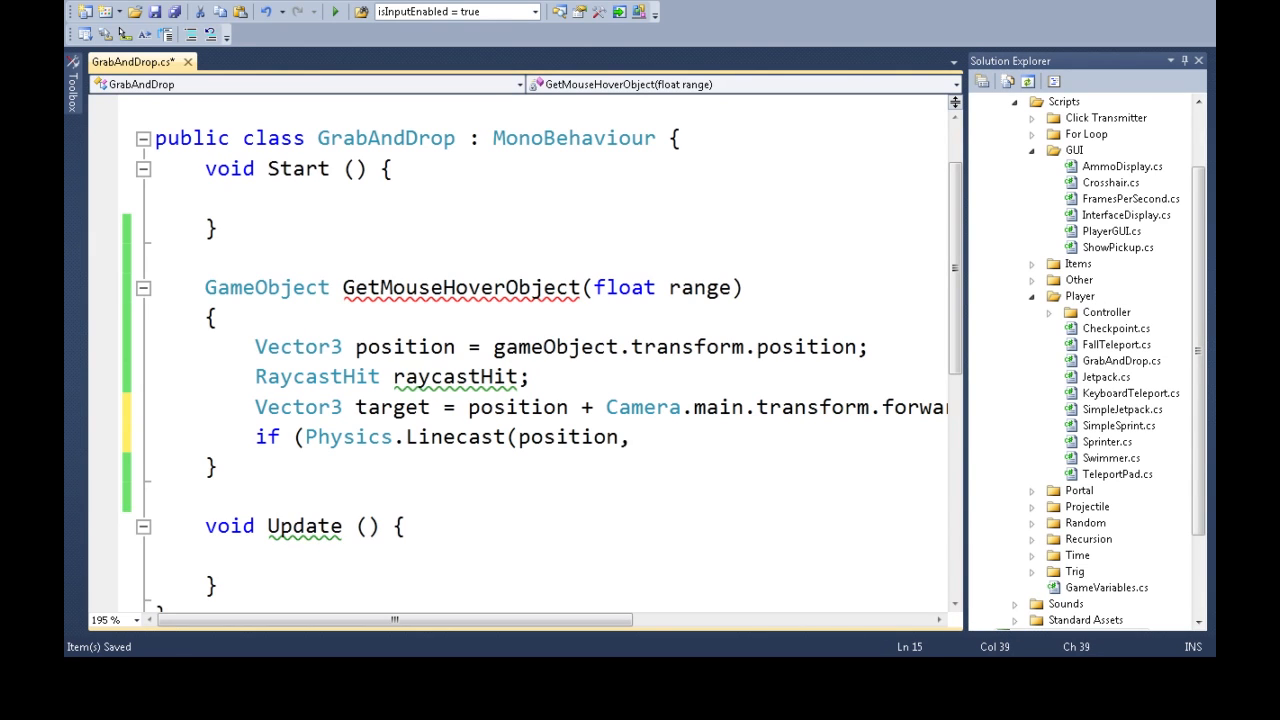
pyautogui.write('target')
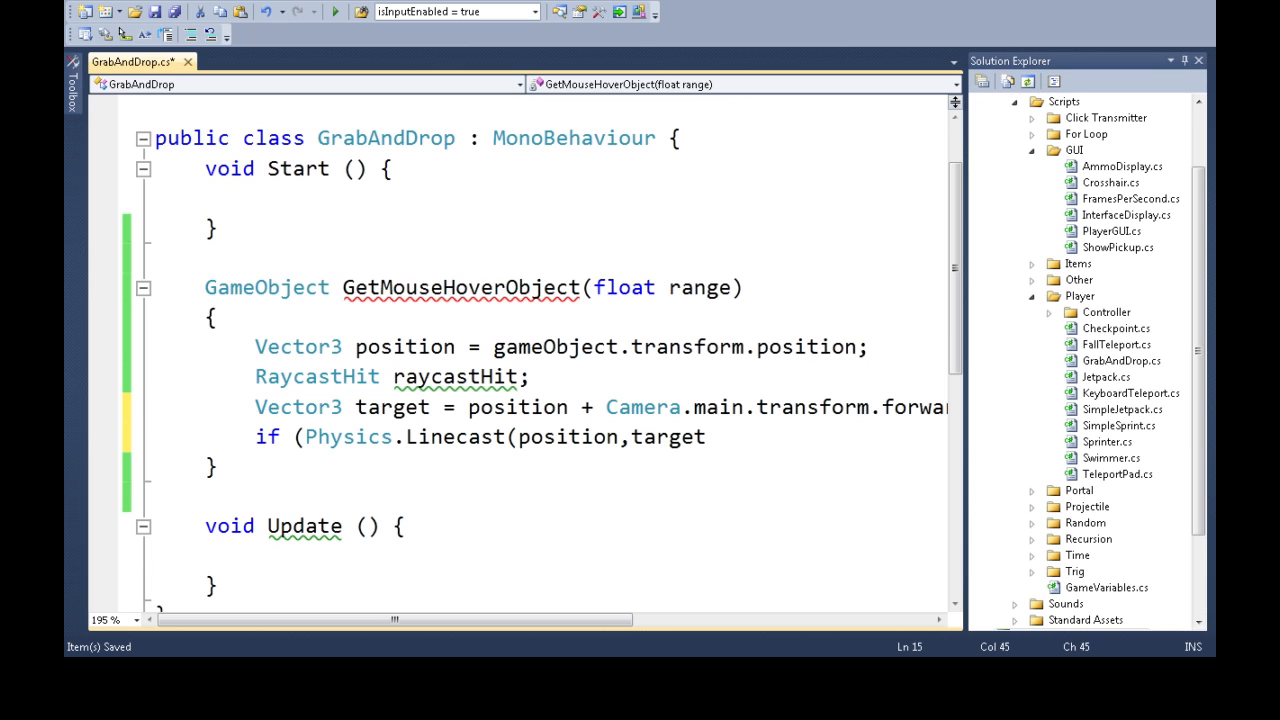
pyautogui.write(',')
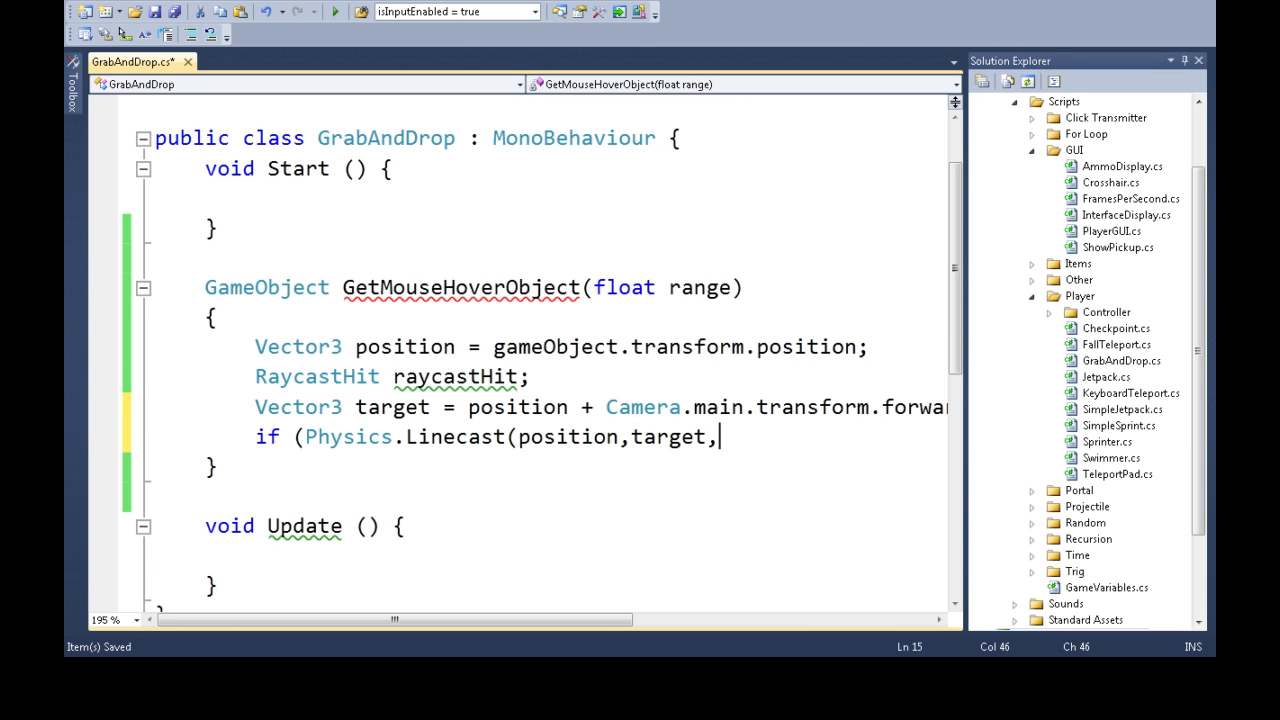
pyautogui.write('out ray')
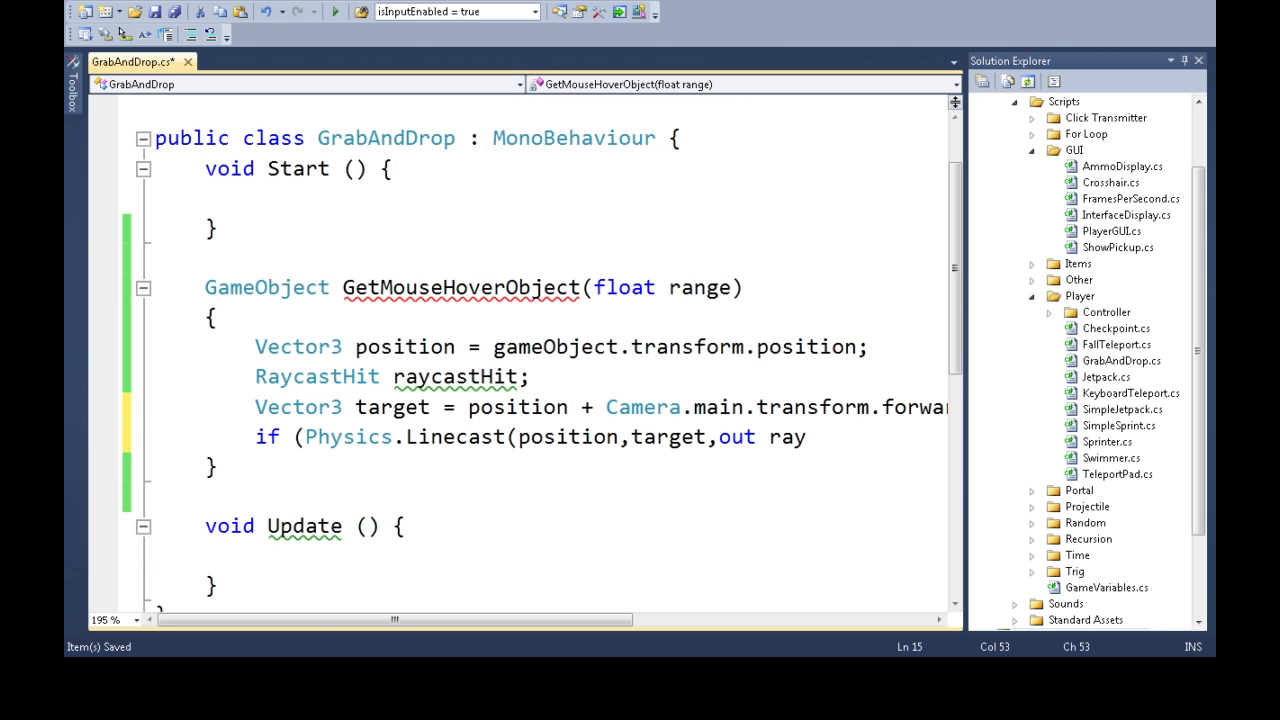
pyautogui.write('raycastHit')
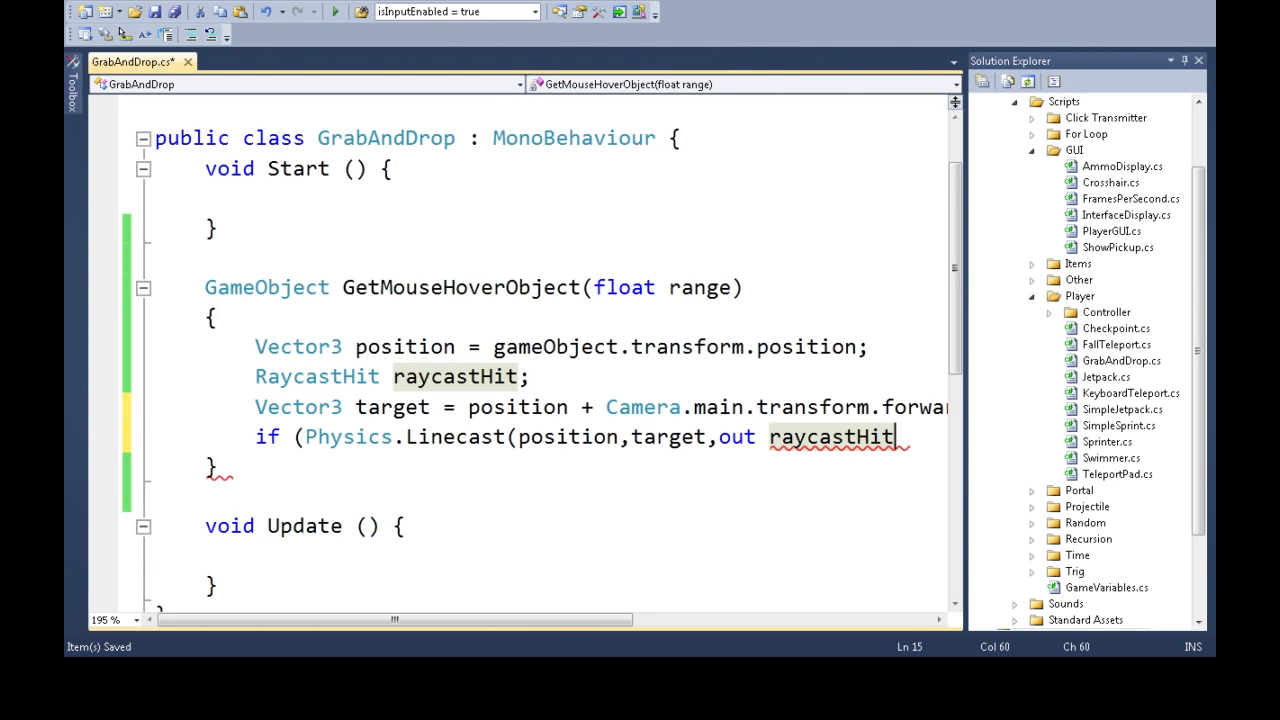
pyautogui.write(',')
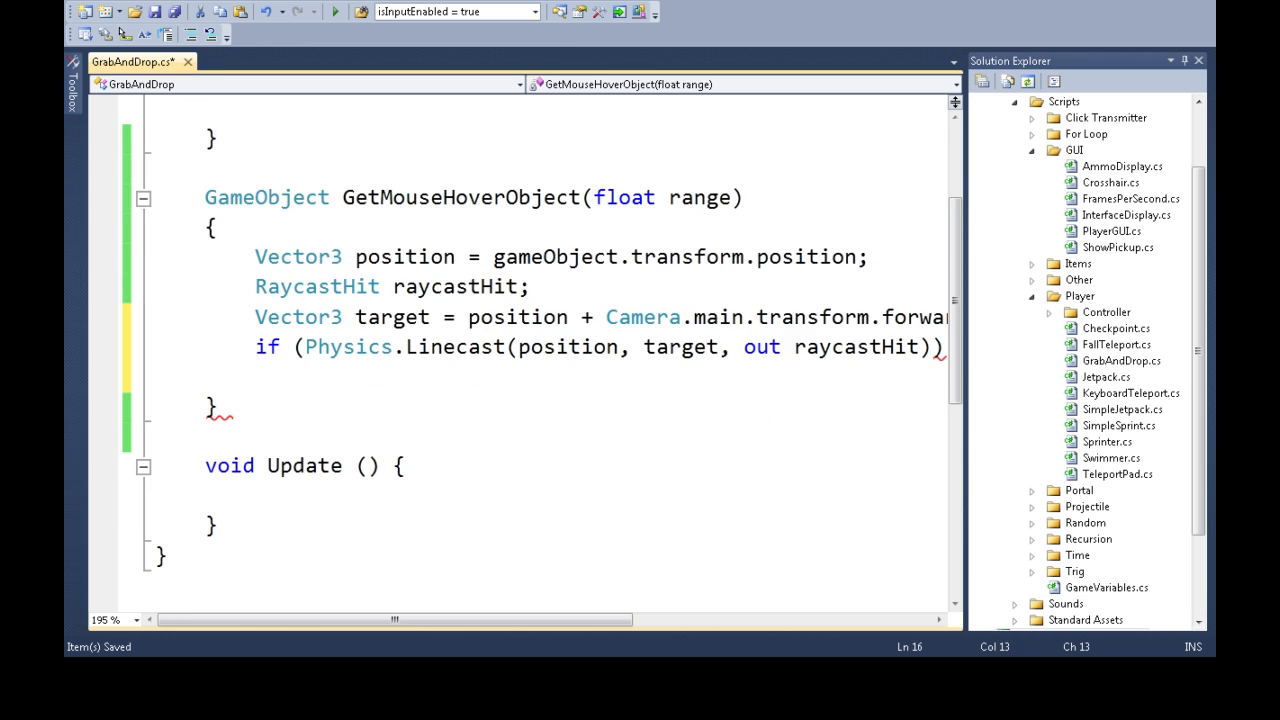
# Return raycastHit's collider gameObject on a hit and null otherwise.
pyautogui.write('return')
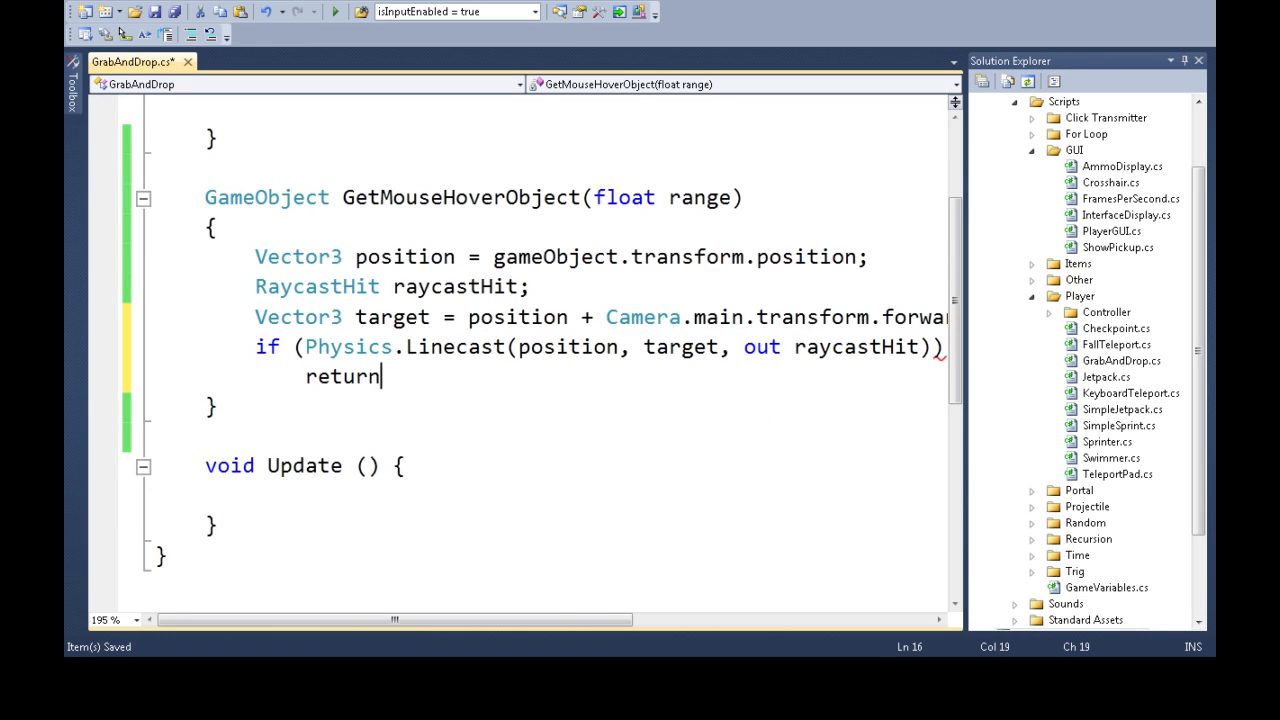
pyautogui.write('ray')
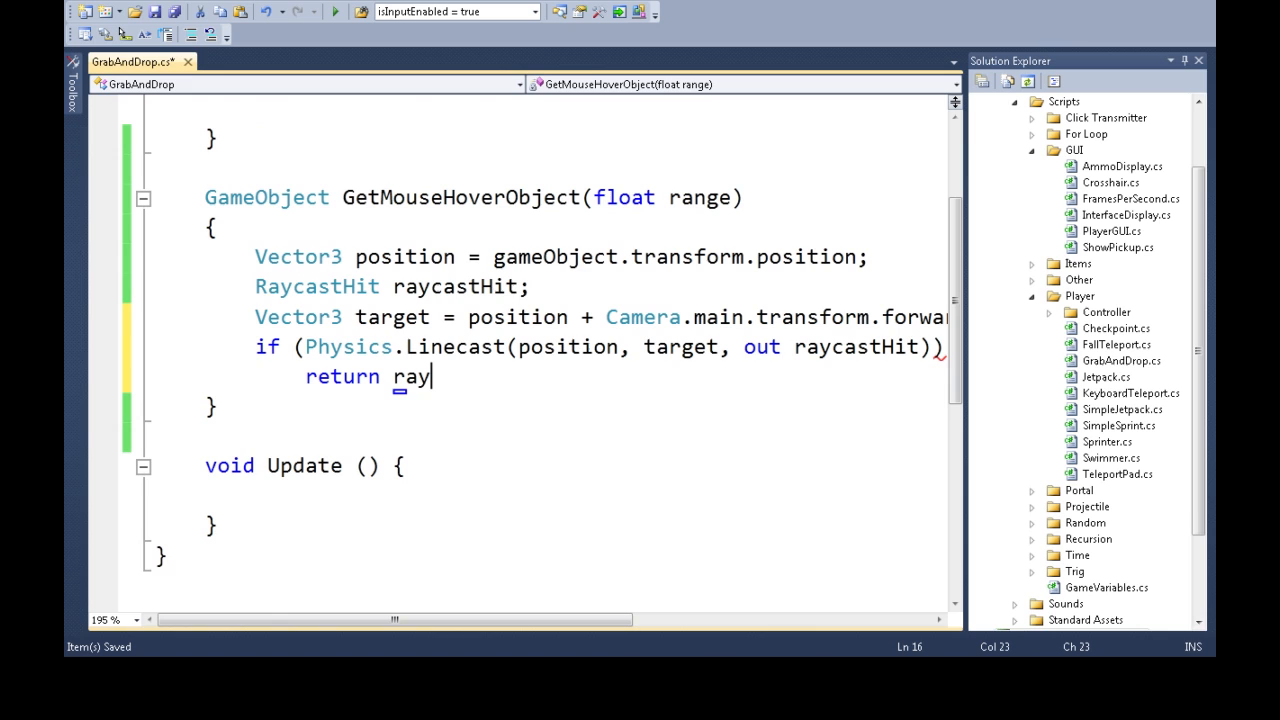
pyautogui.write('castHit.collider.gam')
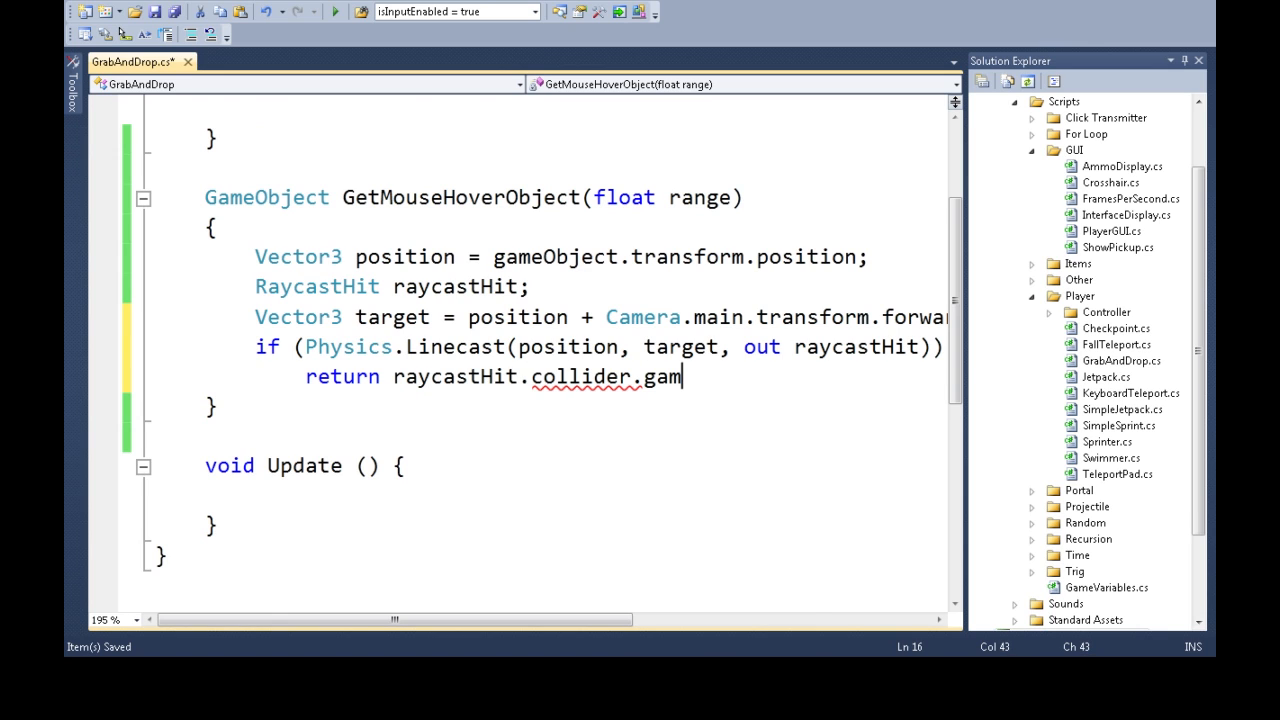
pyautogui.write('eObject;')
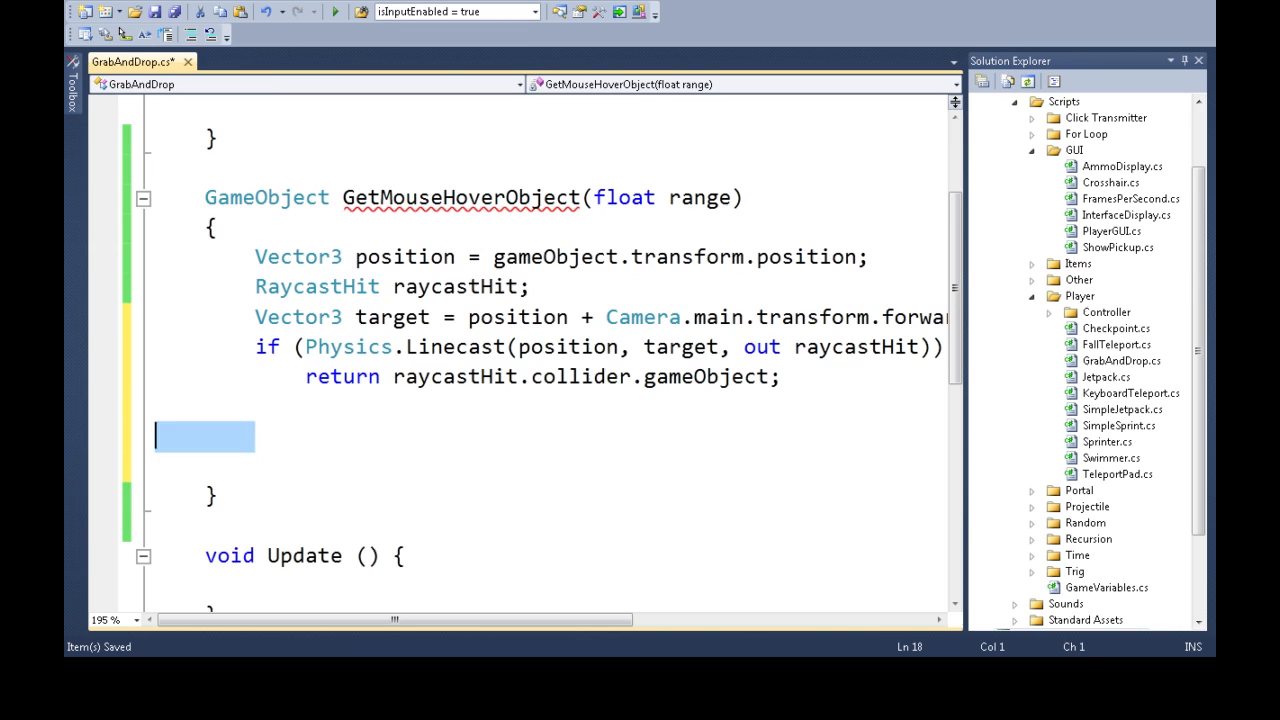
pyautogui.press('Delete')
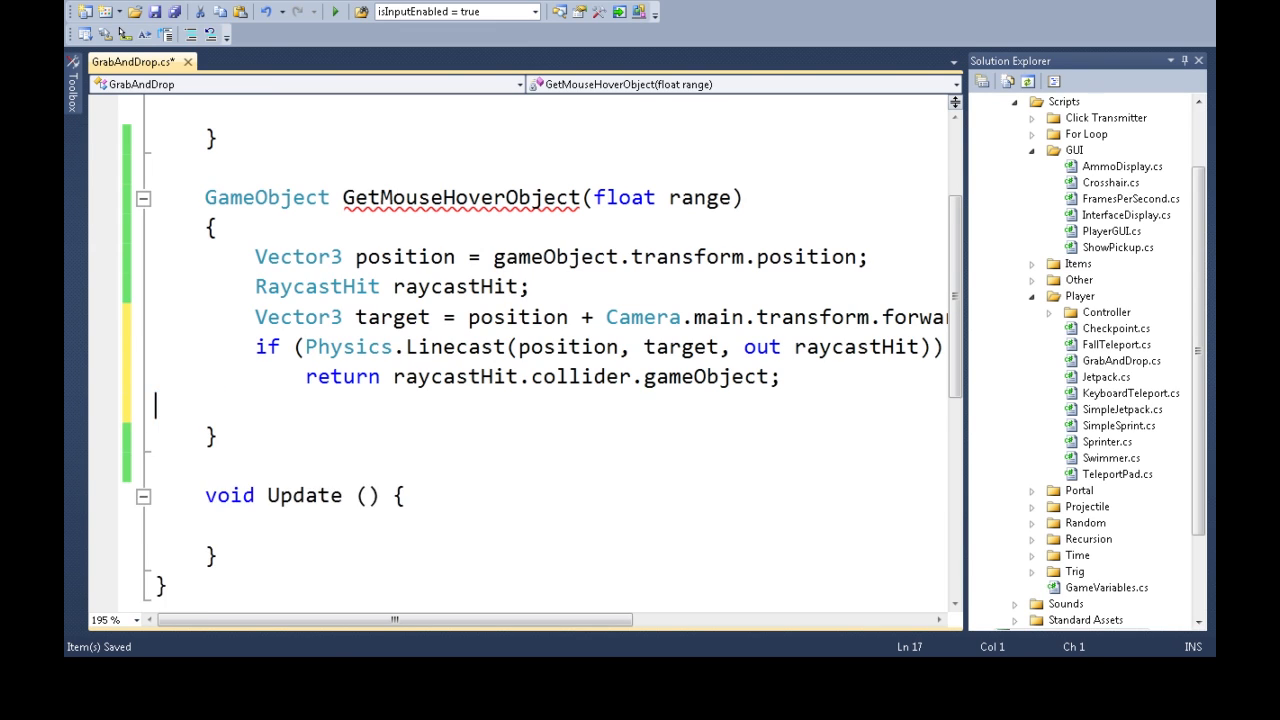
pyautogui.write('return null')
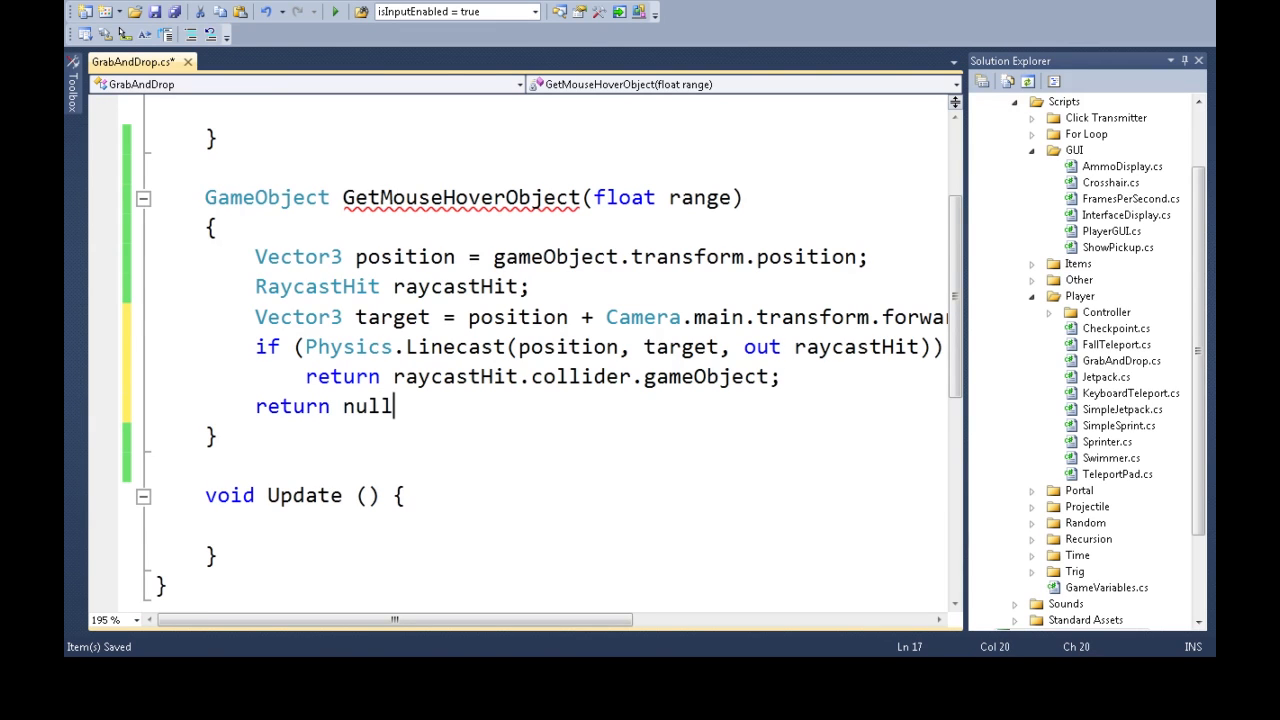
pyautogui.write(';')
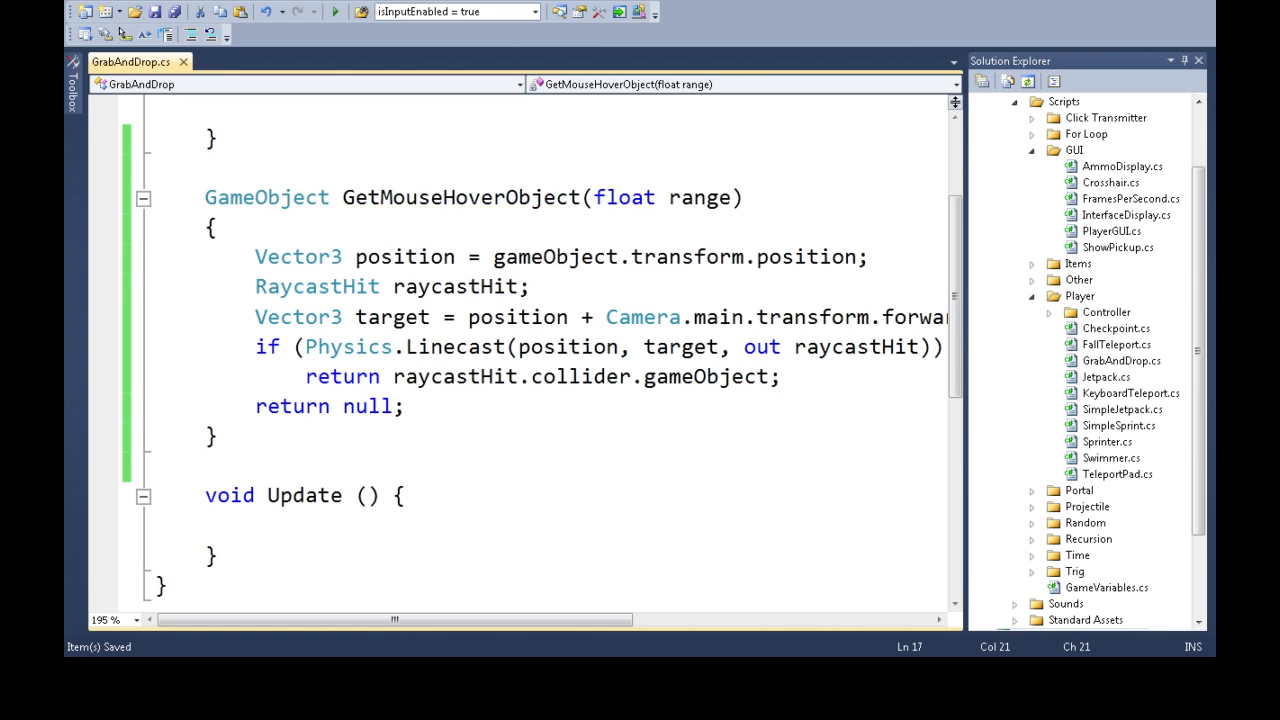
# Make Update log Debug.Log(GetMouseHoverObject(5)) and save the script.
pyautogui.scroll(-3)
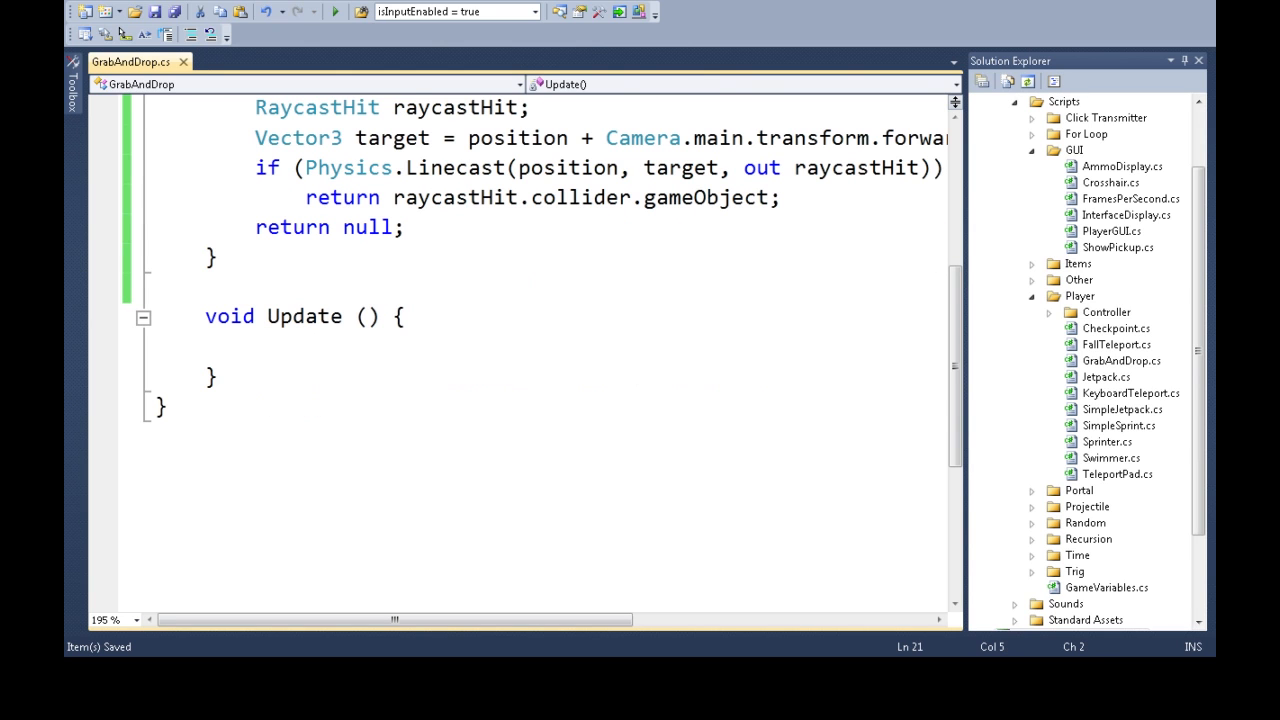
pyautogui.write('Debug.Log(')
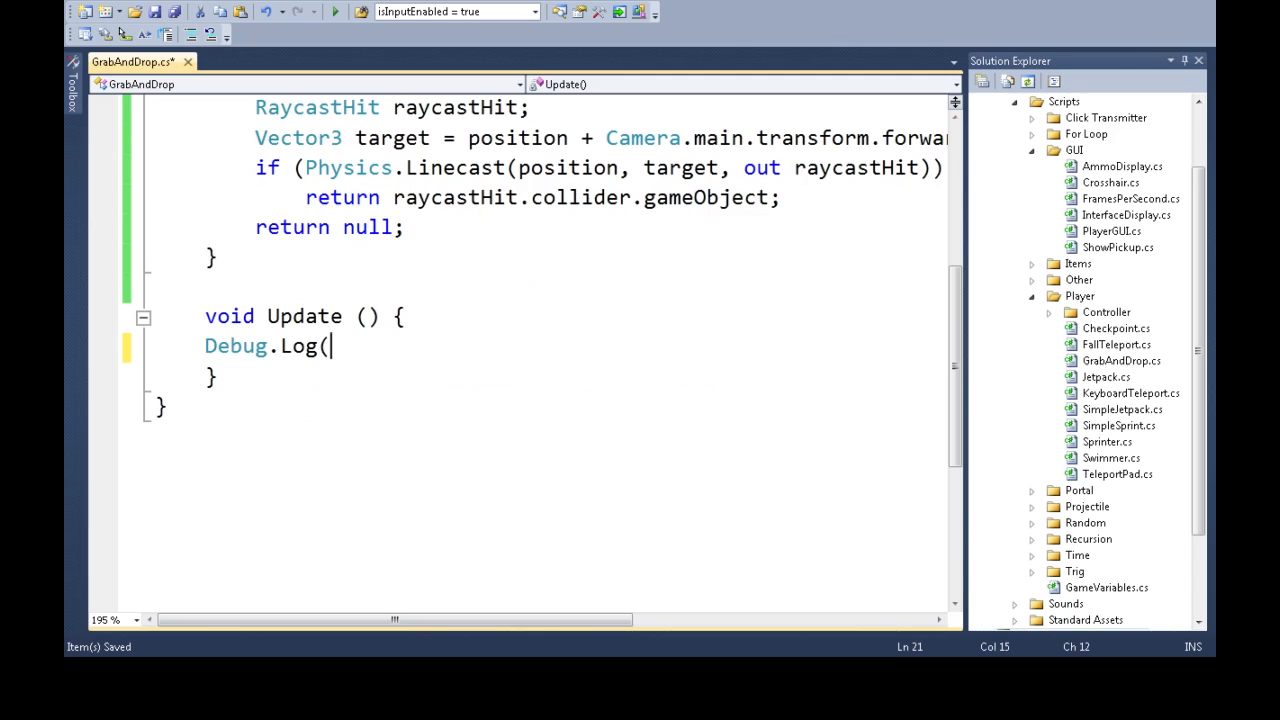
pyautogui.write('get')
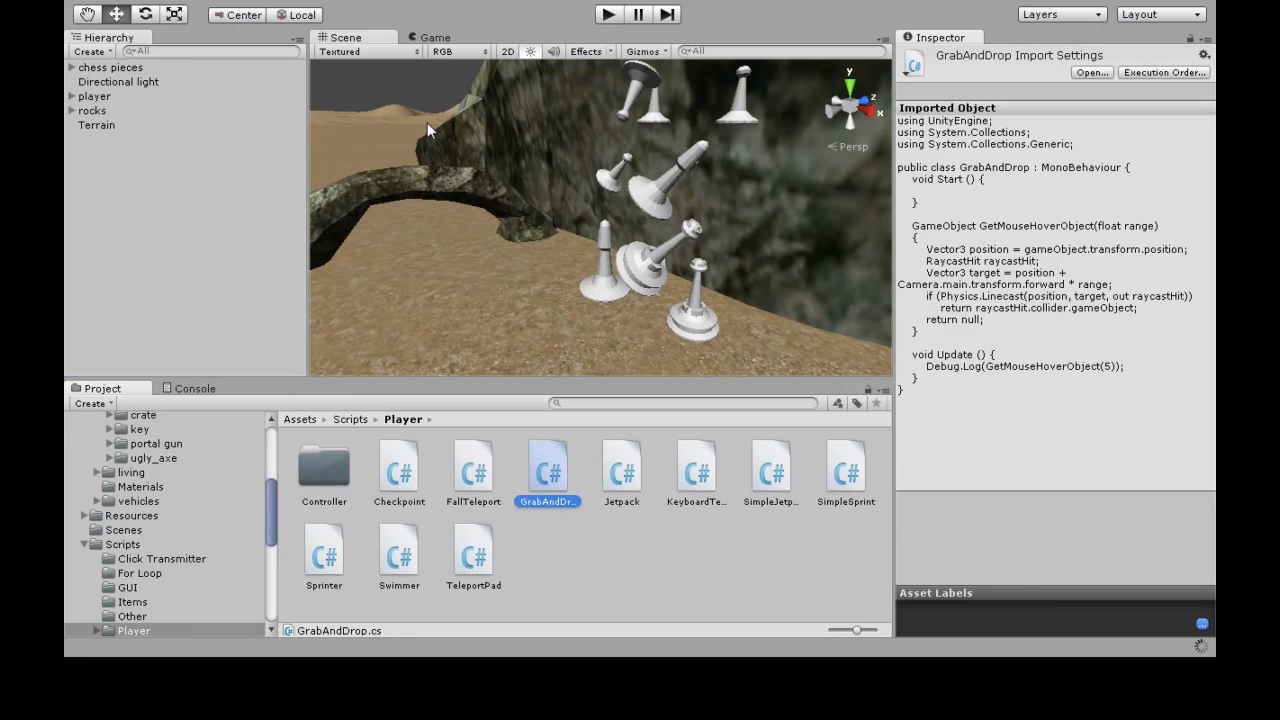
# Check the player's Grab And Drop component, play-test the scene logging Null, then stop.
pyautogui.click(95, 96)
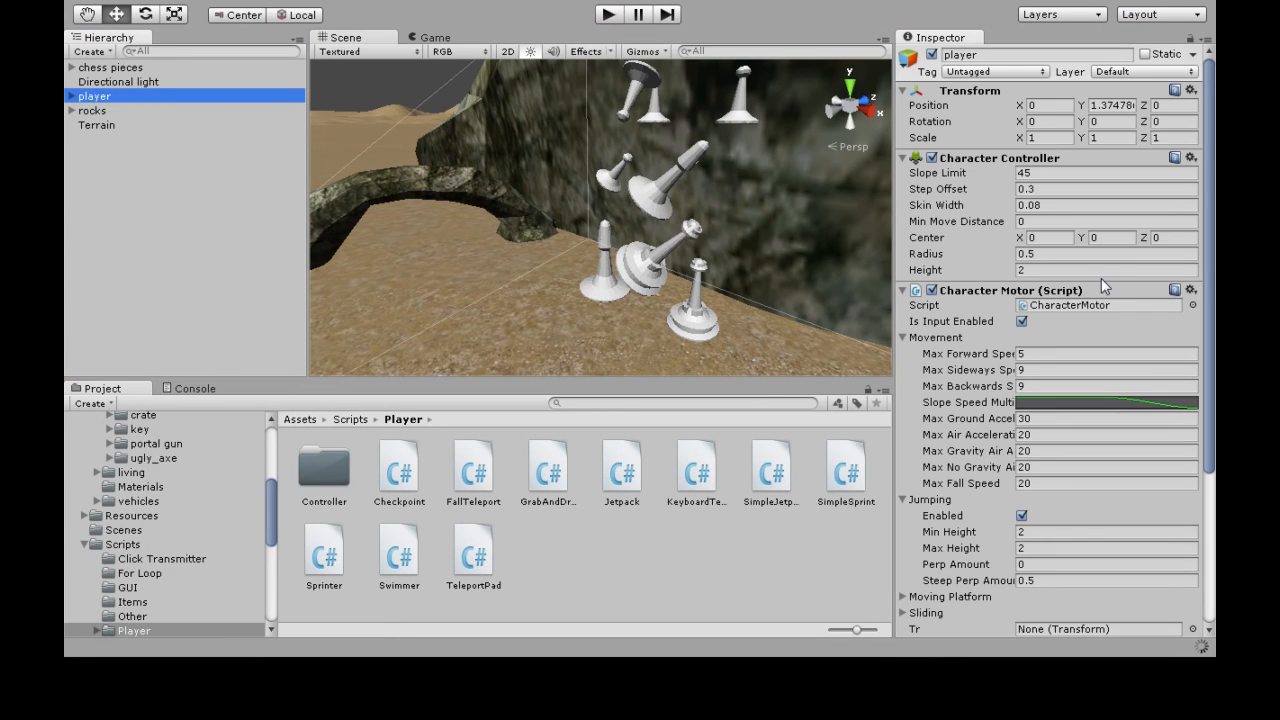
pyautogui.scroll(-3)
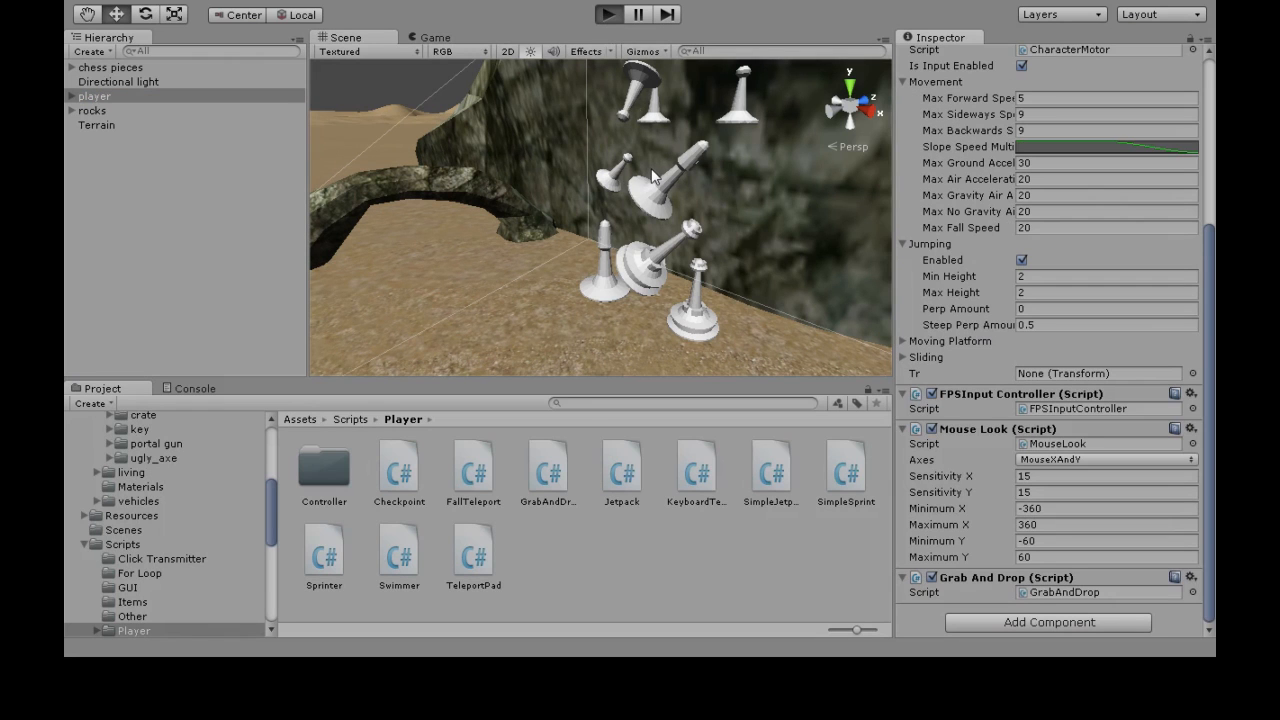
pyautogui.click(608, 14)
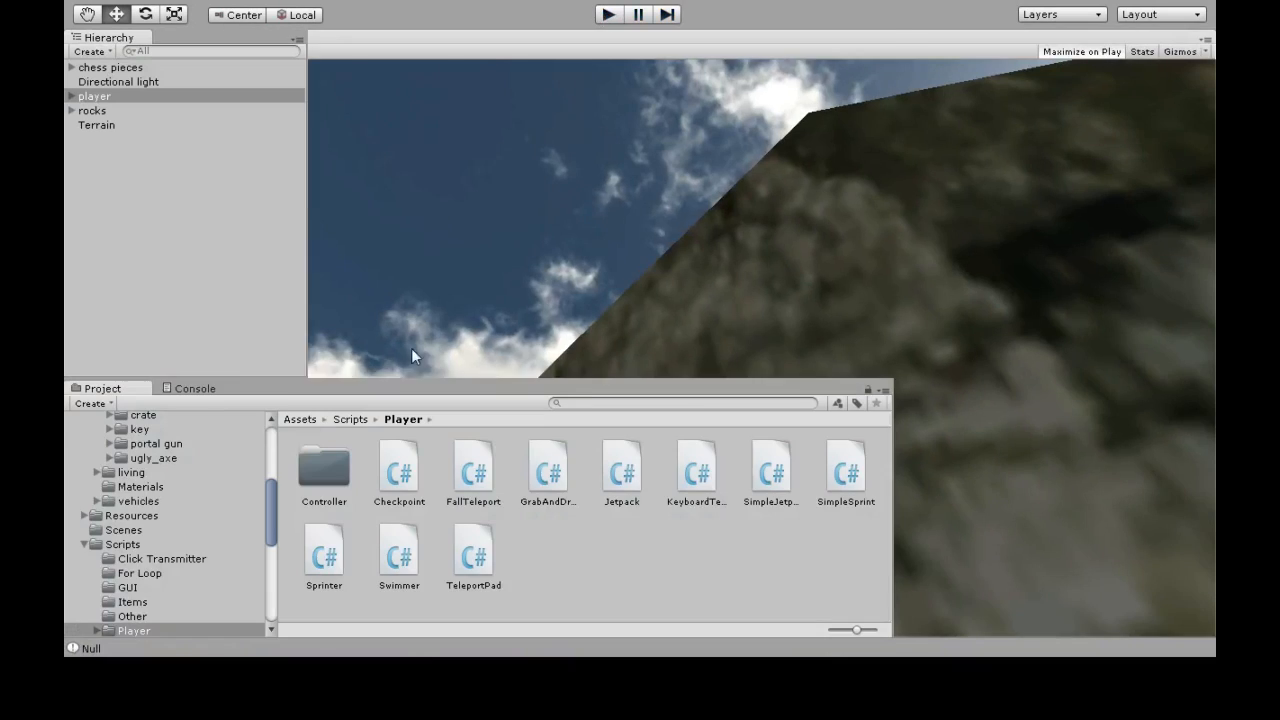
pyautogui.click(607, 14)
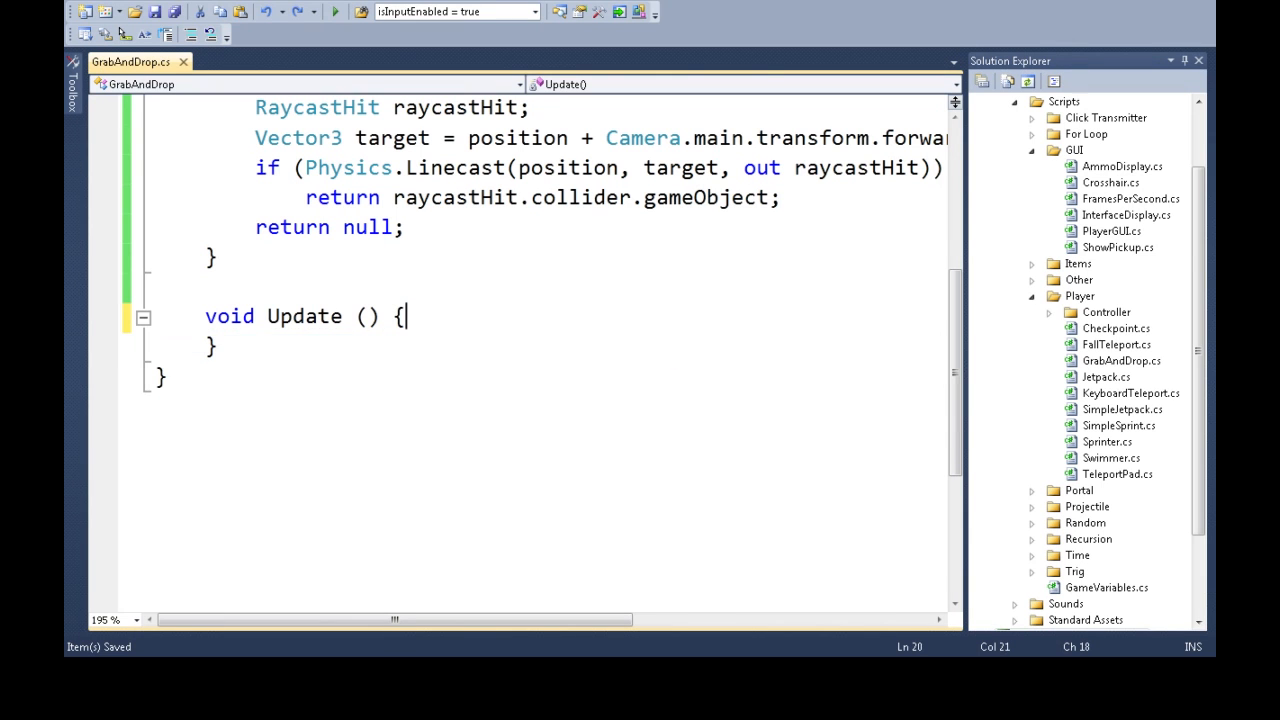
# Declare GameObject grabbedObject and float grabbedObjectSize fields.
pyautogui.scroll(3)
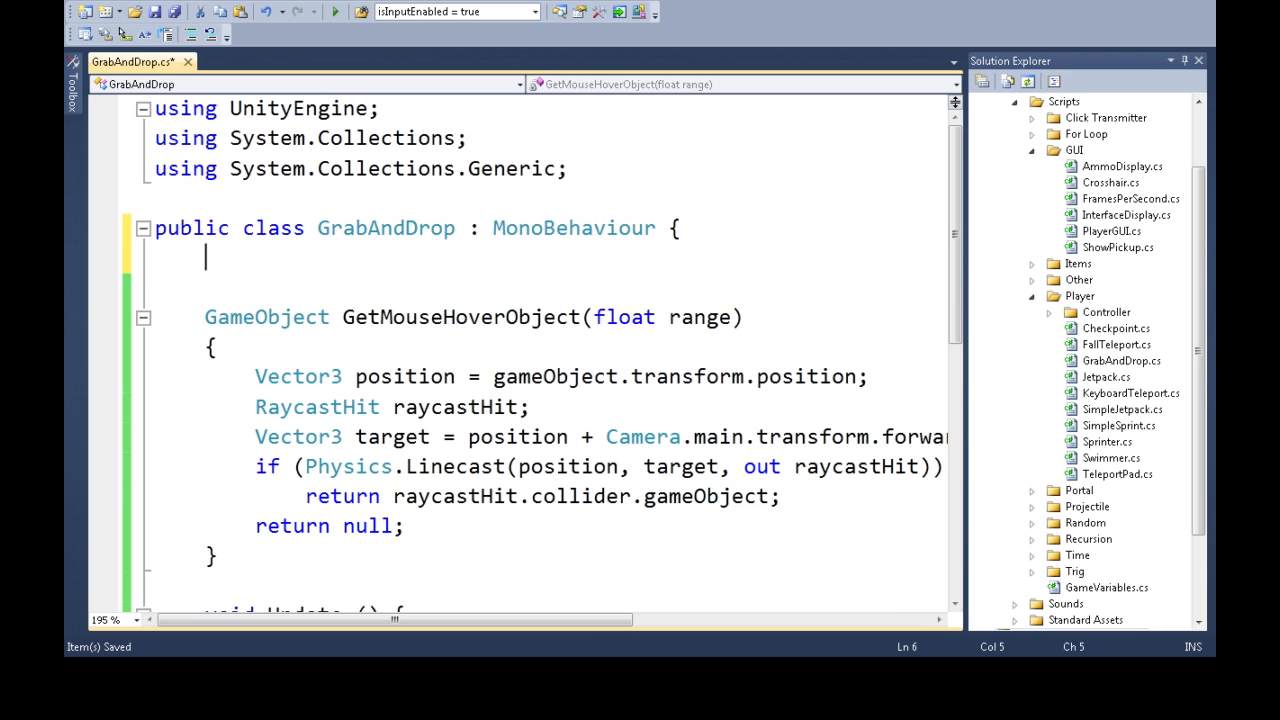
pyautogui.write('GameObject gra')
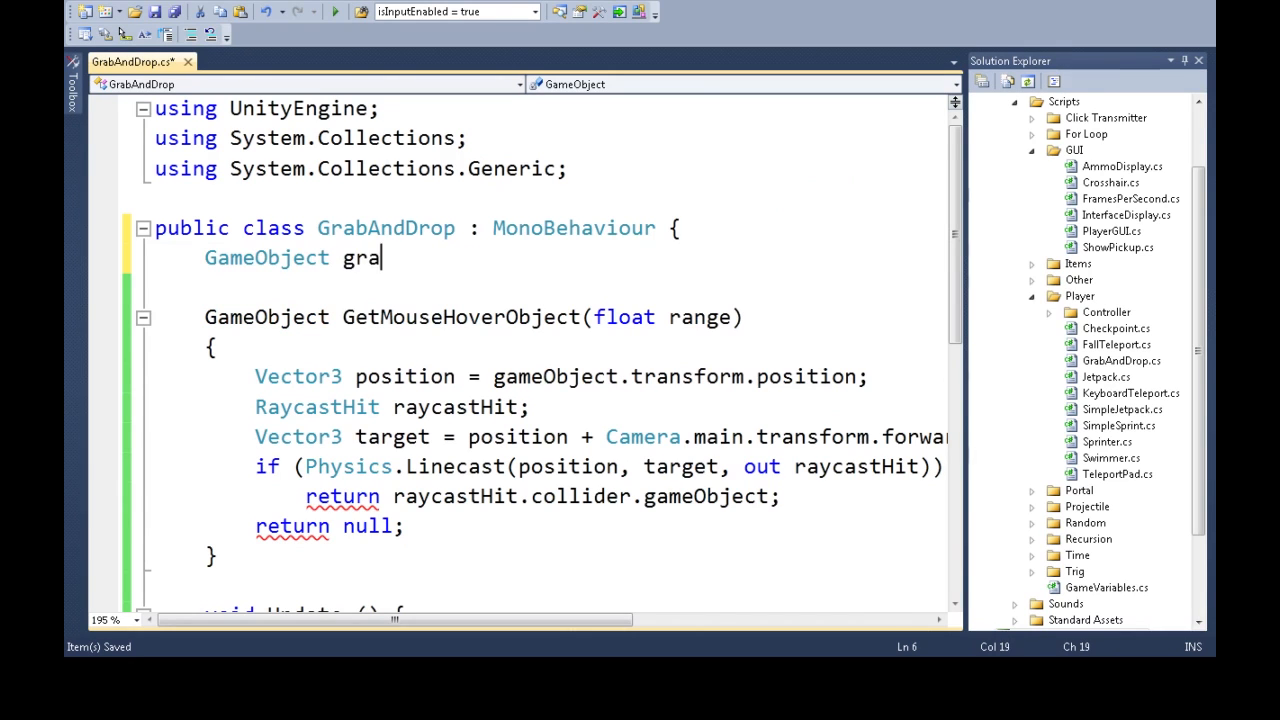
pyautogui.write('bbedObjec')
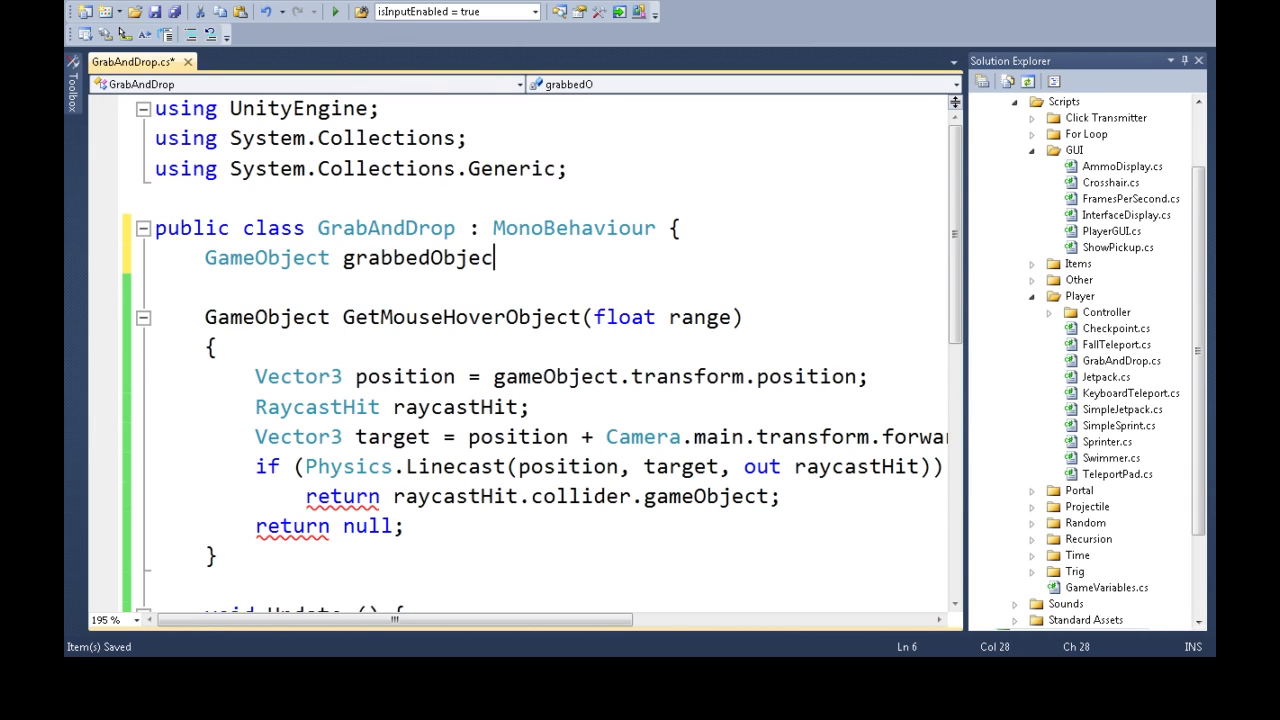
pyautogui.write(';')
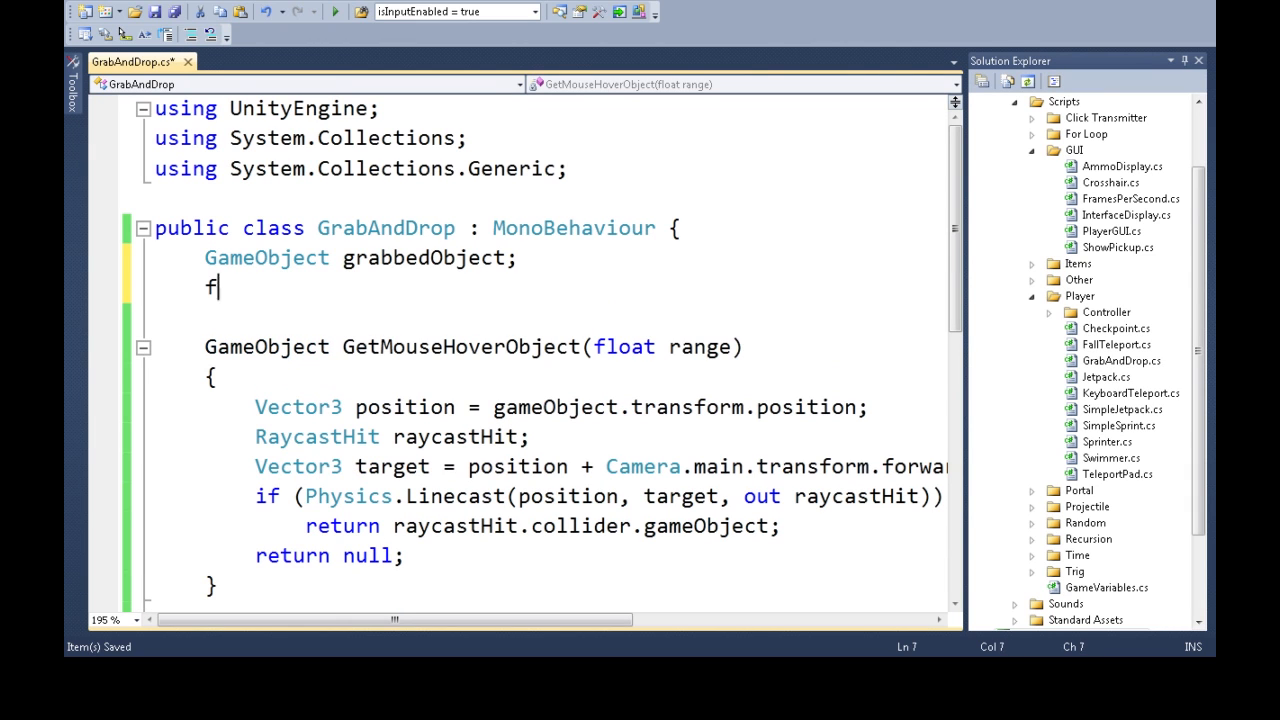
pyautogui.write('loat')
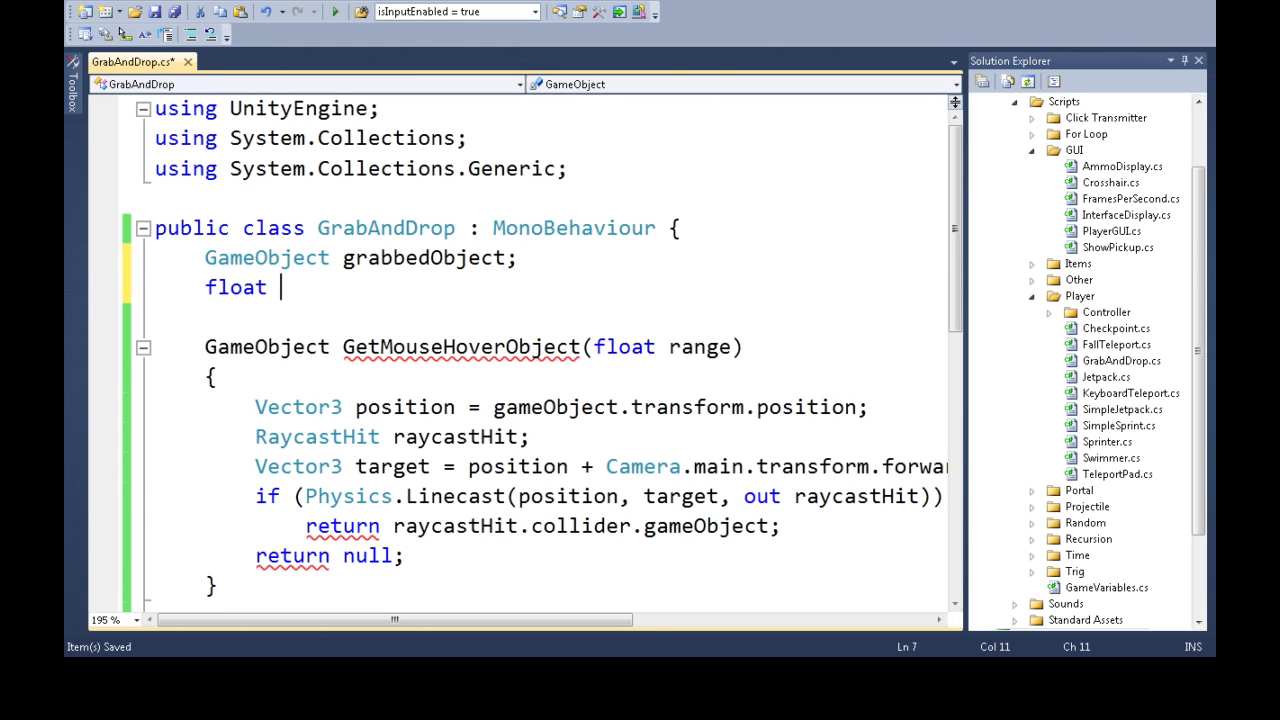
pyautogui.write('grabb')
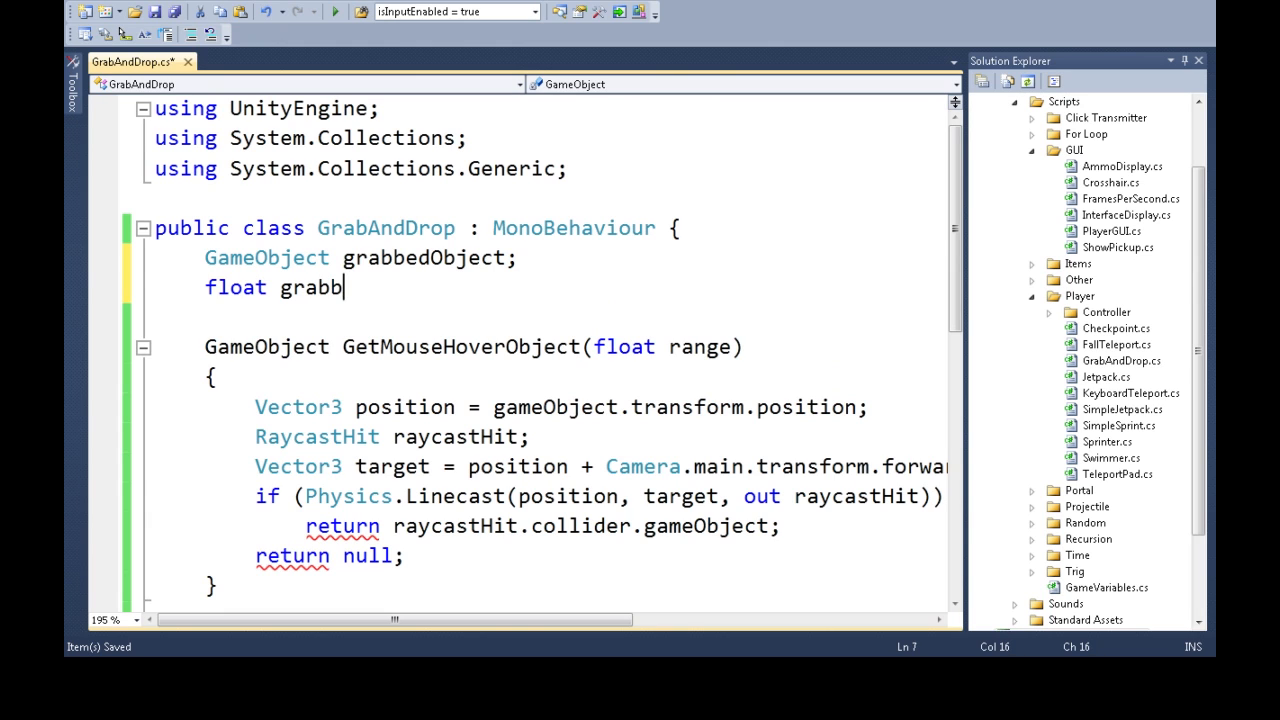
pyautogui.write('edObjectSize;')
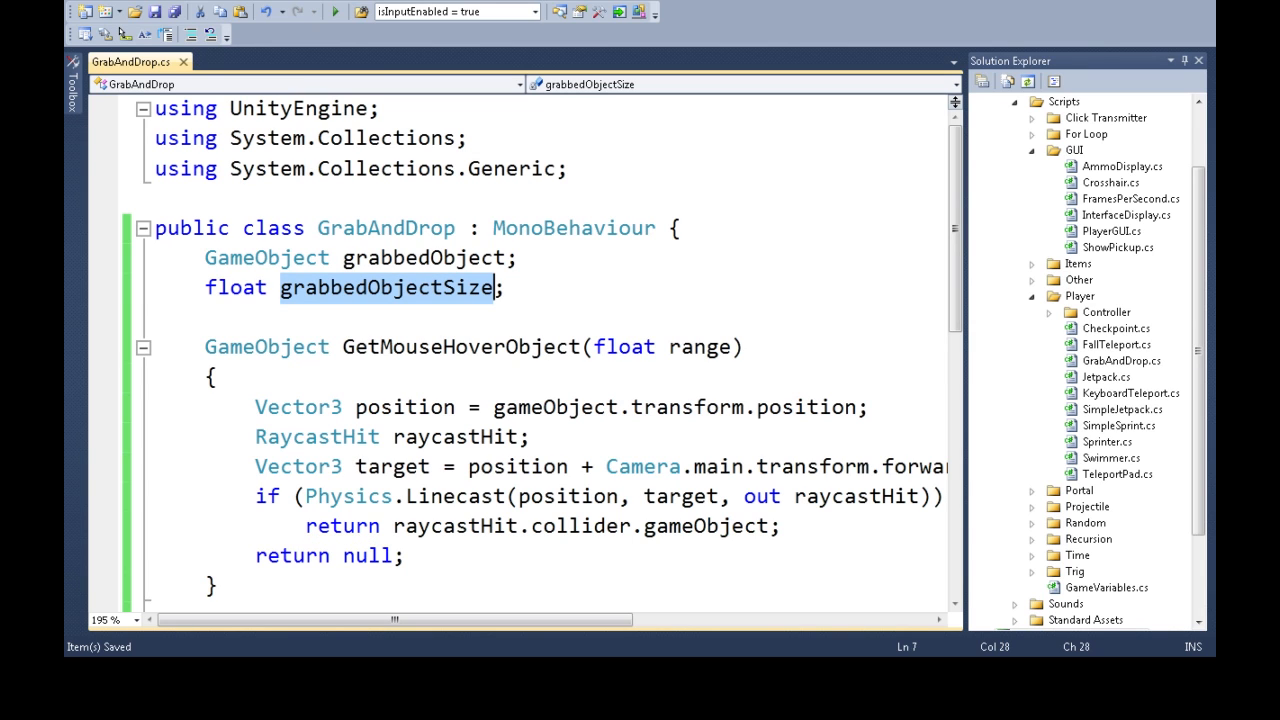
# Write void TryGrabObject(GameObject grabObject) that returns early when grabObject is null.
pyautogui.scroll(-3)
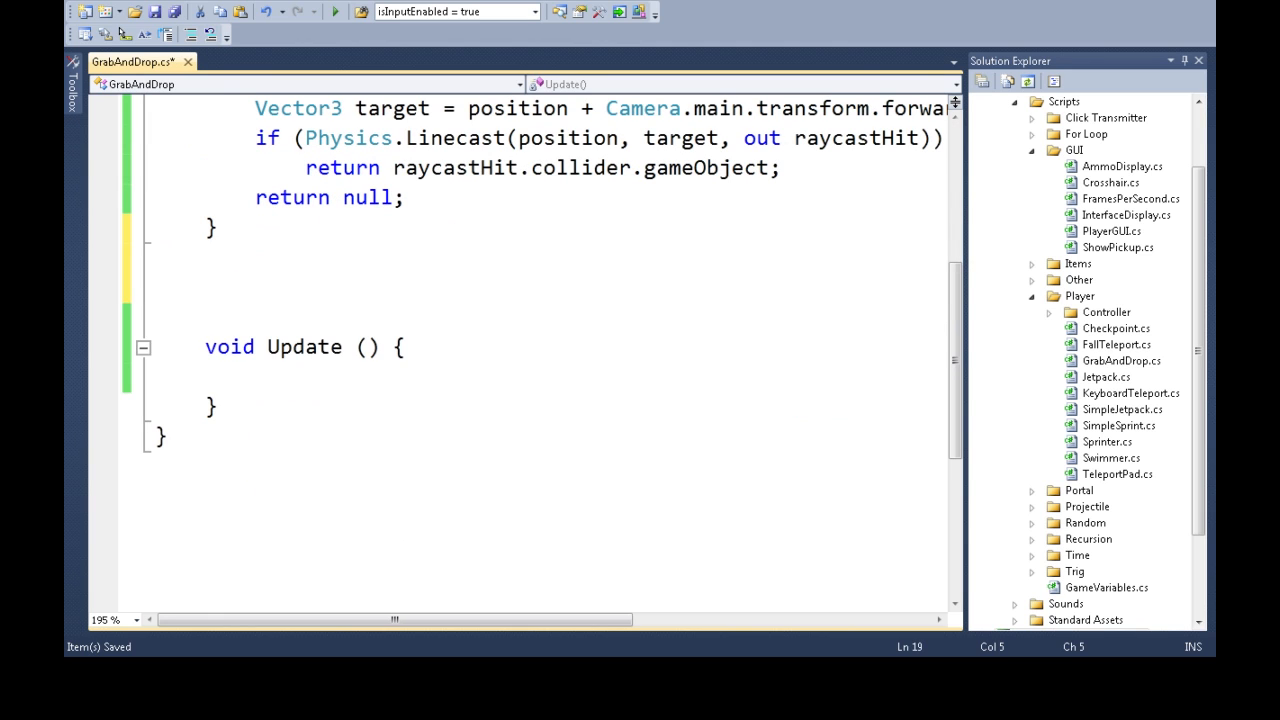
pyautogui.write('void TryG')
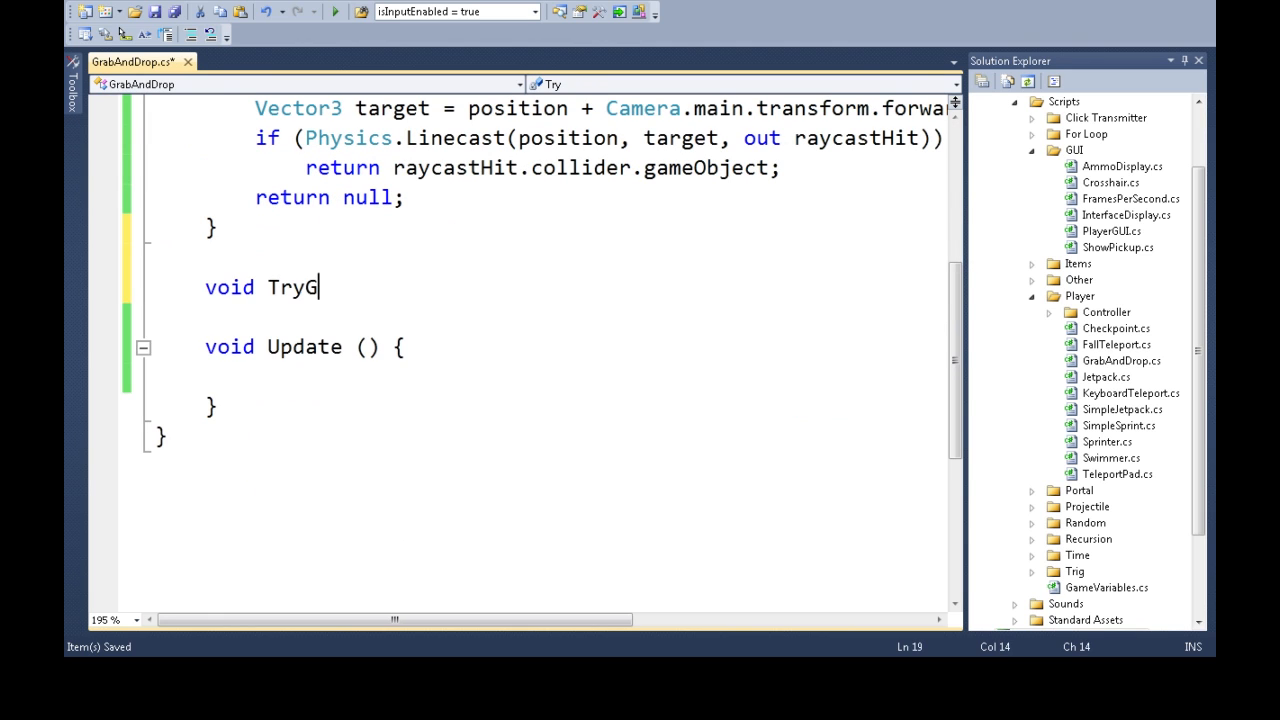
pyautogui.write('rabObject(')
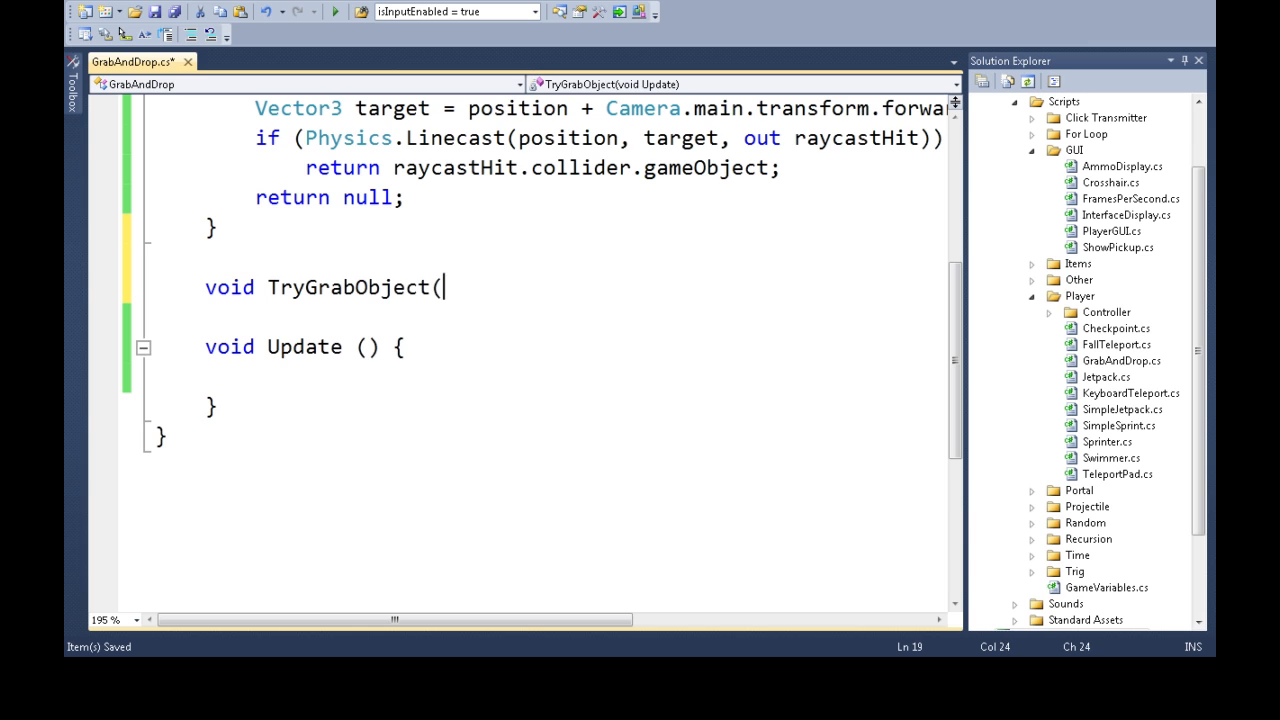
pyautogui.write('GameObject')
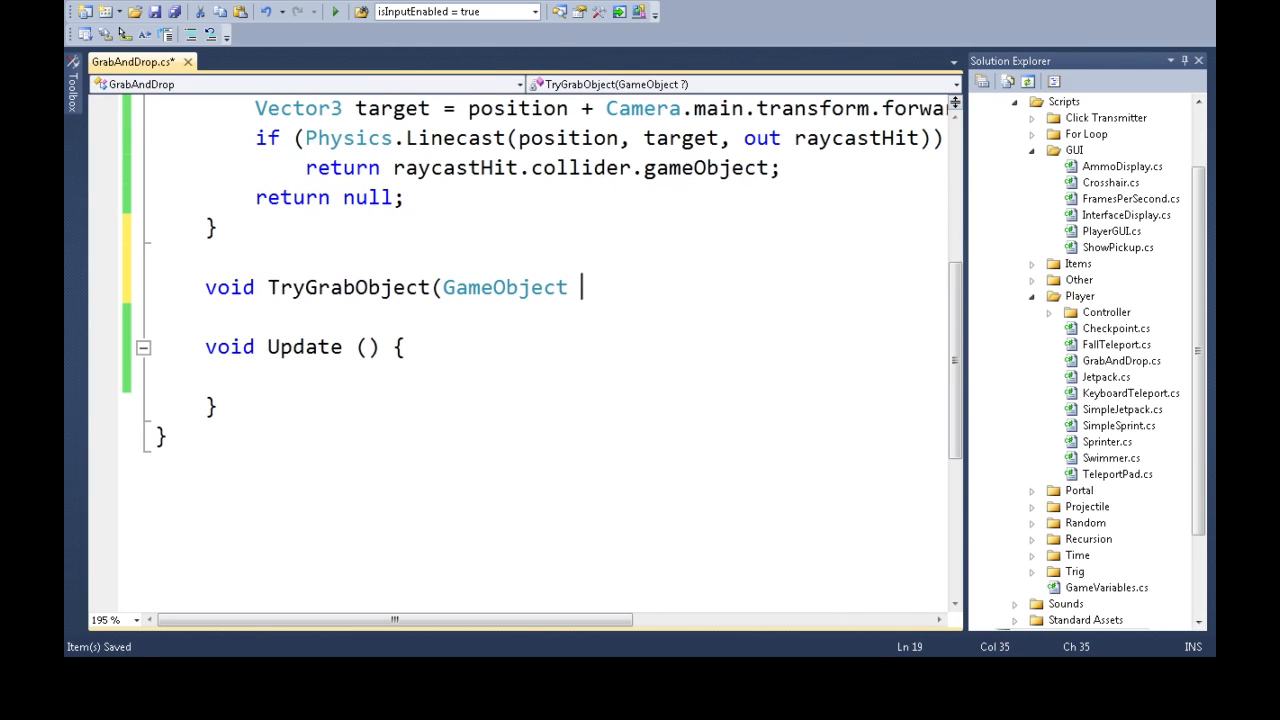
pyautogui.write('grabObject)')
pyautogui.write('{')
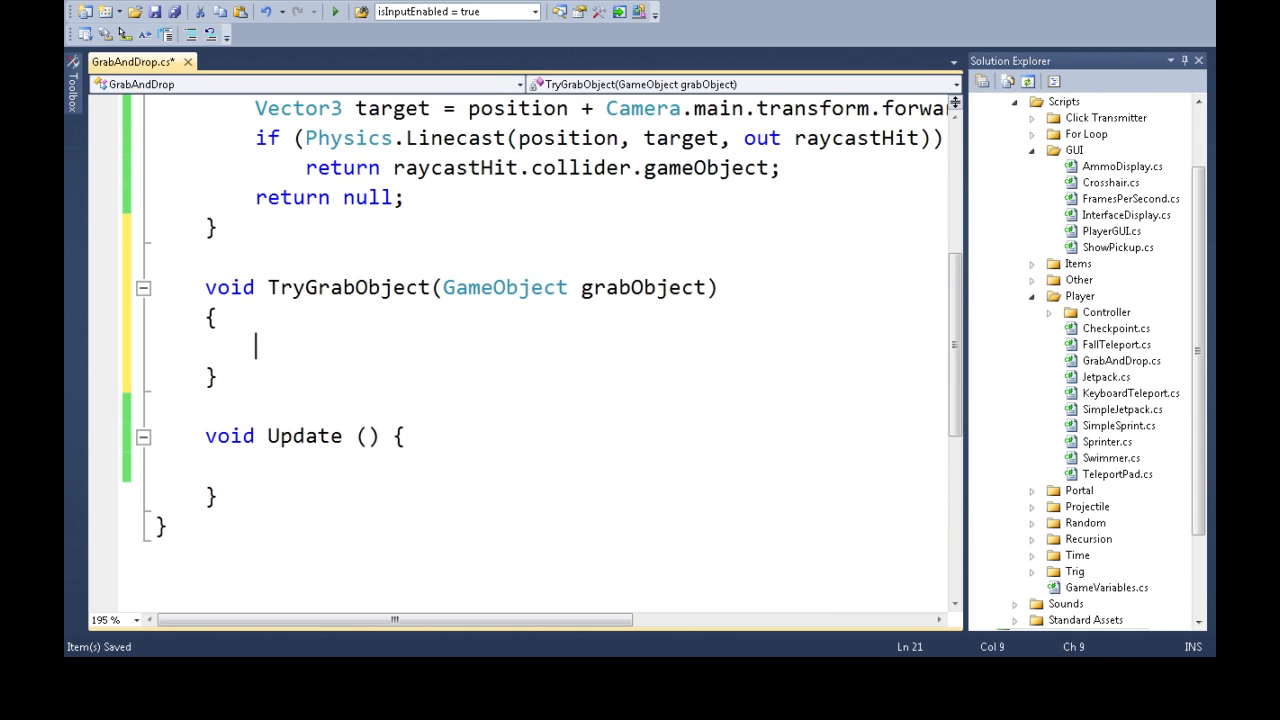
pyautogui.write('if (grabObject')
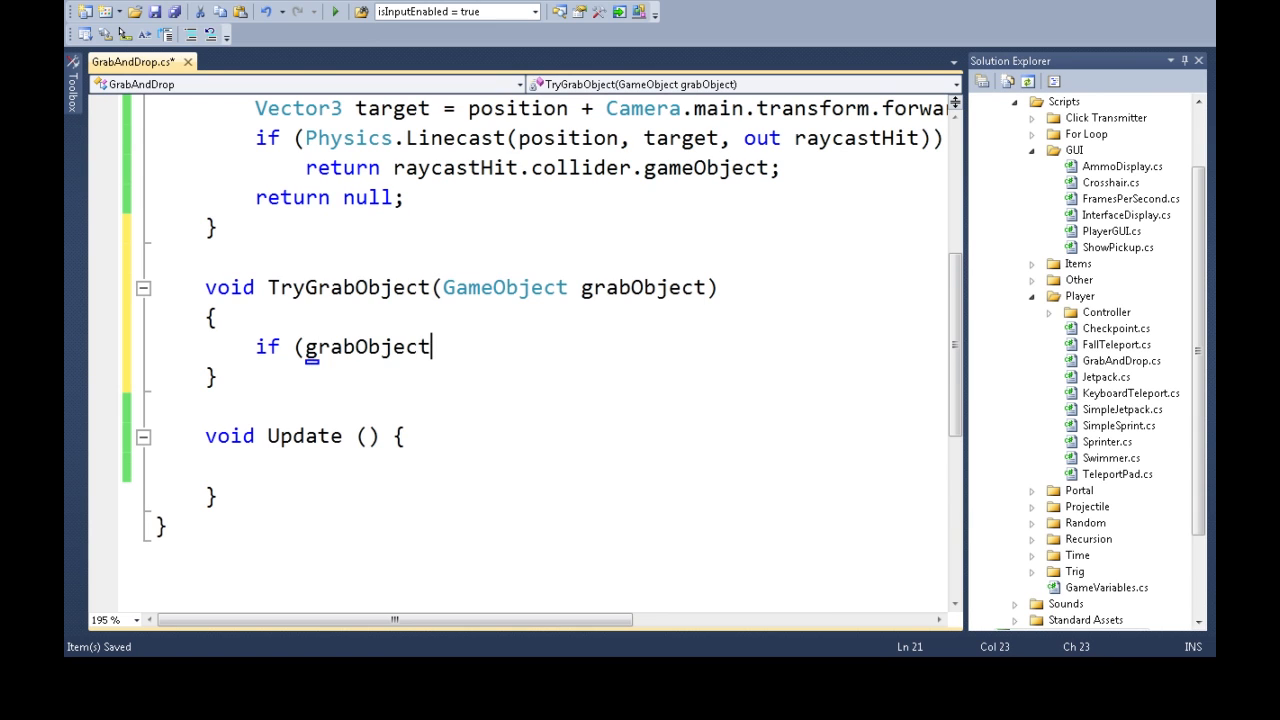
pyautogui.write('==null(')
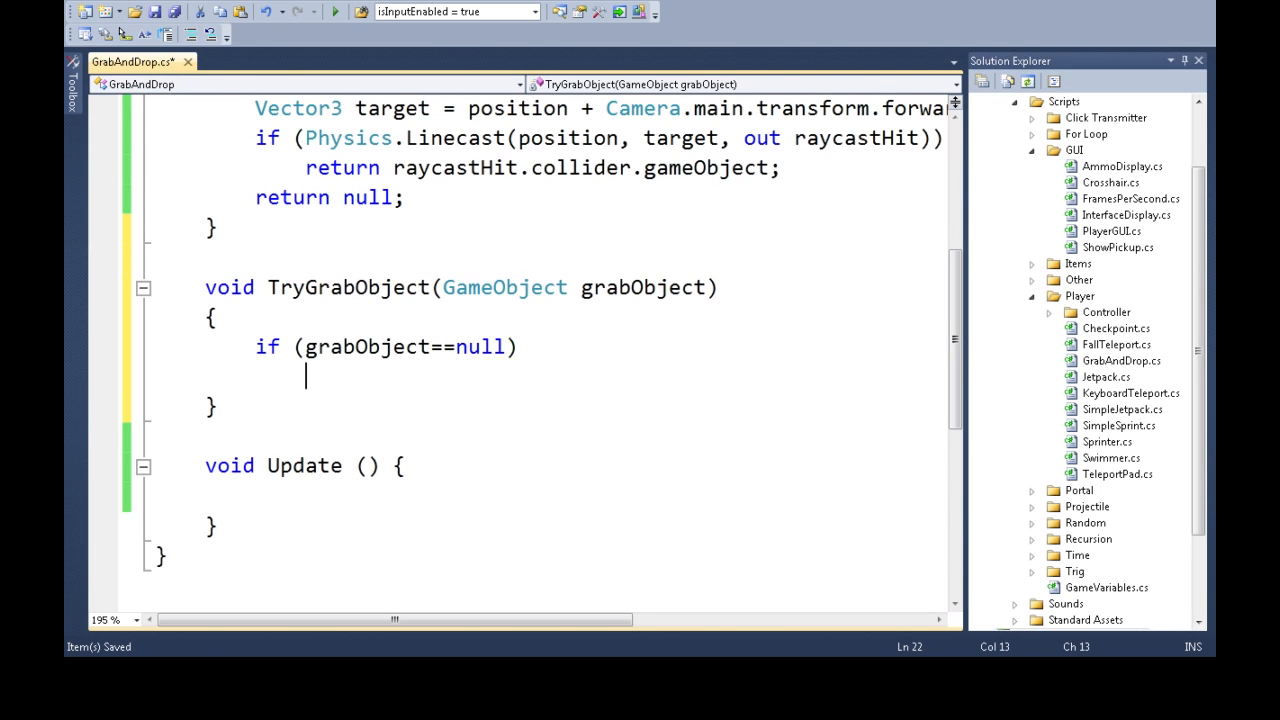
pyautogui.write('return;')
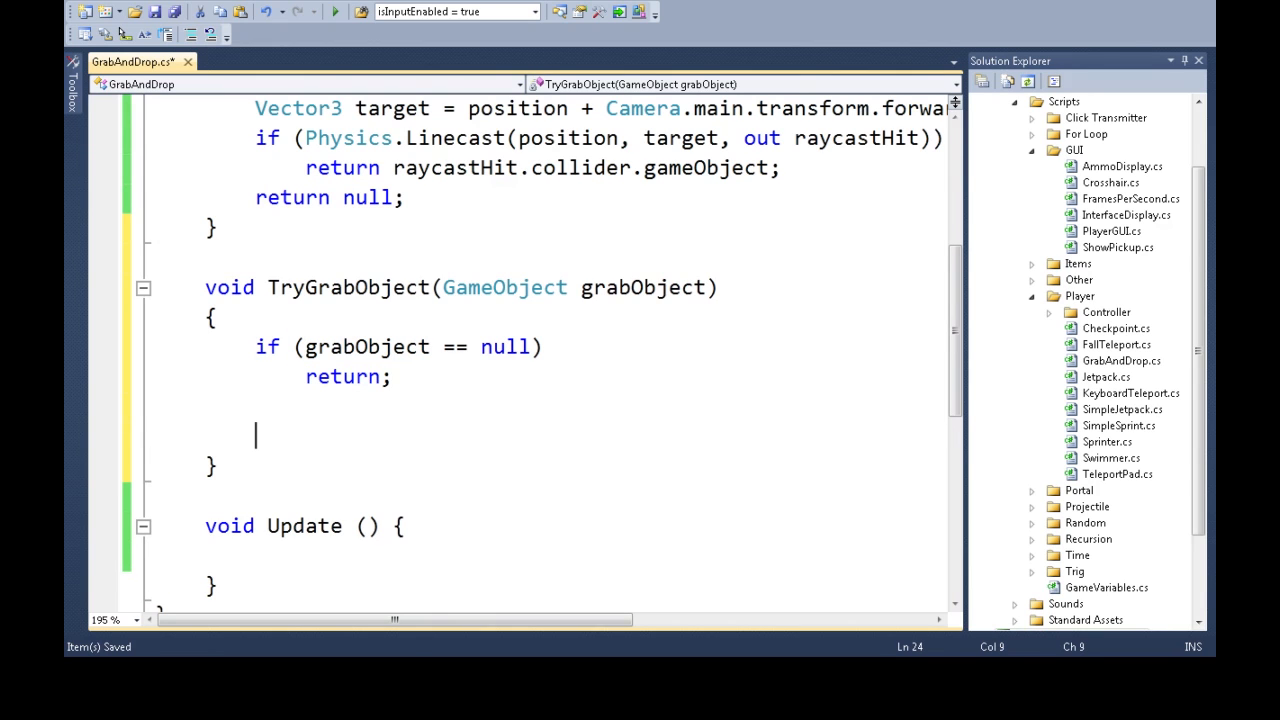
# Store grabbedObject = grabObject and its renderer bounds size magnitude as grabbedObjectSize.
pyautogui.write('grabbed')
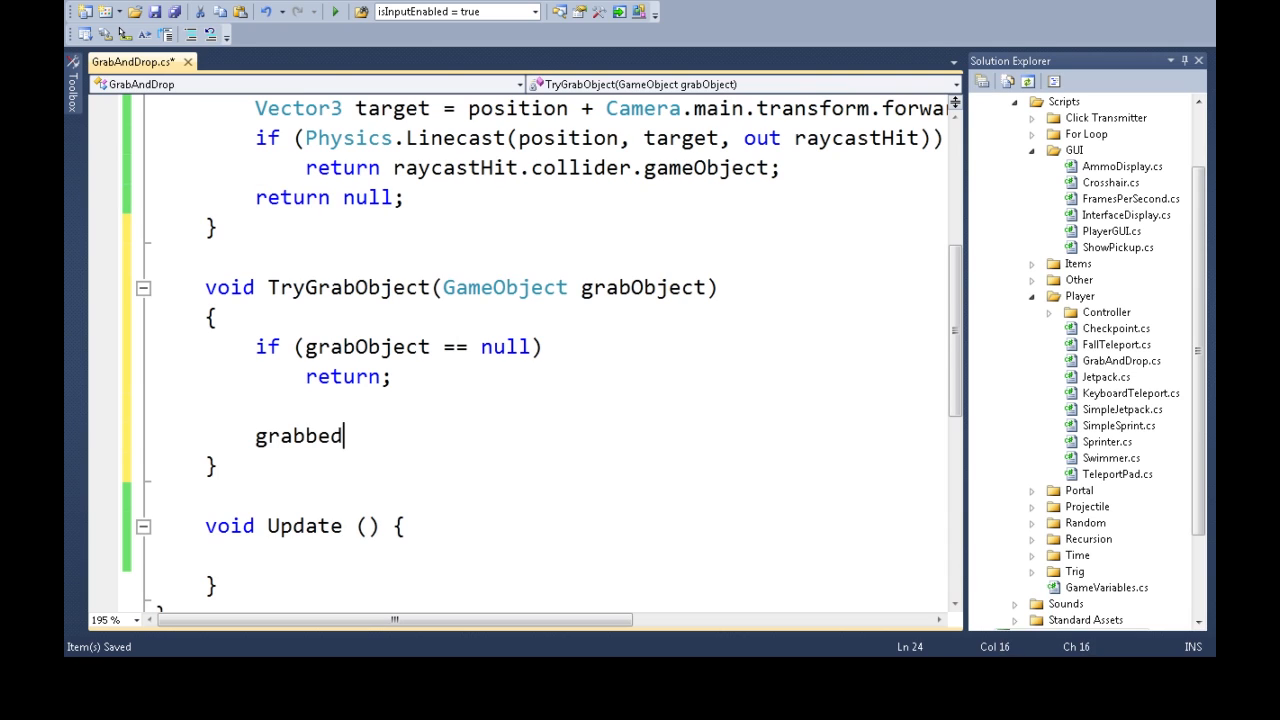
pyautogui.write('Object=grabObject')
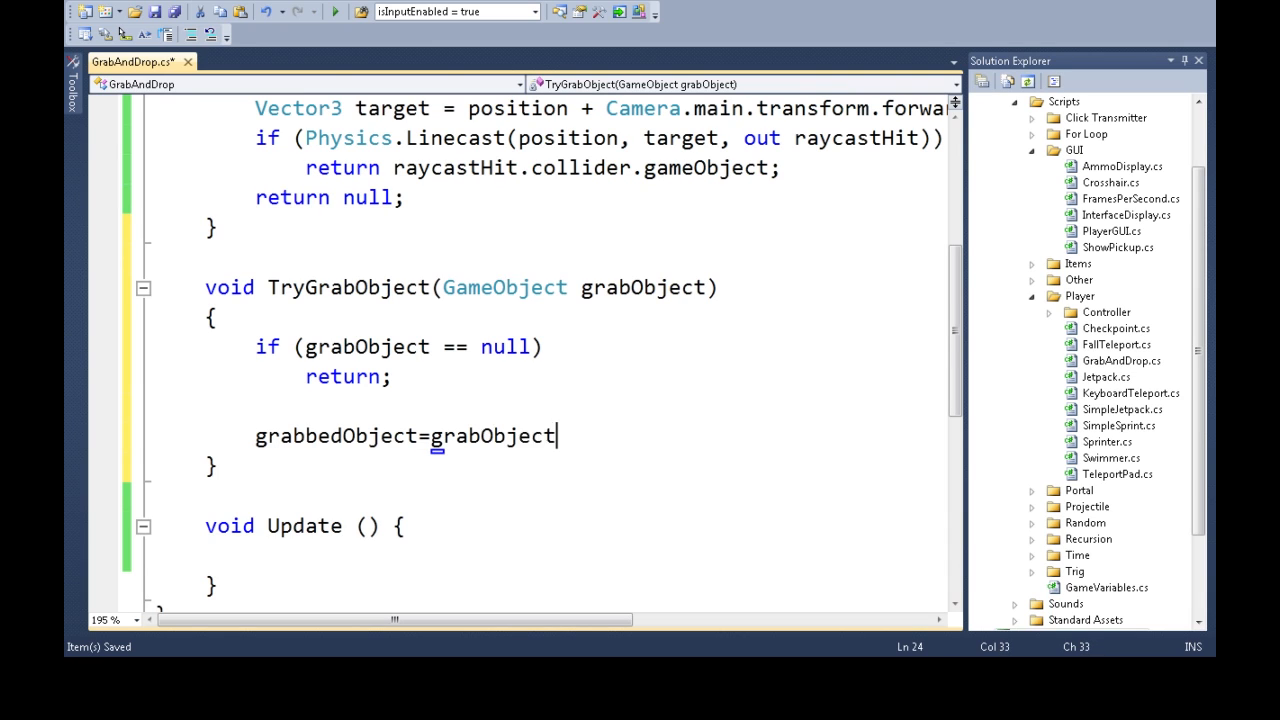
pyautogui.write(';')
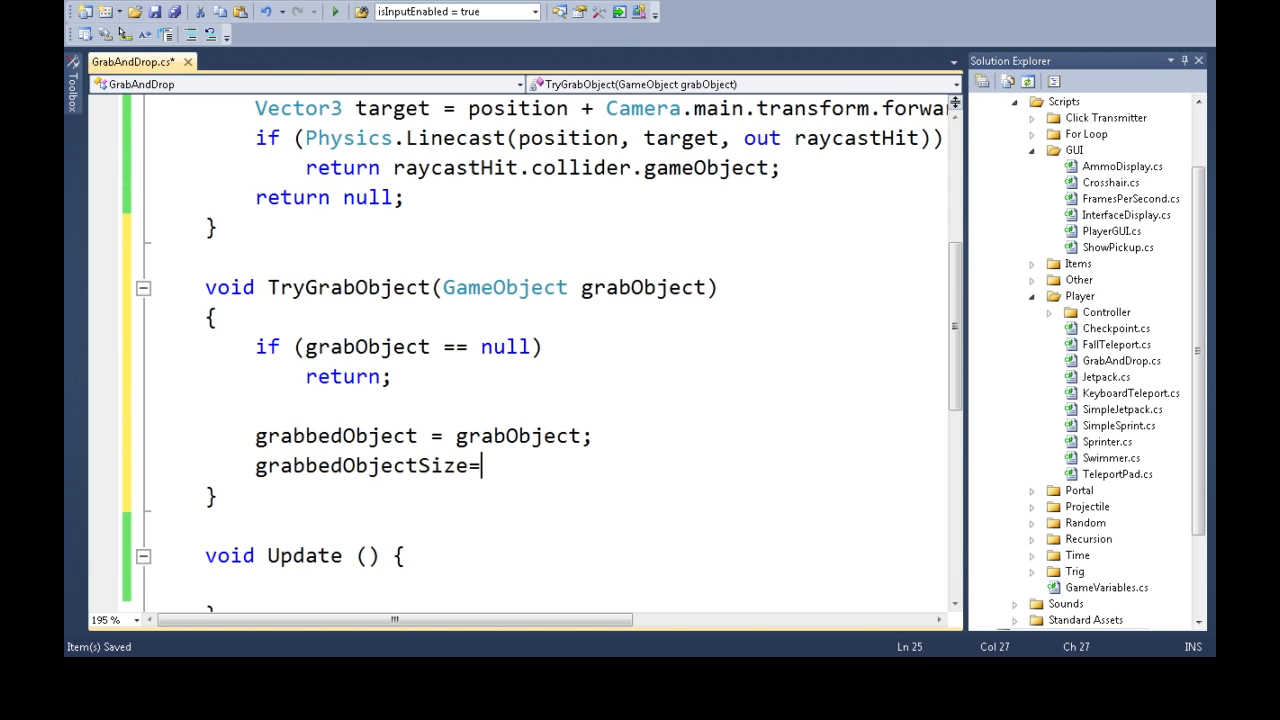
pyautogui.write('grabObject')
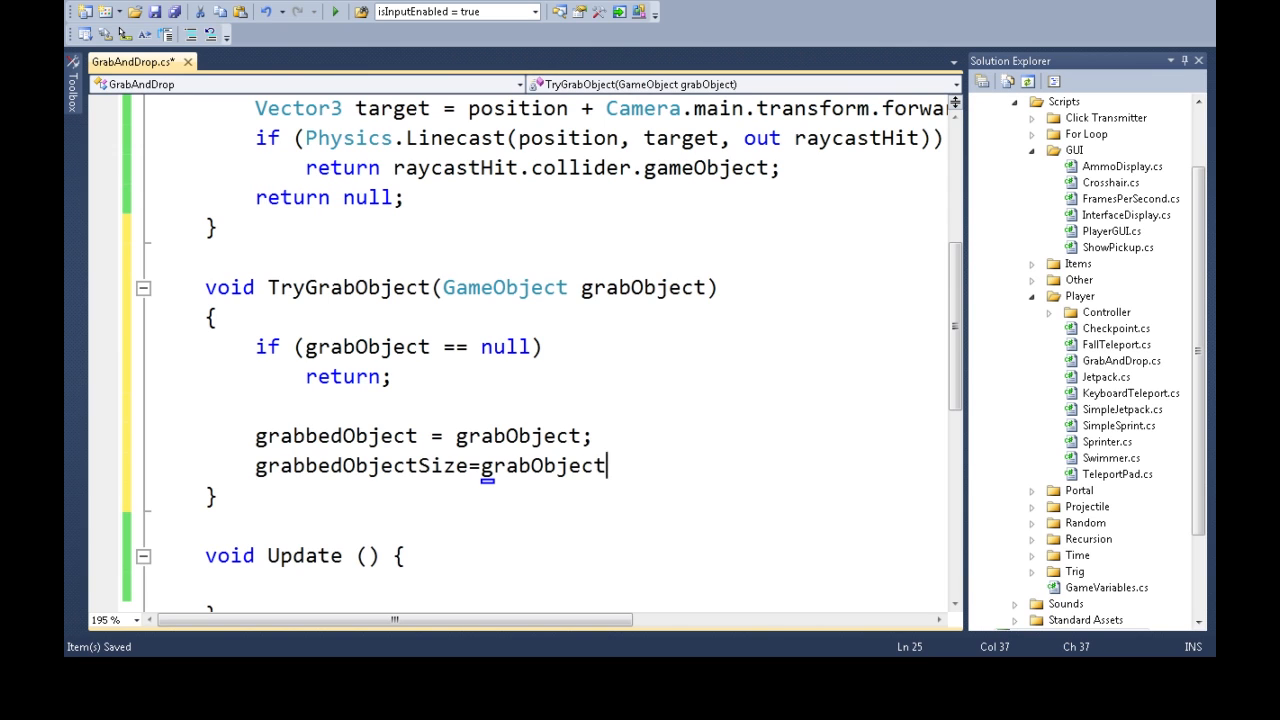
pyautogui.write('.renderer.bounds.size.m')
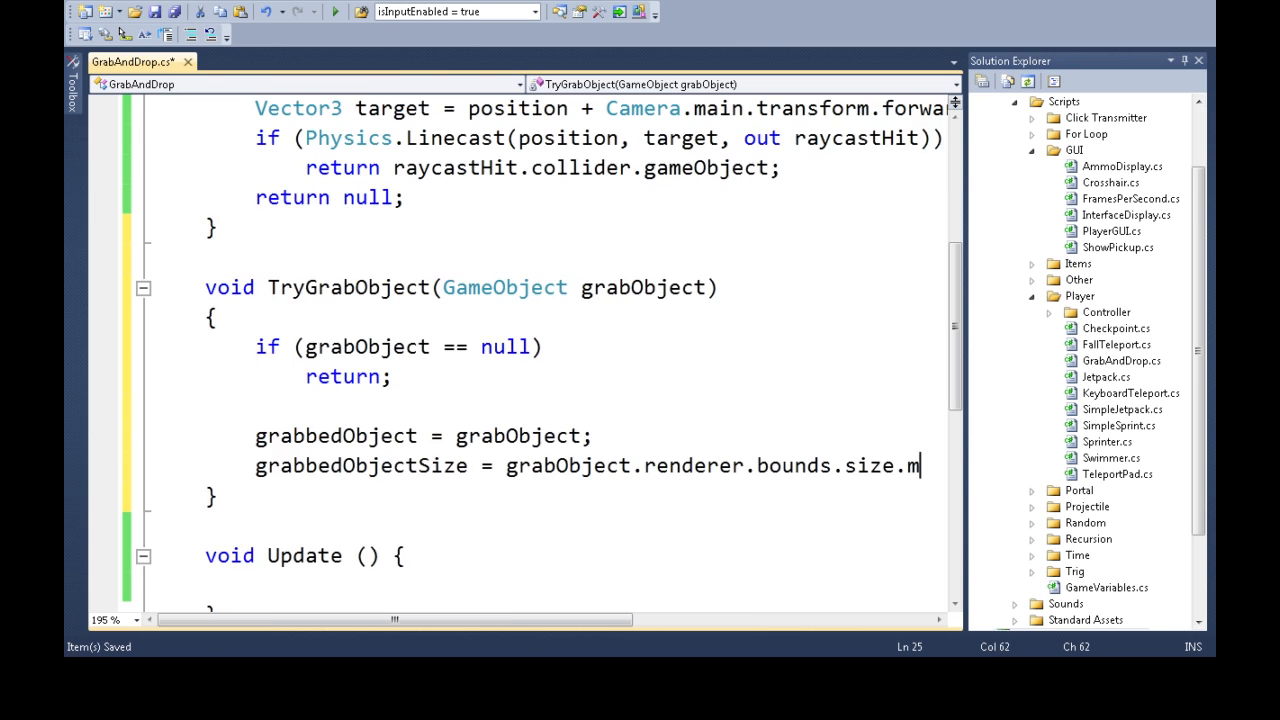
pyautogui.write('agnitude;')
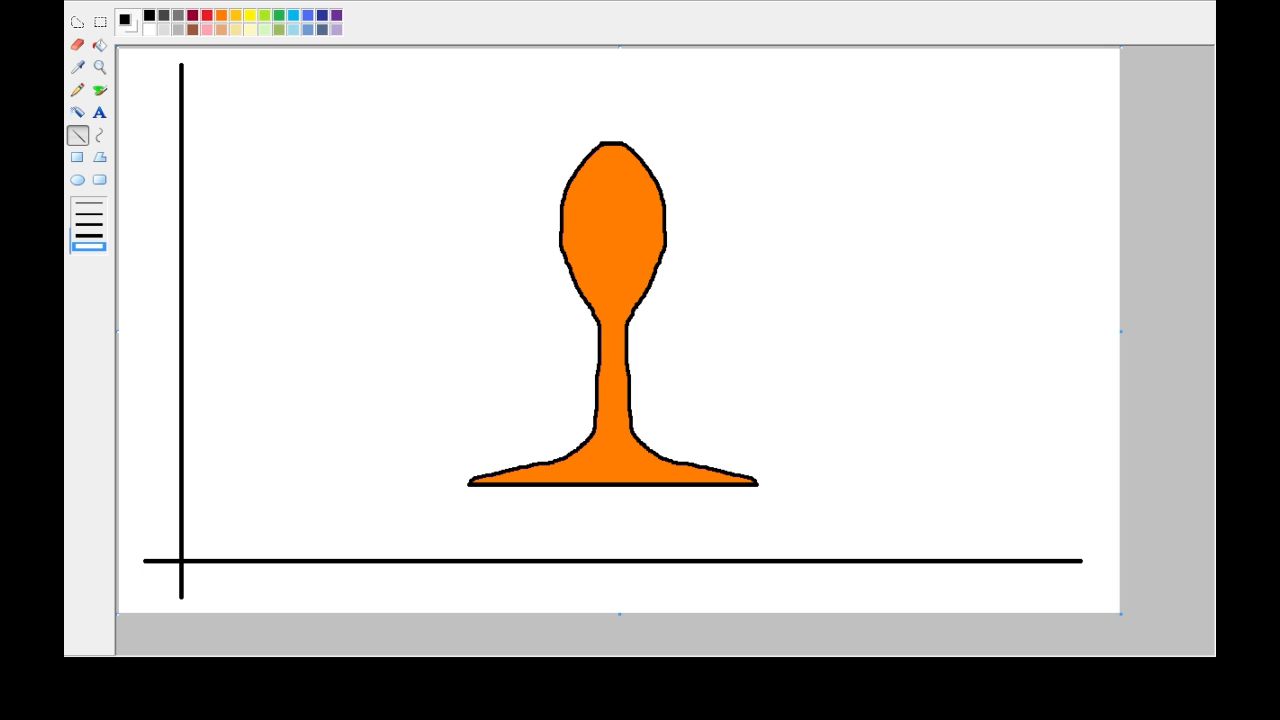
# Draw red bounding edges around the orange shape and add a (3,5) coordinate label.
pyautogui.moveTo(454, 508); pyautogui.dragTo(703, 508)
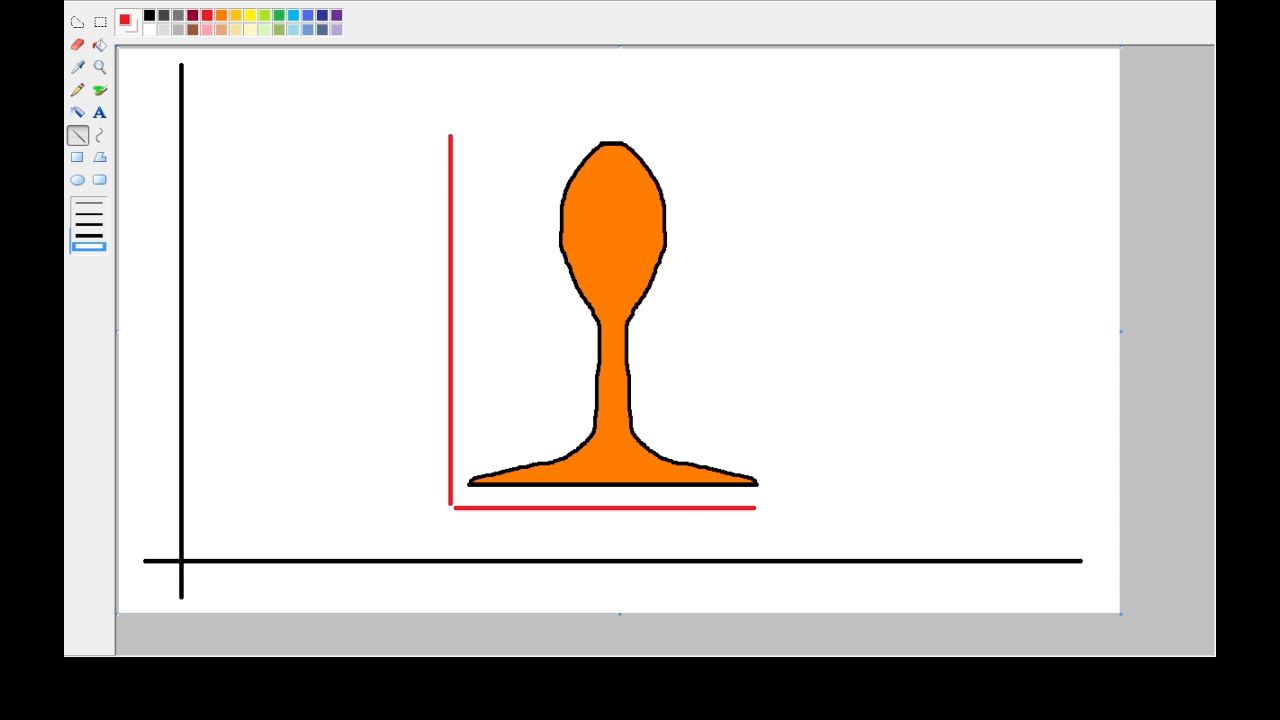
pyautogui.click(99, 112)
pyautogui.write('(')
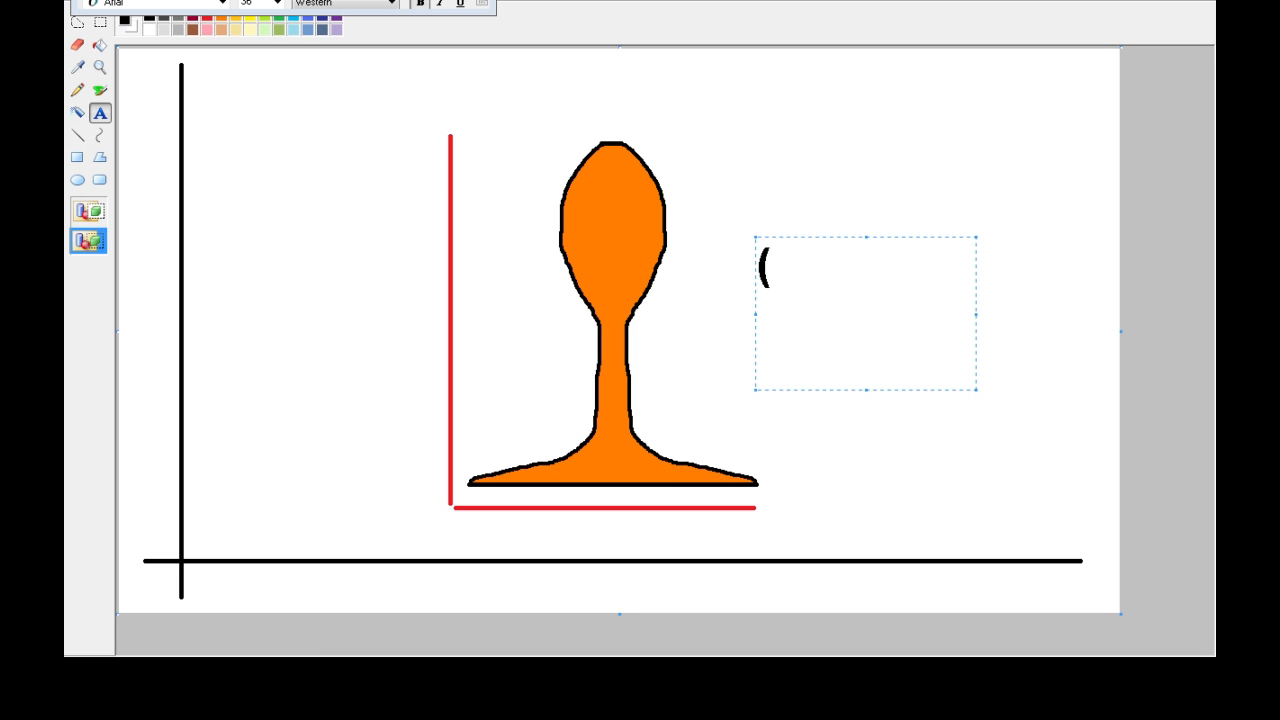
pyautogui.write('2,5')
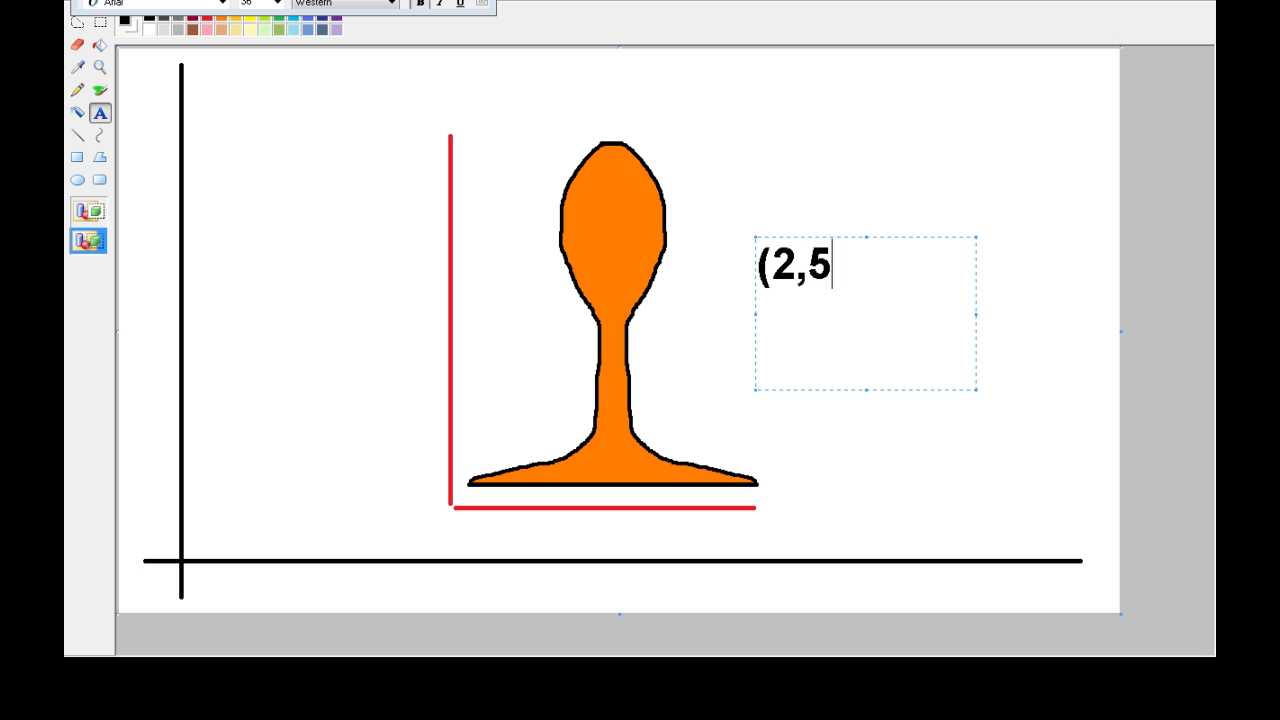
pyautogui.write('3,5)')
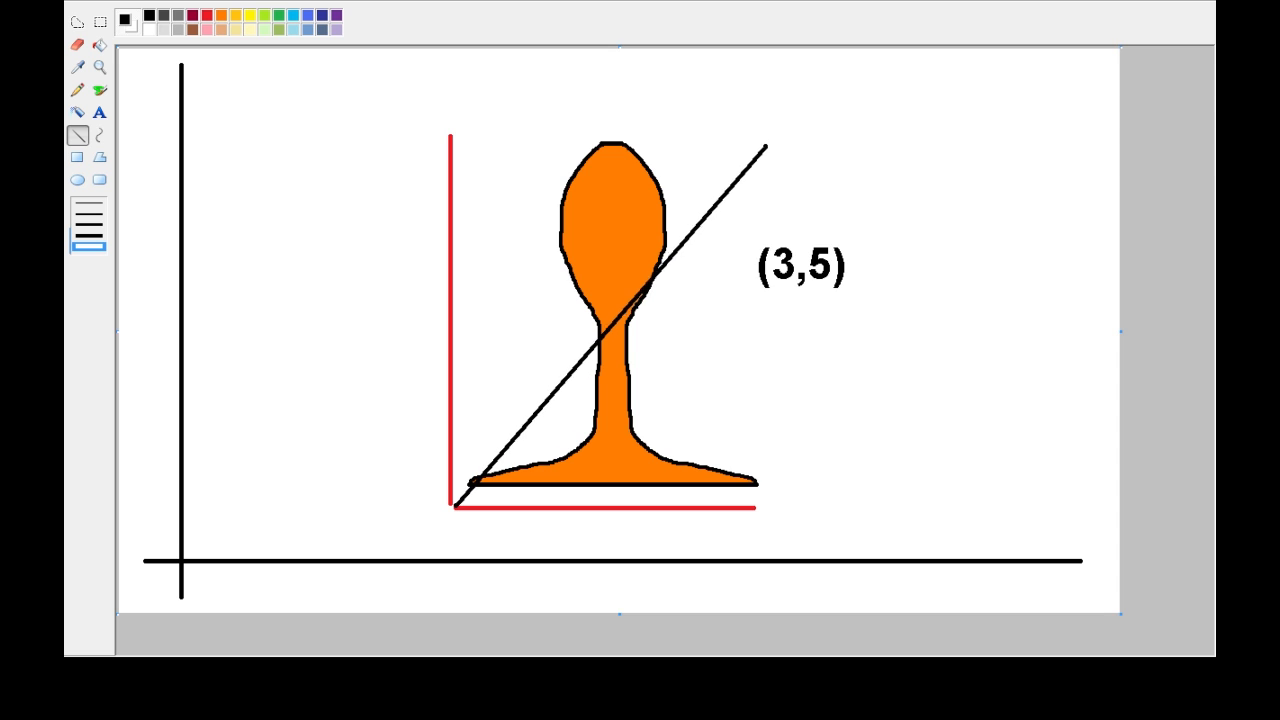
# Draw the remaining bounding edge and a diagonal across the red box to show the object's size.
pyautogui.moveTo(455, 137); pyautogui.dragTo(675, 137)
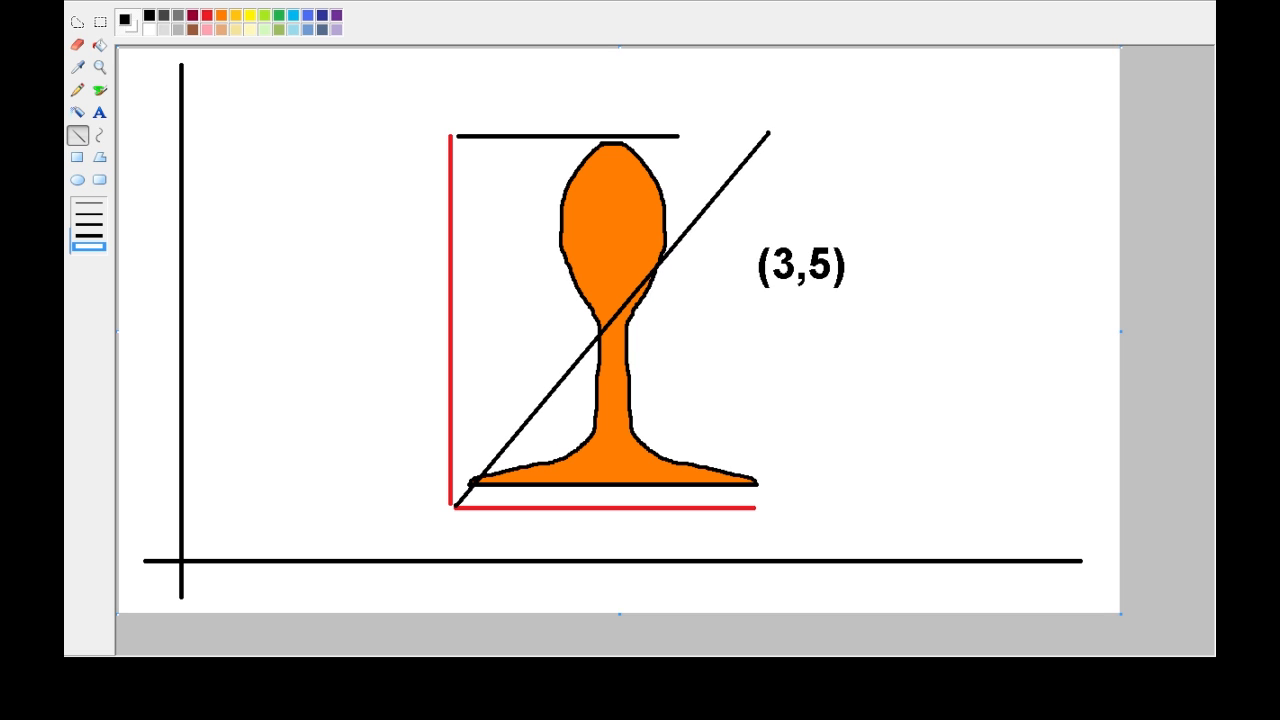
pyautogui.moveTo(768, 133); pyautogui.dragTo(755, 508)
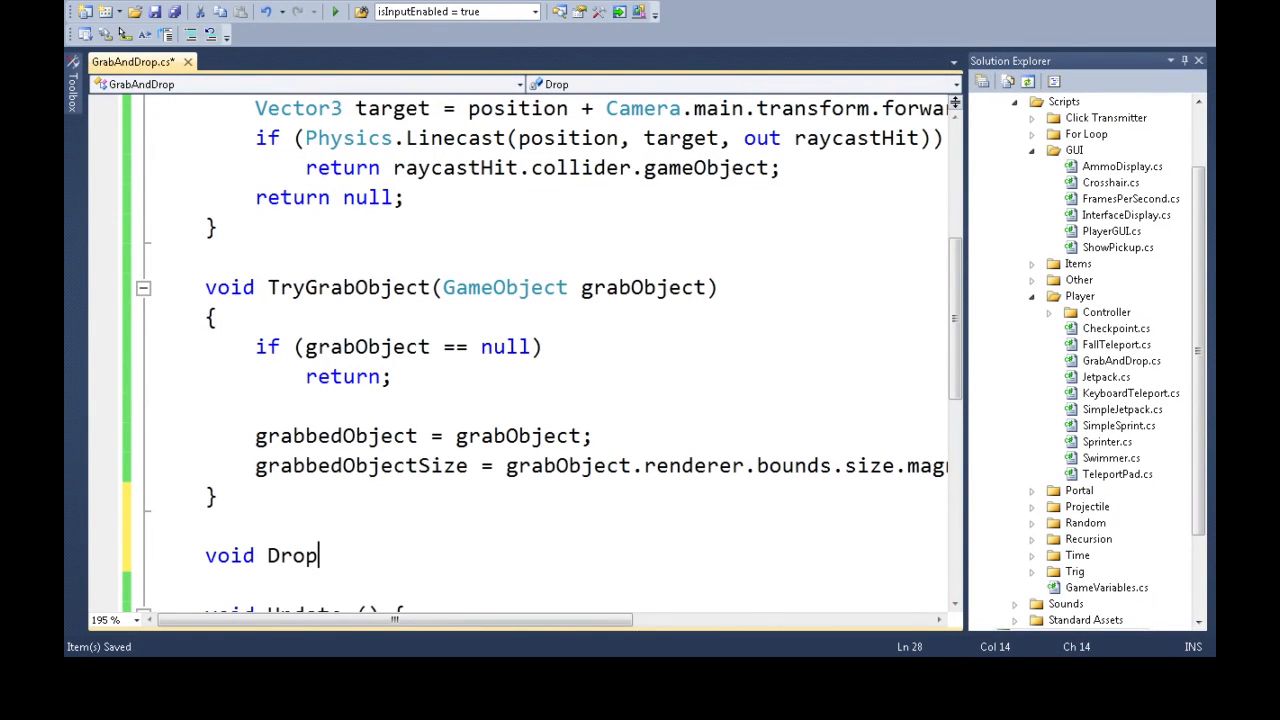
# Write the DropObject method body that sets grabbedObject back to null.
pyautogui.write('Object(){')
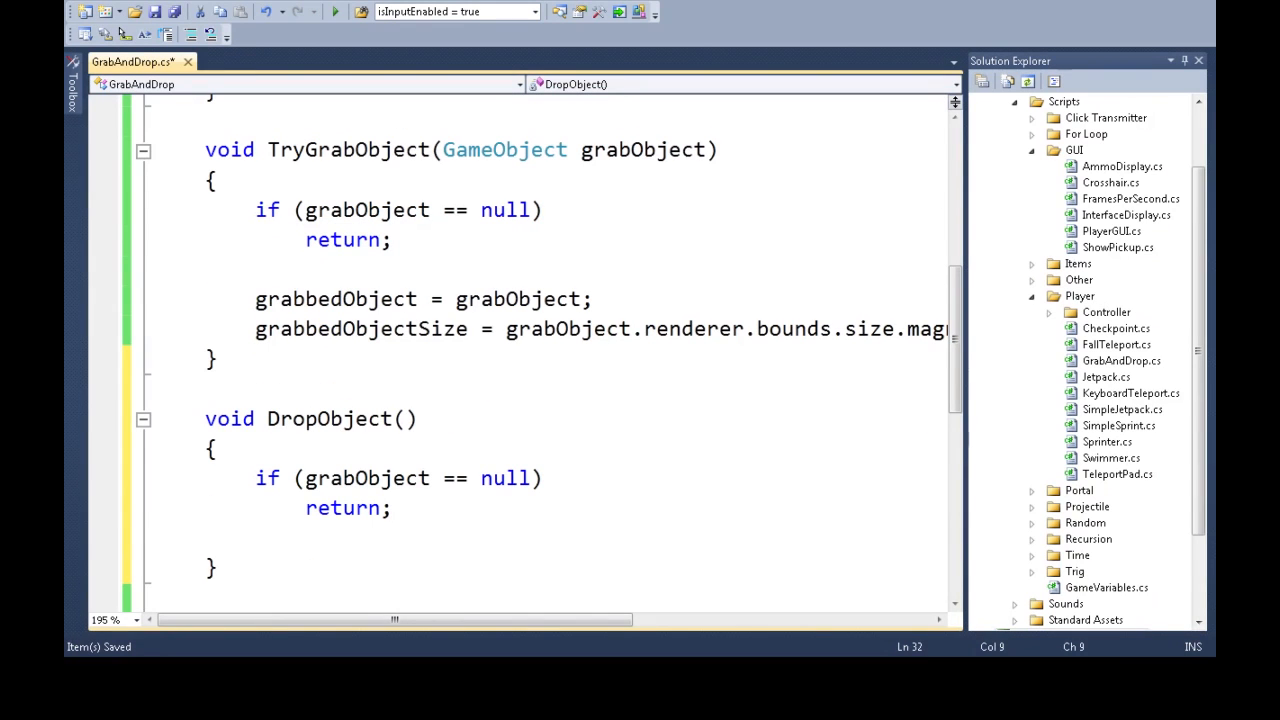
pyautogui.write('grabbedObject==nu')
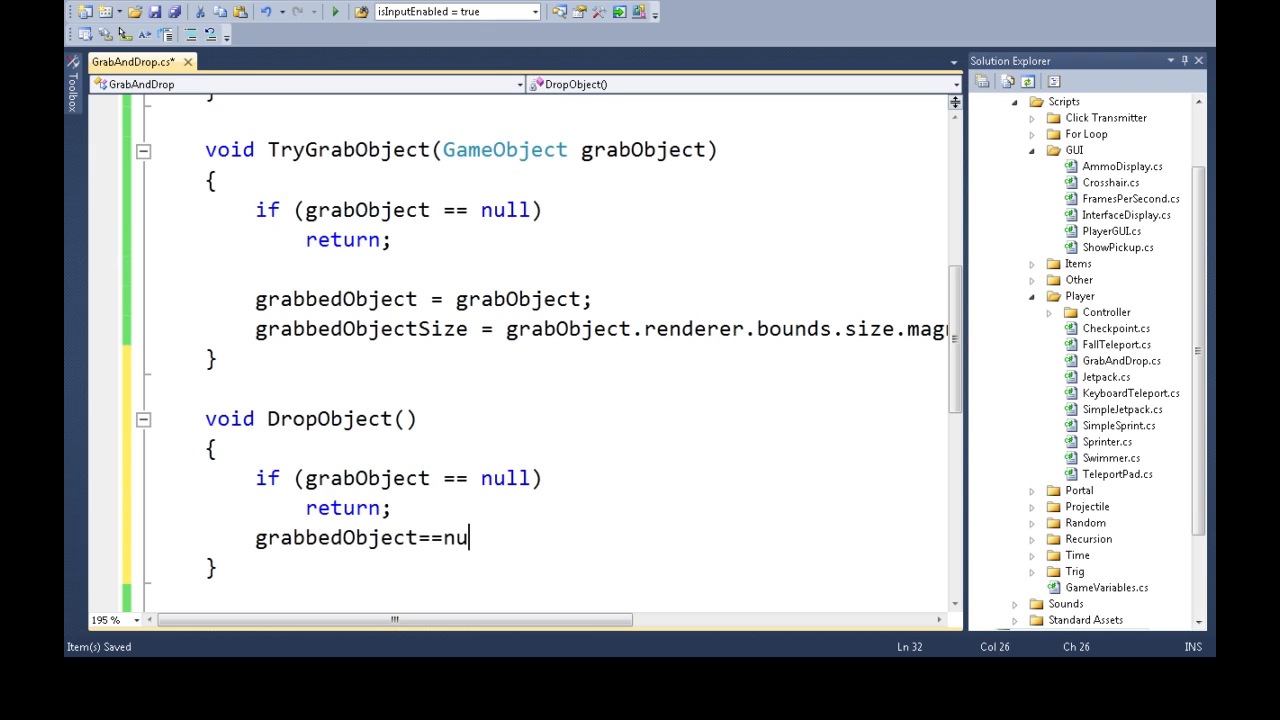
pyautogui.write('ll;')
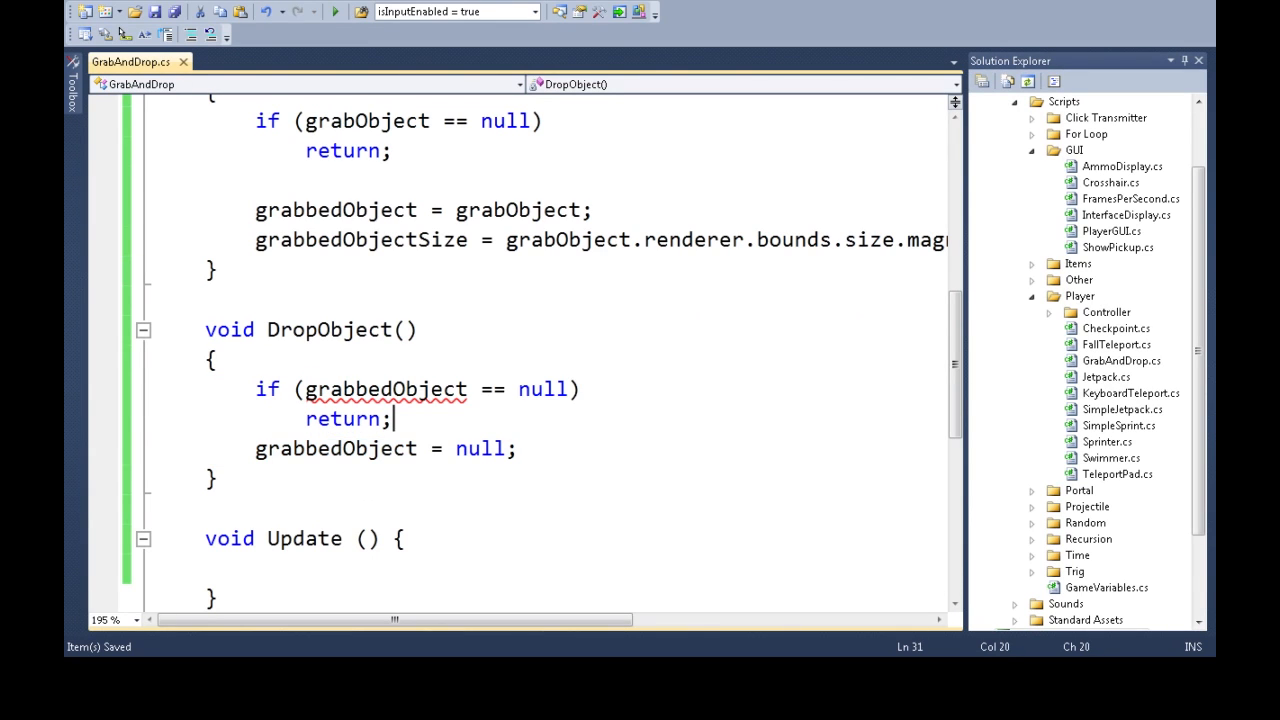
# In Update, on Input.GetMouseButtonDown(1) with nothing held, call TryGrabObject(GetMouseHoverObject(5)).
pyautogui.write('i')
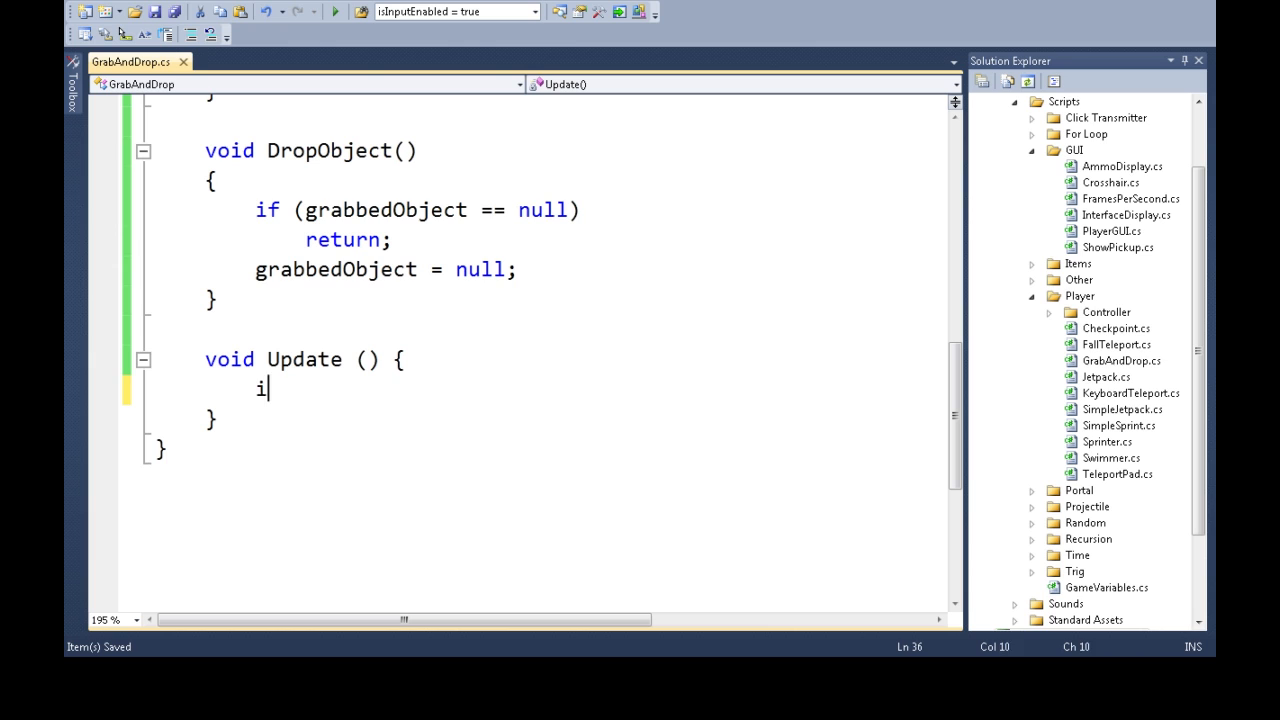
pyautogui.write('f (Input.getMouseButtonDown(')
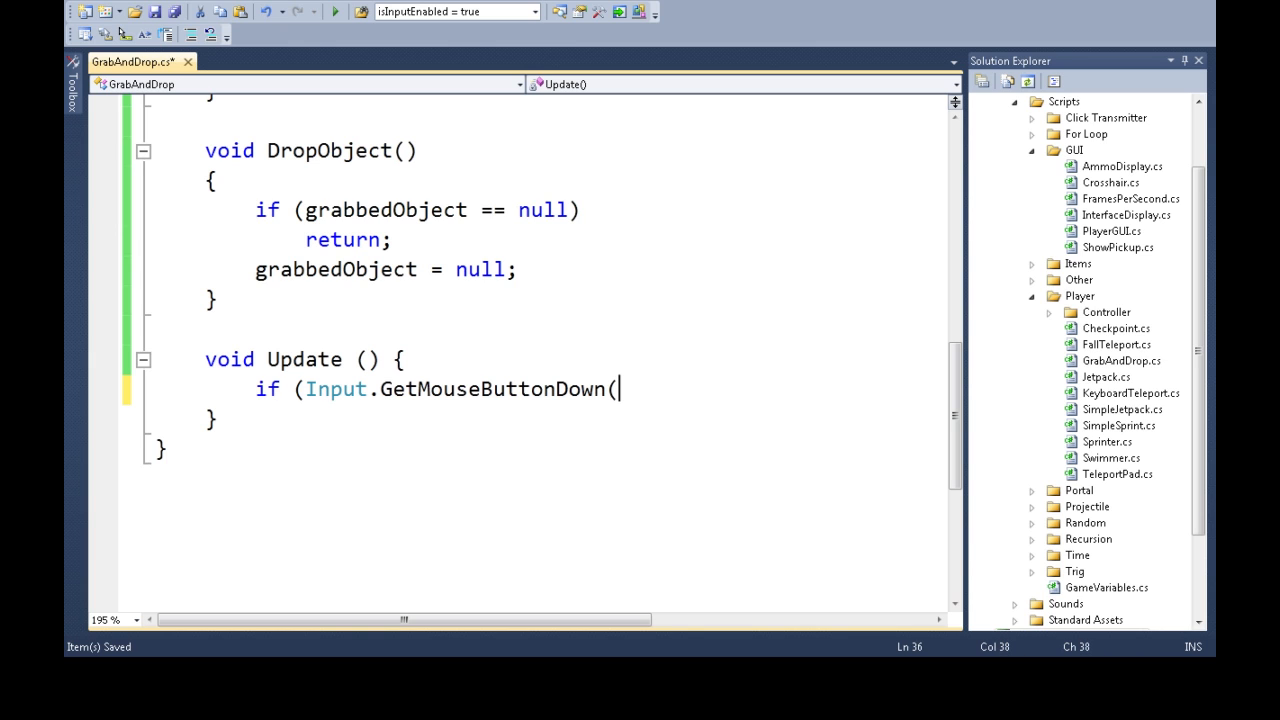
pyautogui.write('1)){')
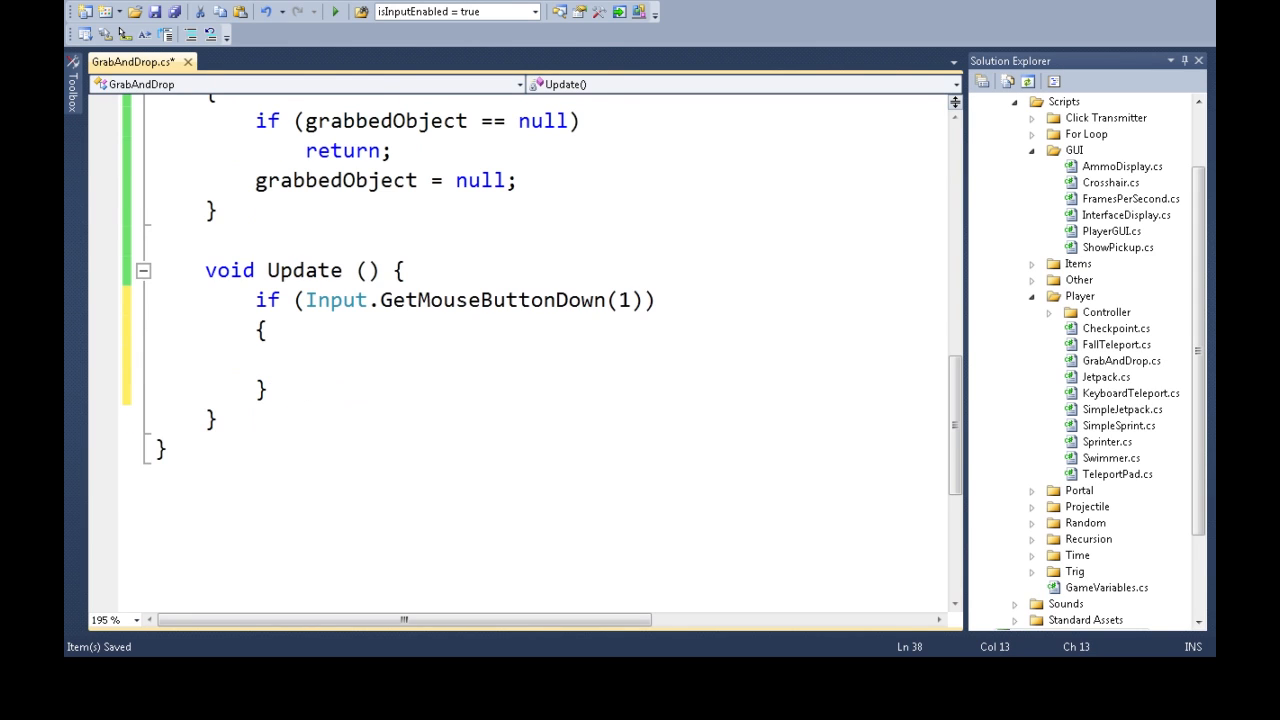
pyautogui.write('if (')
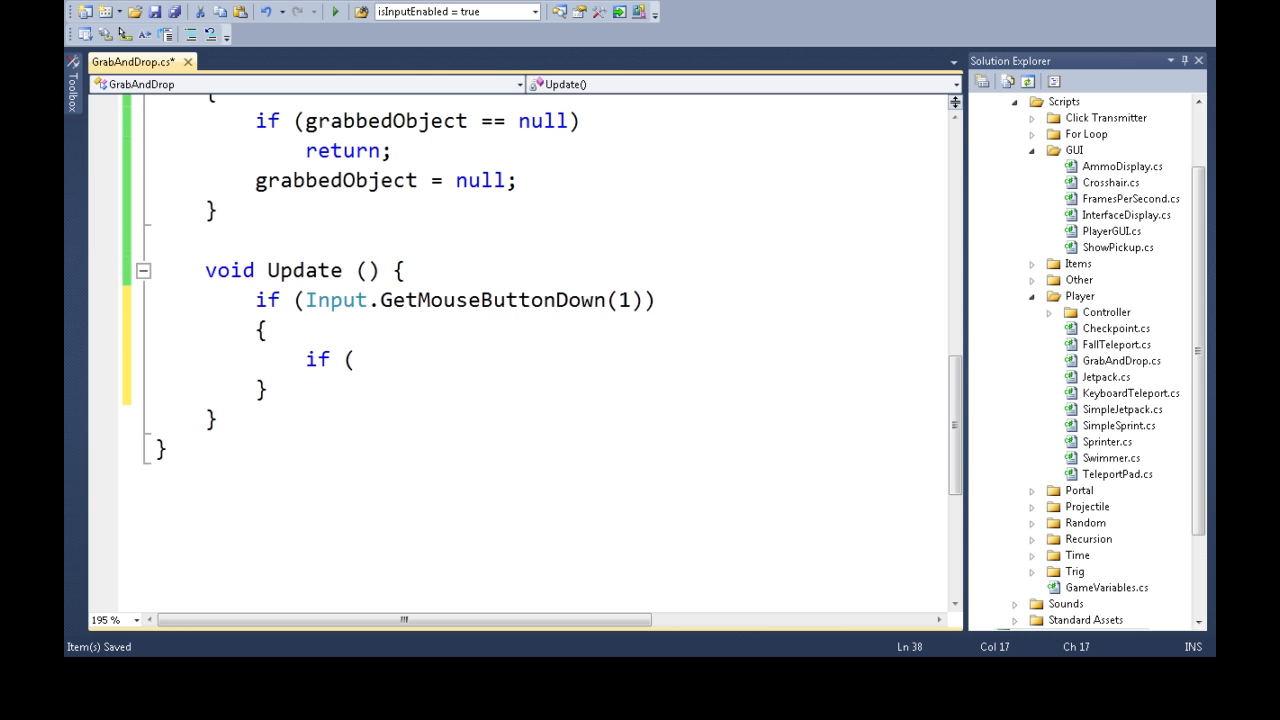
pyautogui.write('grabbedObject')
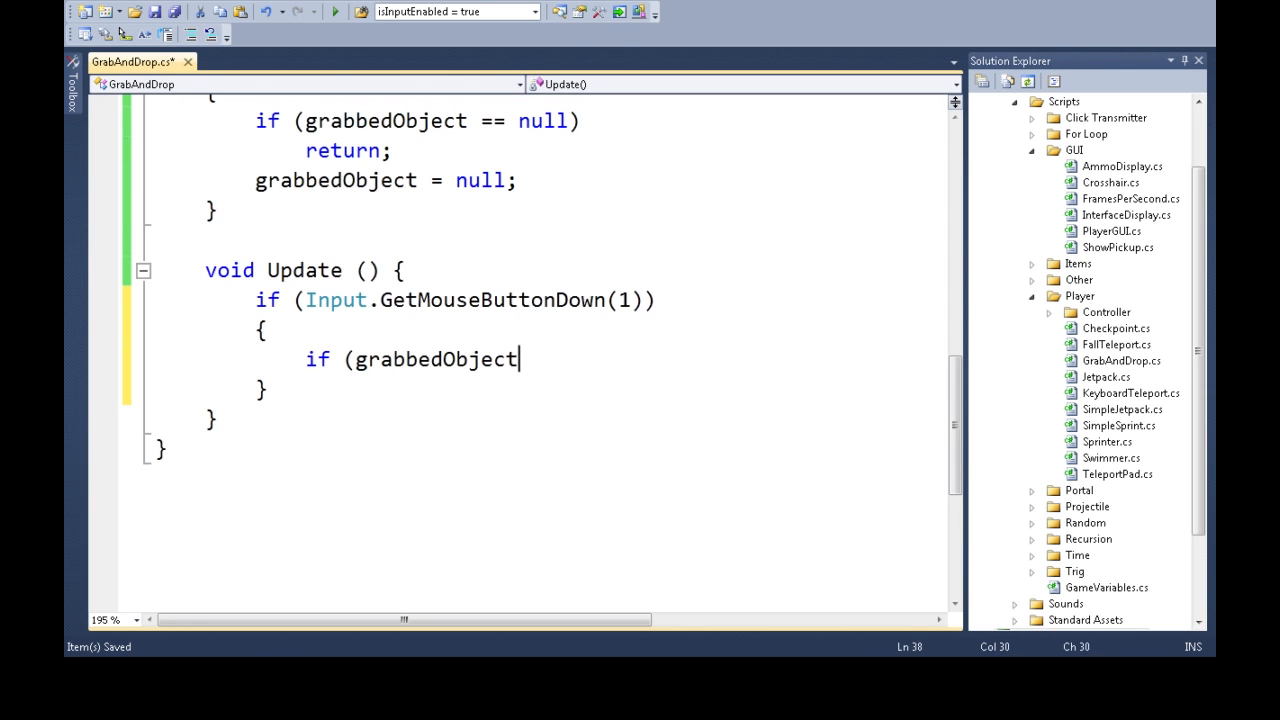
pyautogui.write('==null)')
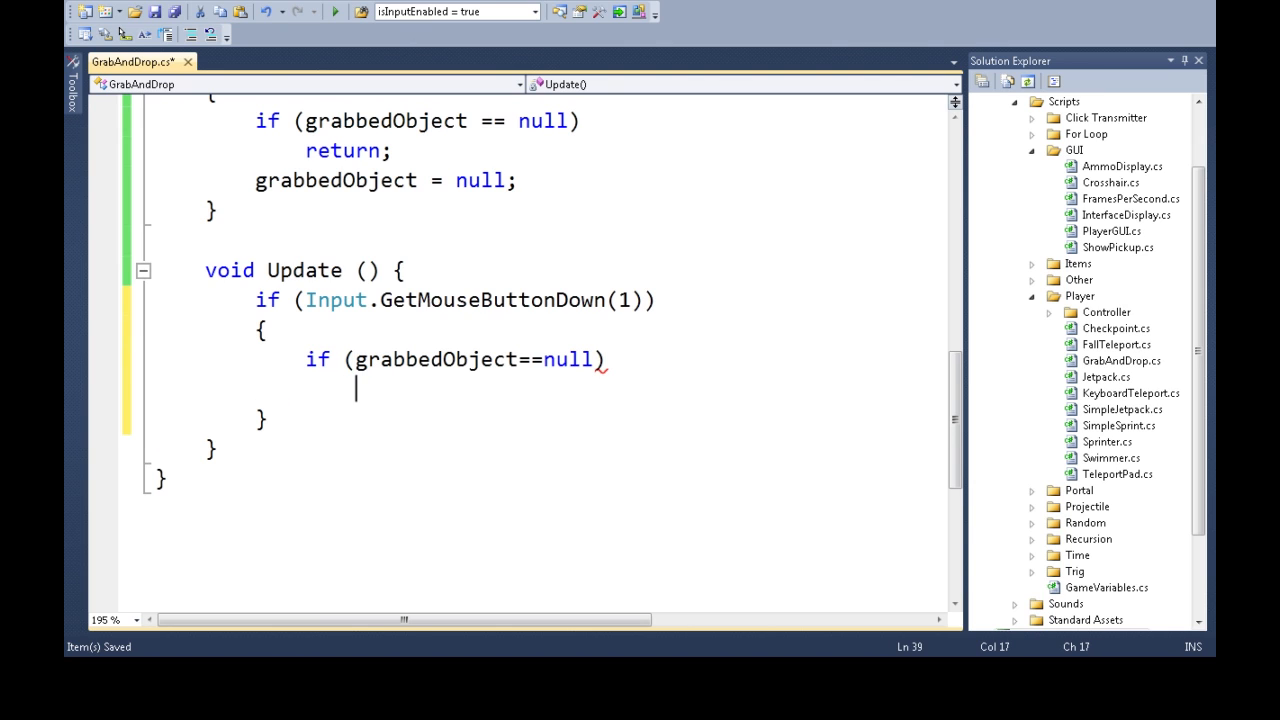
pyautogui.write('TryGrabObject(')
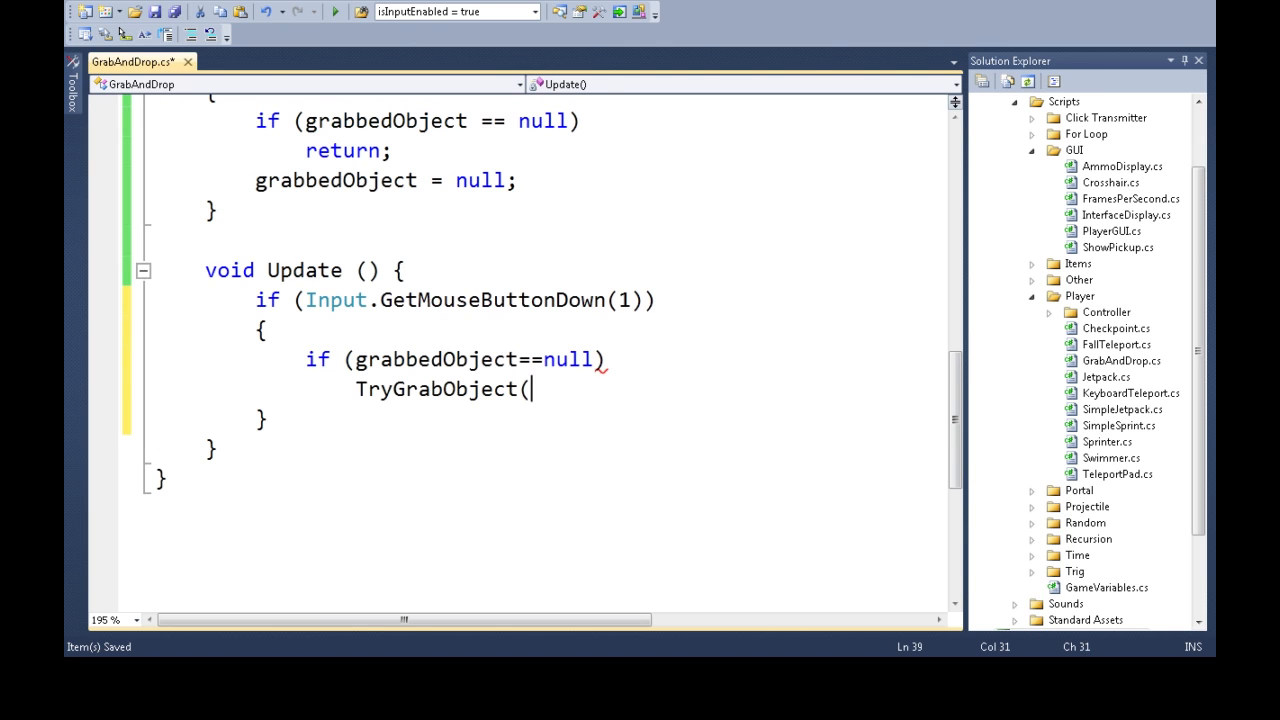
pyautogui.write('GetMouseHoverObject')
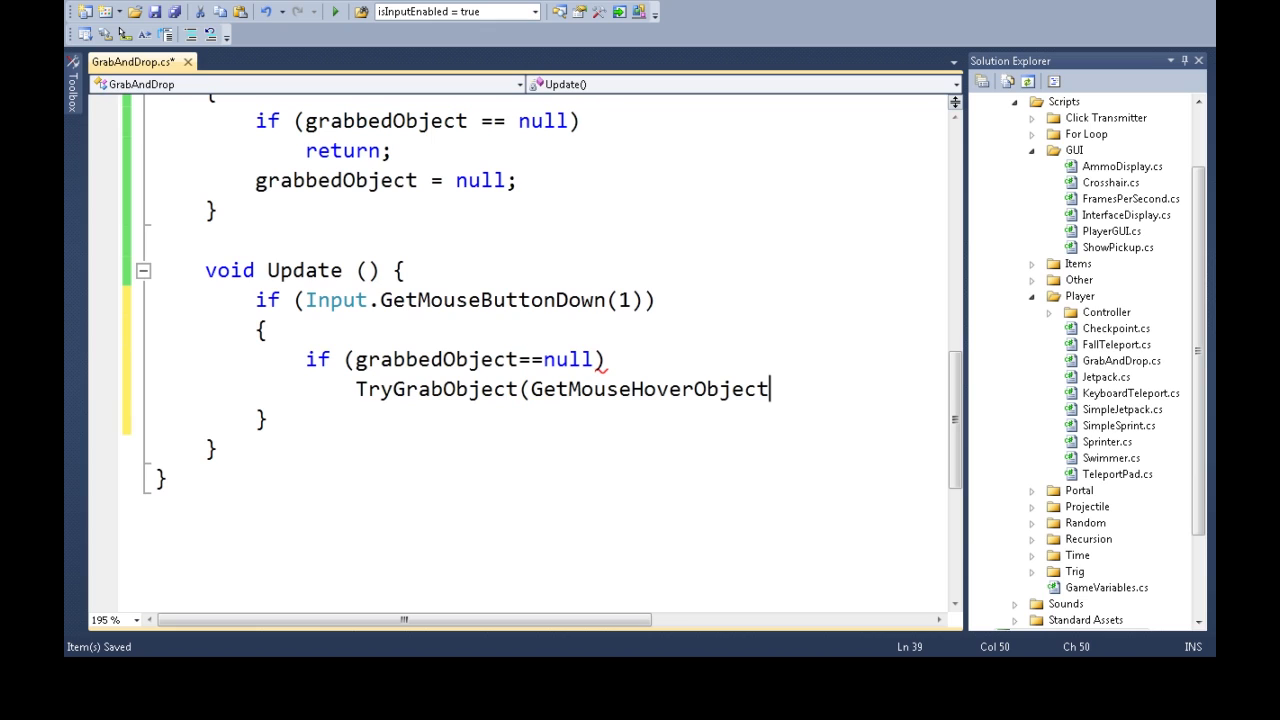
pyautogui.write('(5))')
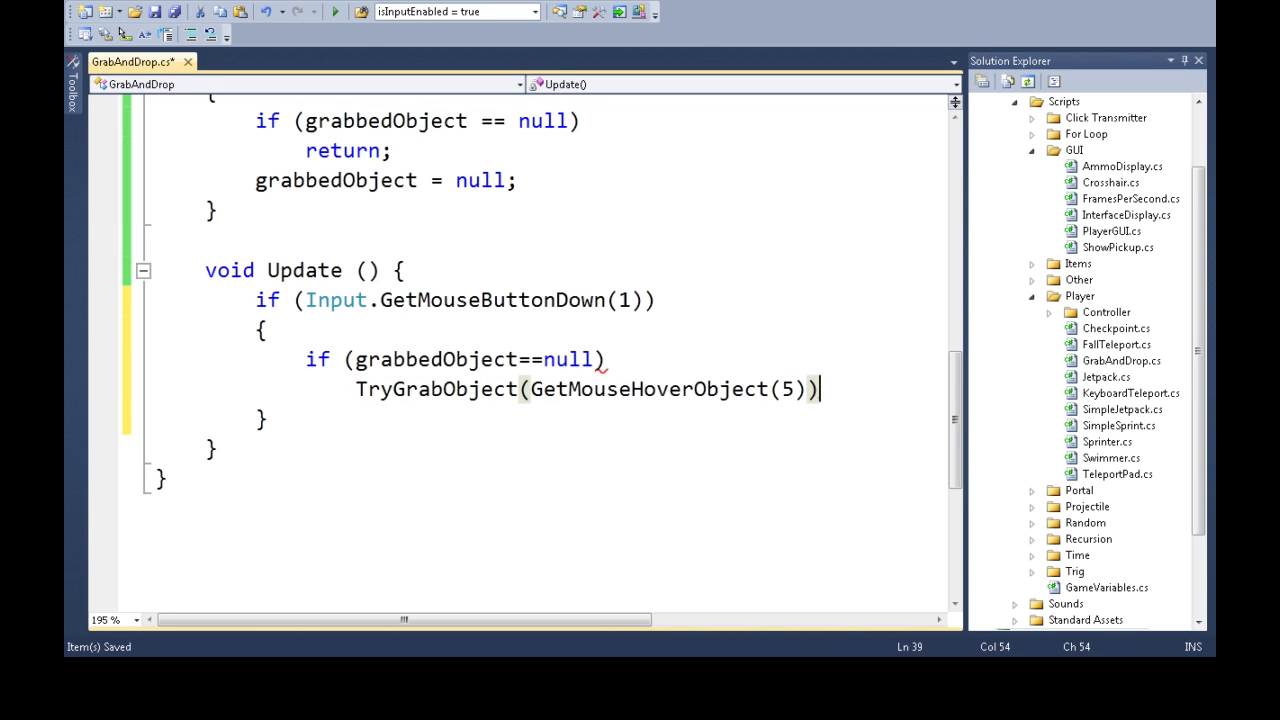
# Add the else branch calling DropObject() and begin a second if statement.
pyautogui.write('else')
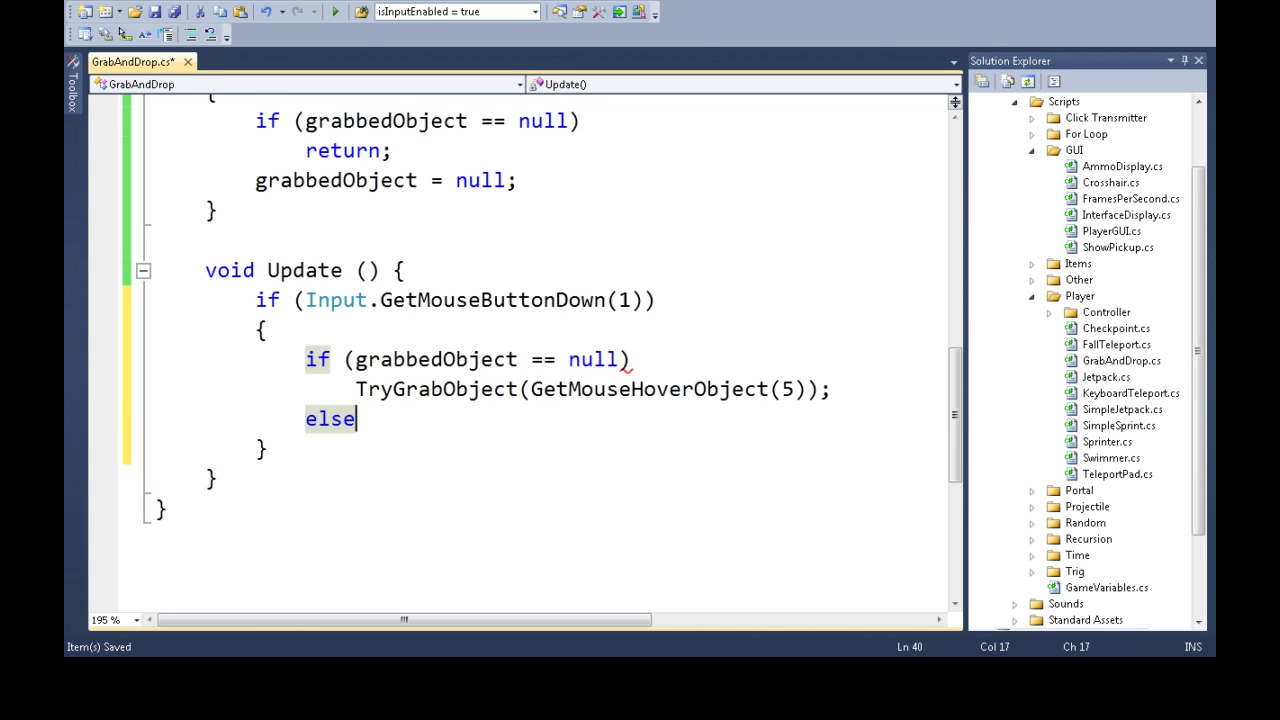
pyautogui.press('Return')
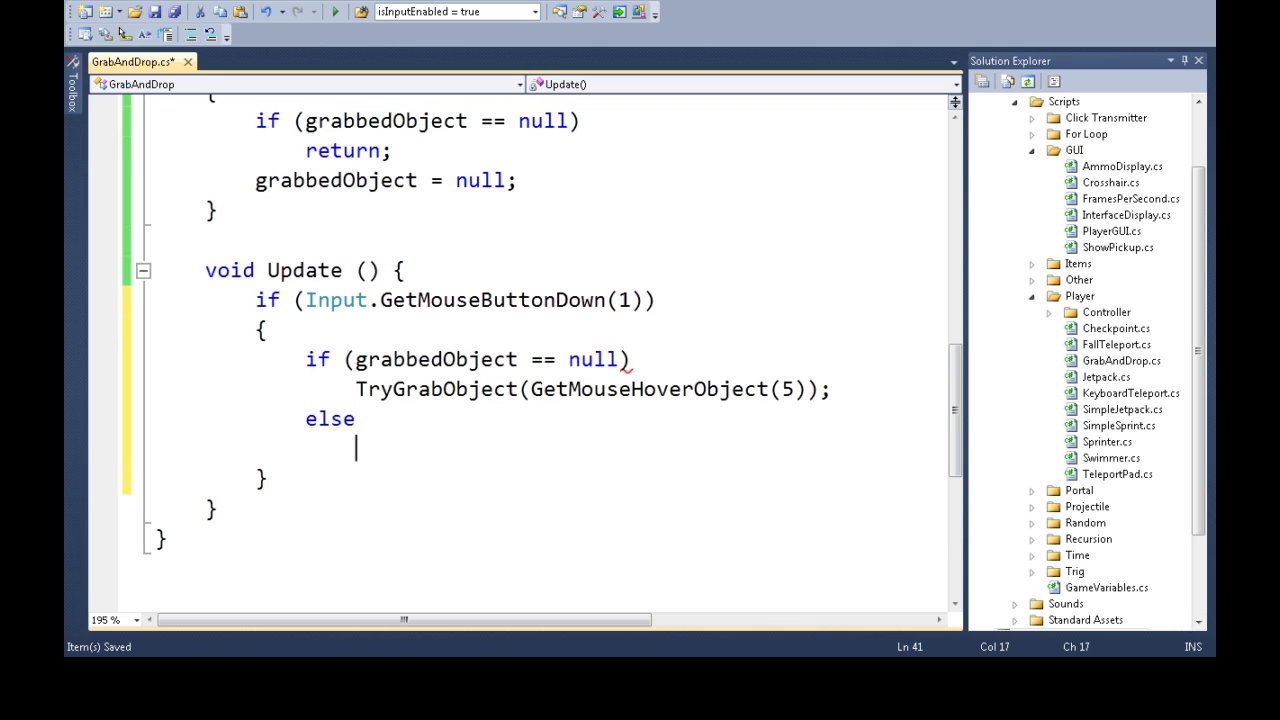
pyautogui.write('DropObject()')
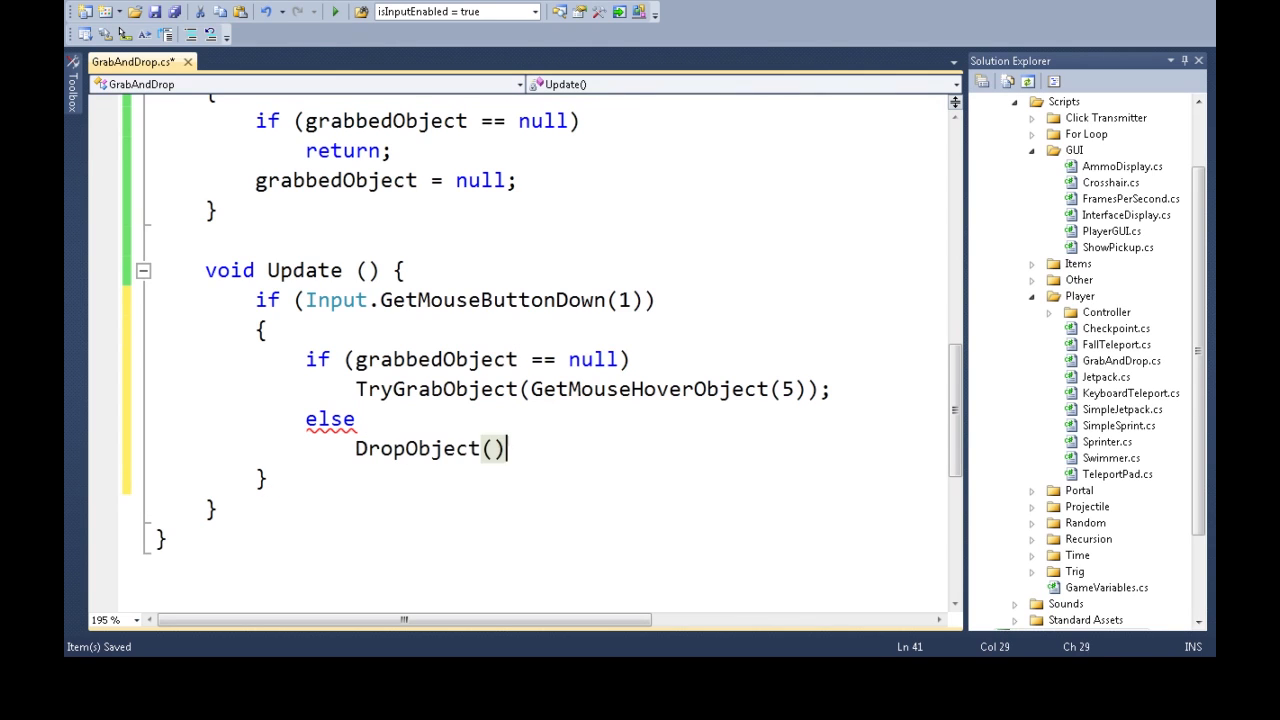
pyautogui.write(';')
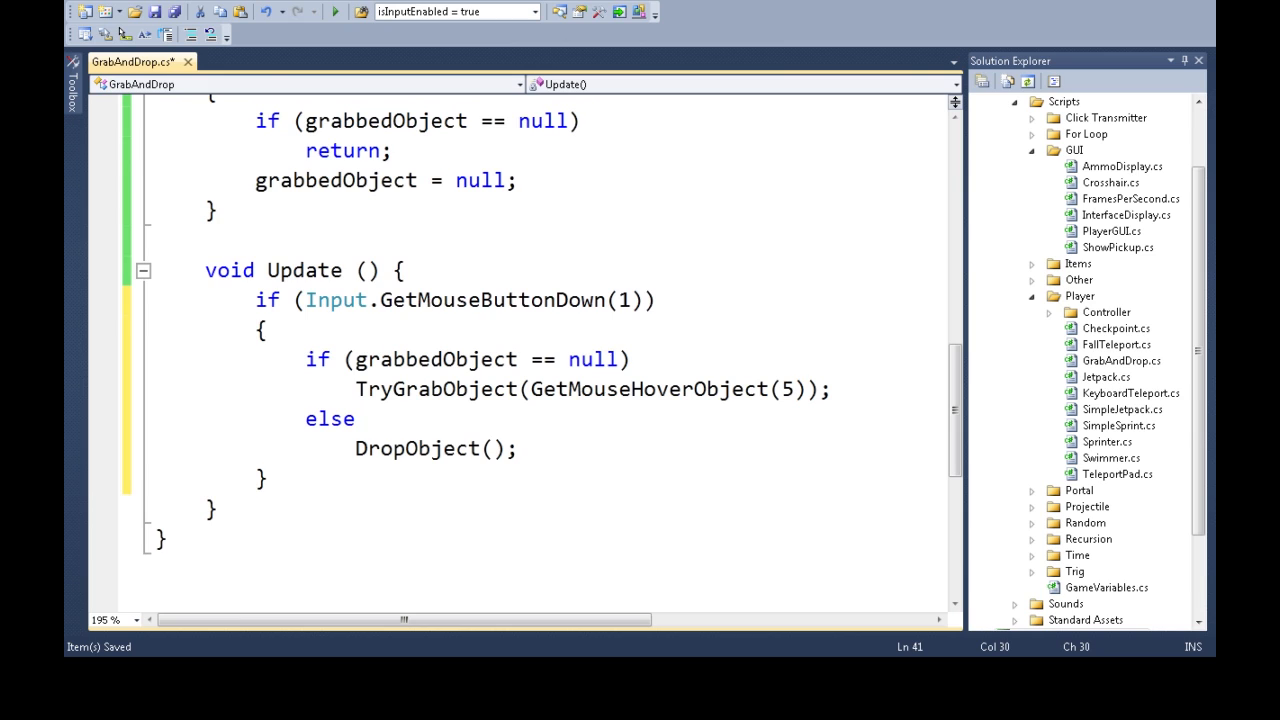
pyautogui.write('if (')
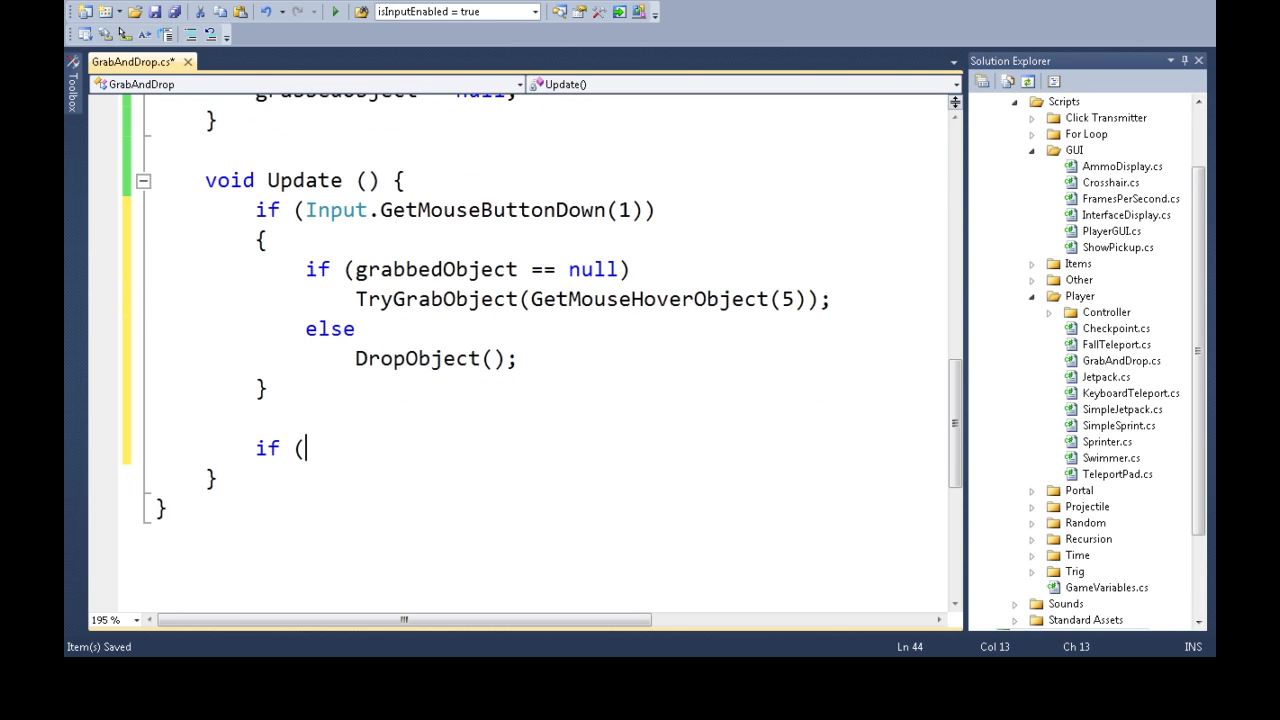
# Guard on grabbedObject != null and declare a Vector3 newPosition.
pyautogui.write('grabbedObject==')
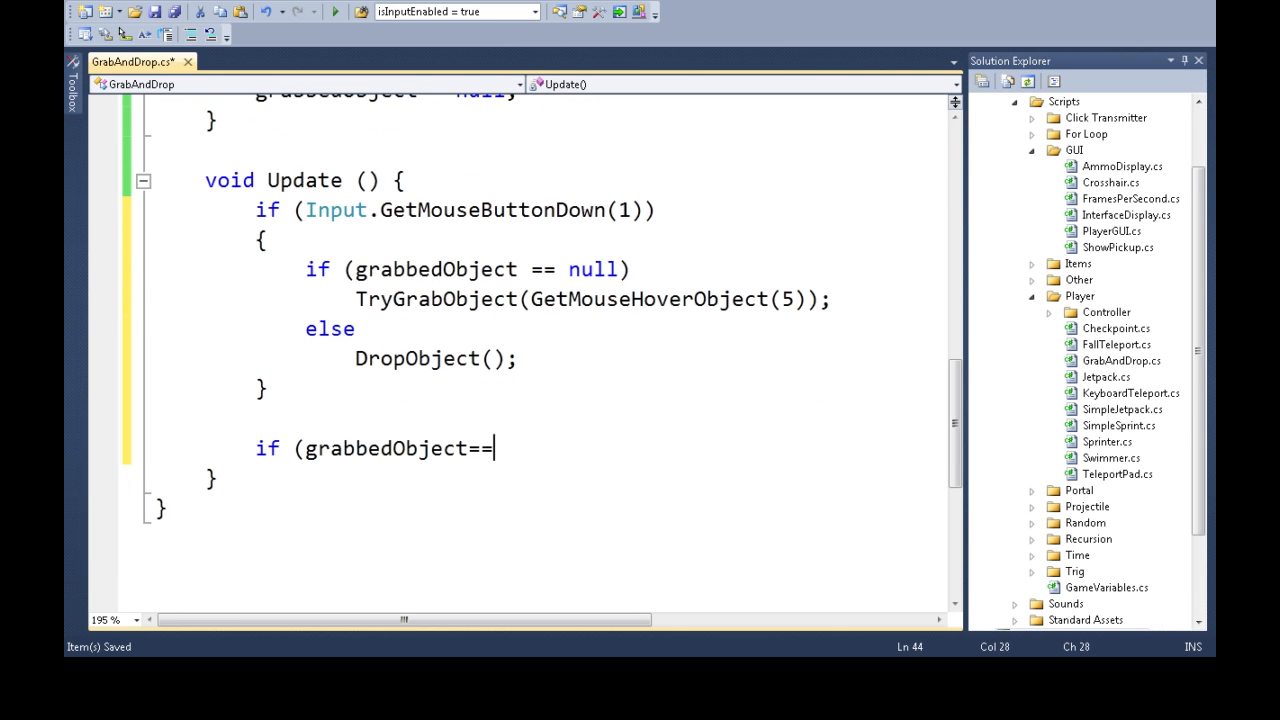
pyautogui.write('!=null)')
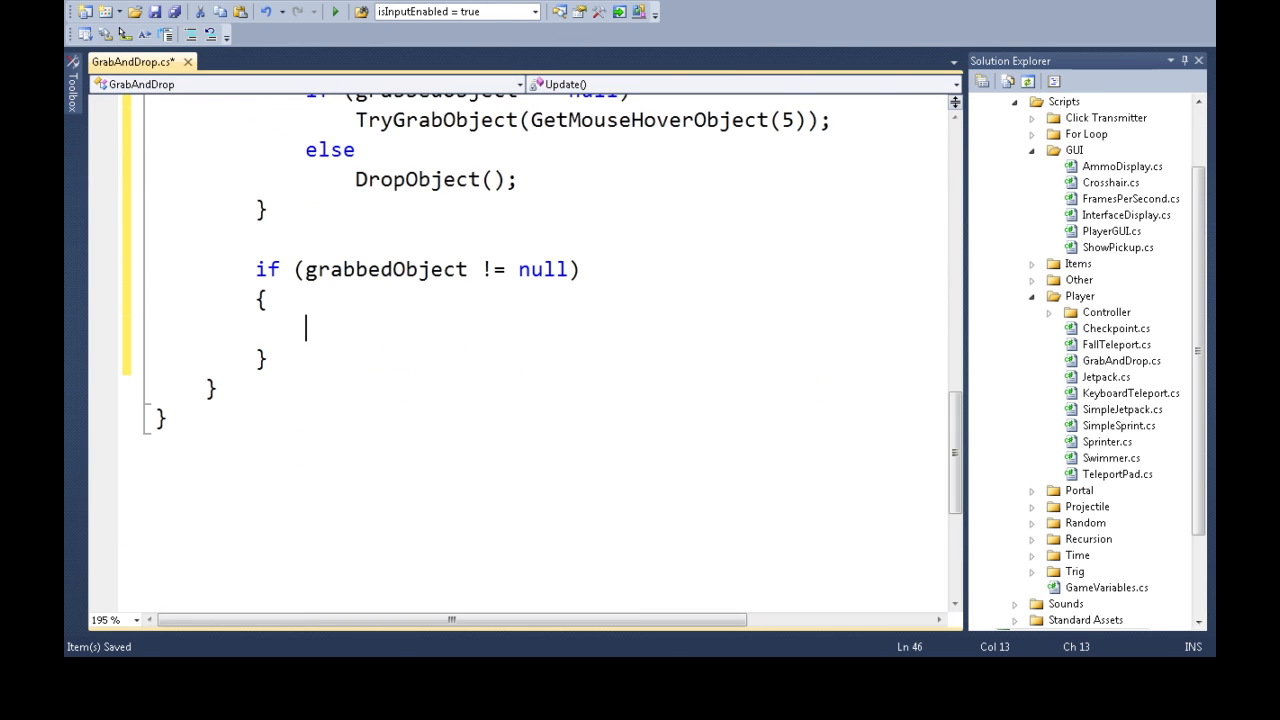
pyautogui.write('vec')
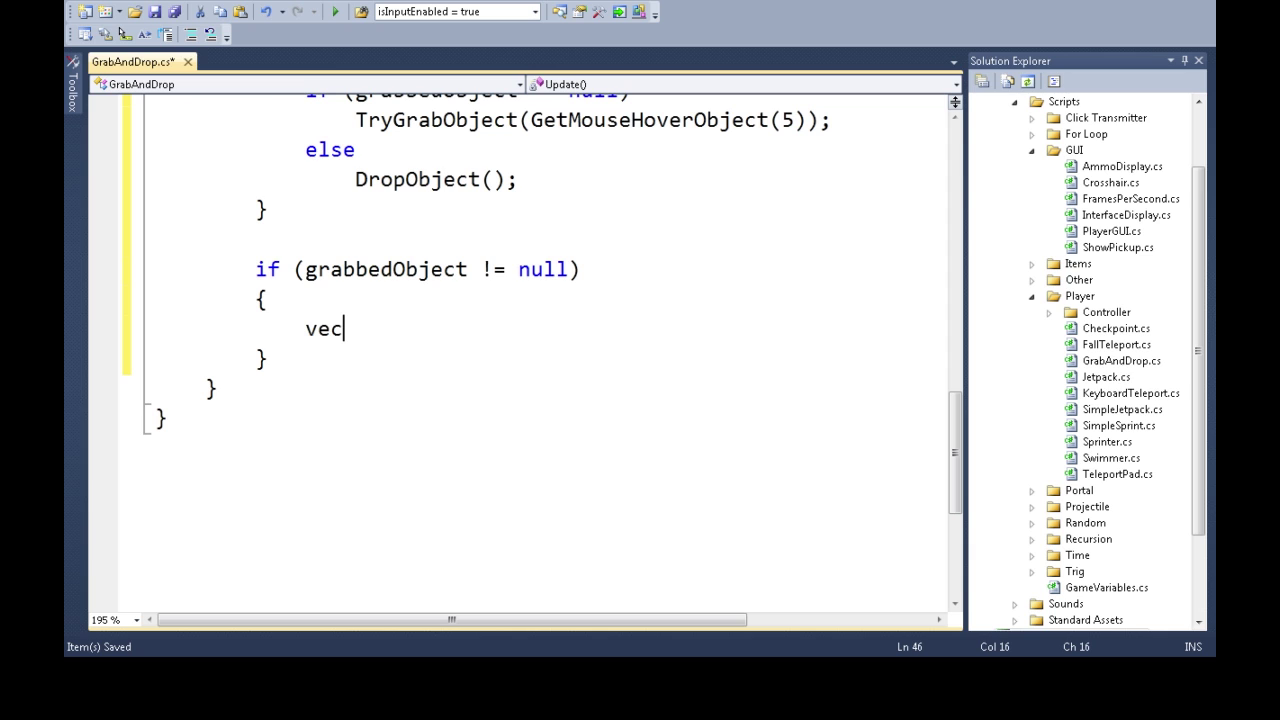
pyautogui.write('tor3 newPositi')
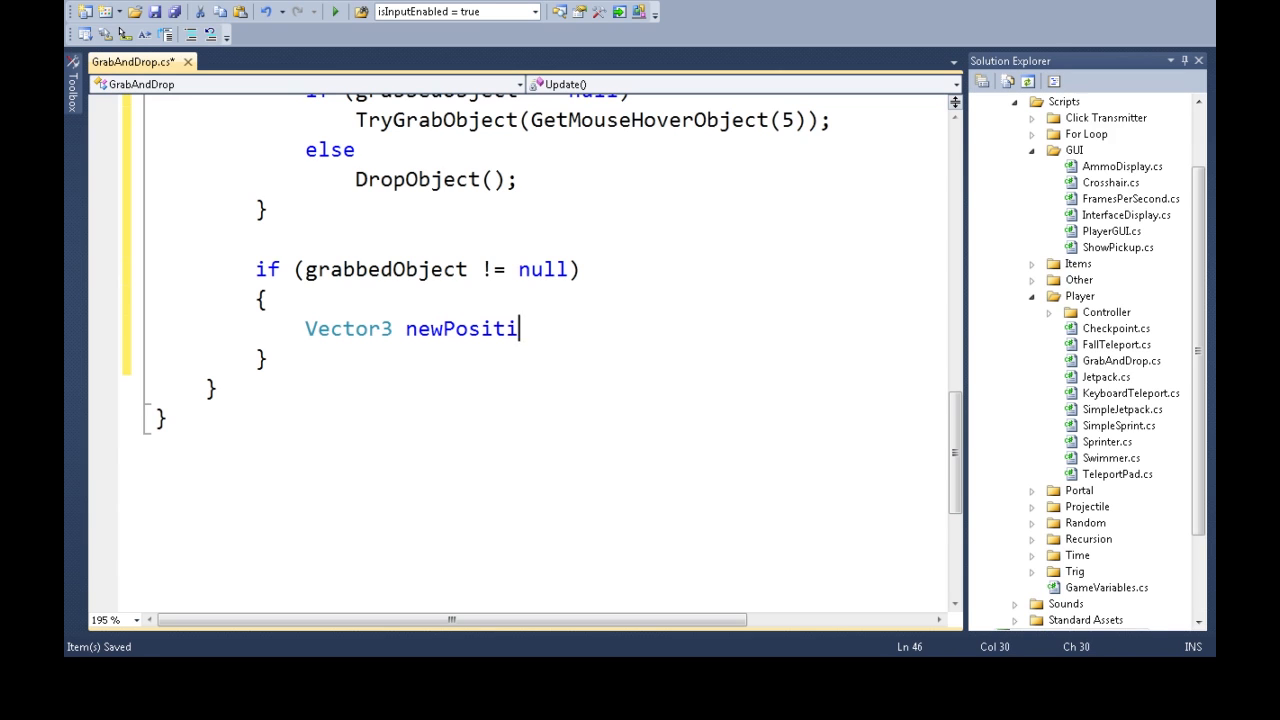
pyautogui.write('on=')
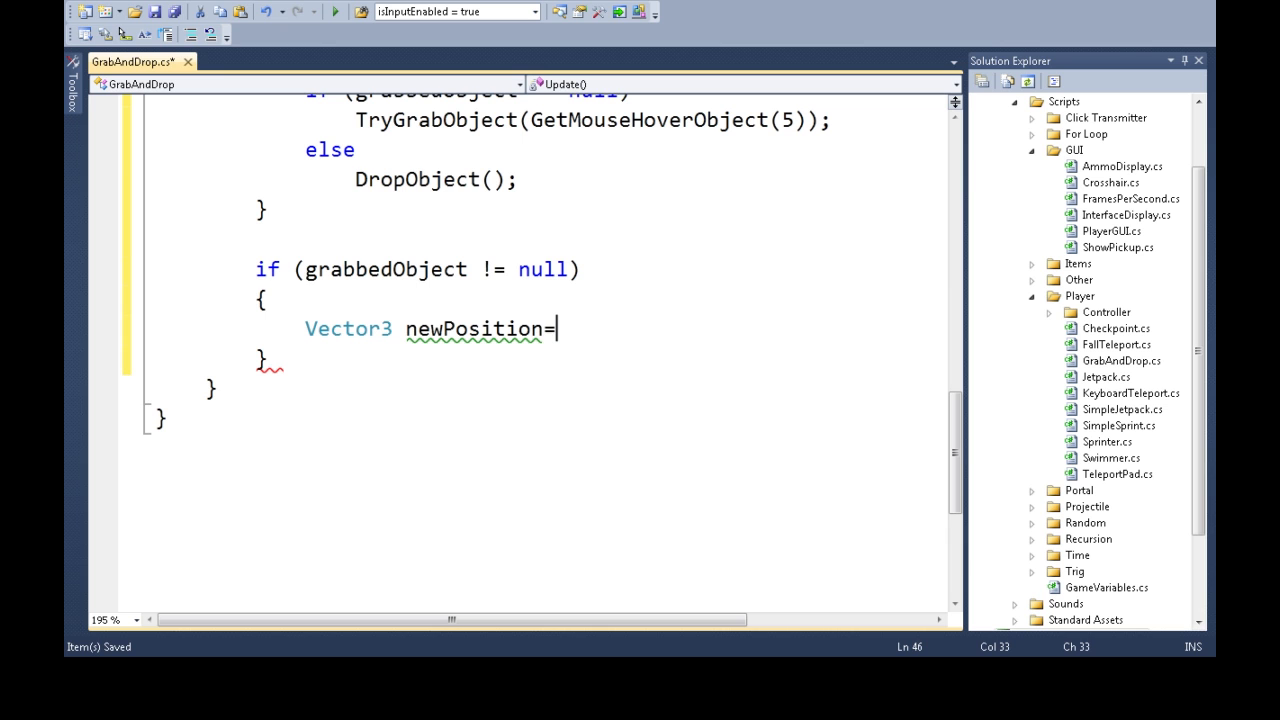
# Set newPosition to gameObject.transform.position + Camera.main.transform.forward * grabbedObjectSize.
pyautogui.scroll(3)
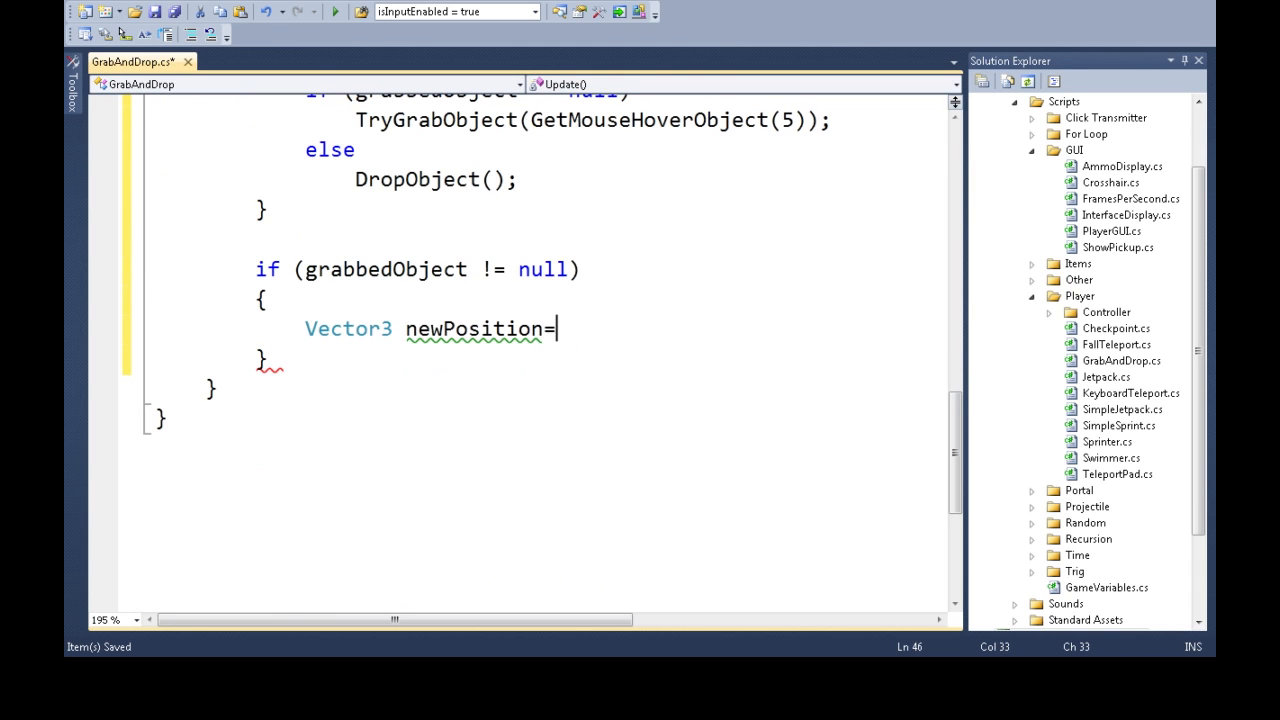
pyautogui.write('gameObject')
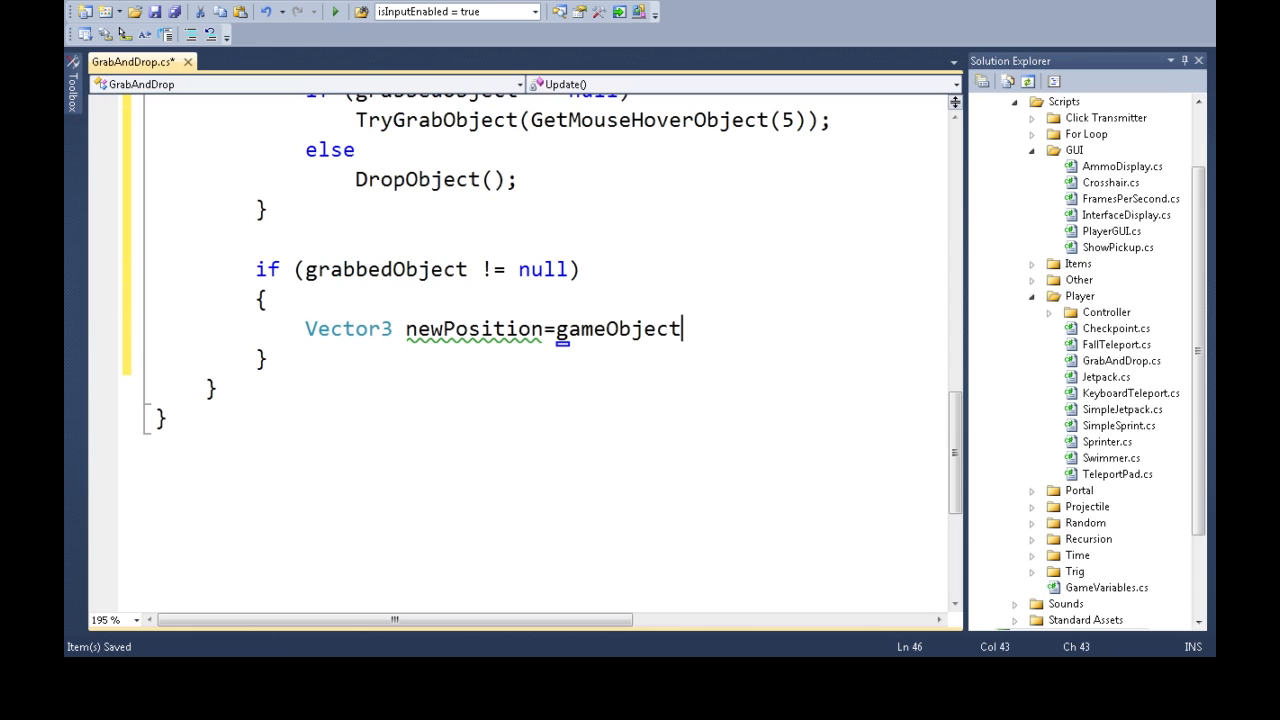
pyautogui.write('.transform.position')
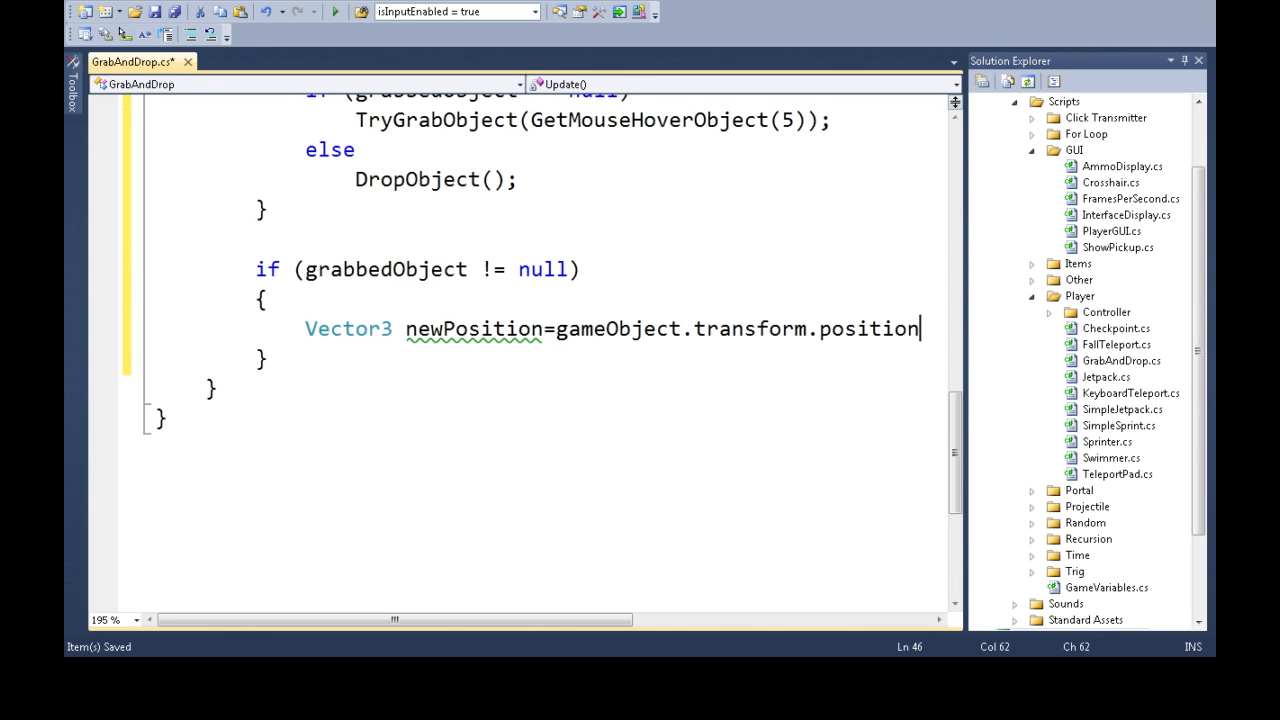
pyautogui.write('+C')
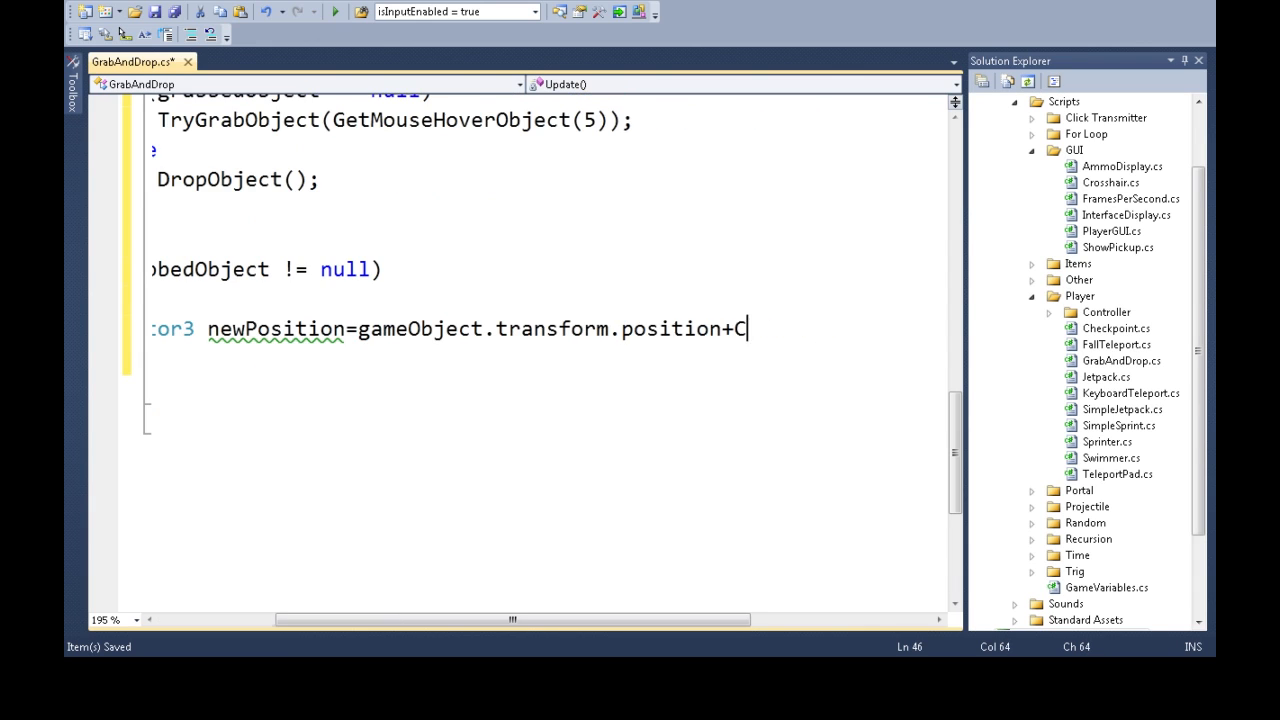
pyautogui.write('amera.main.tr')
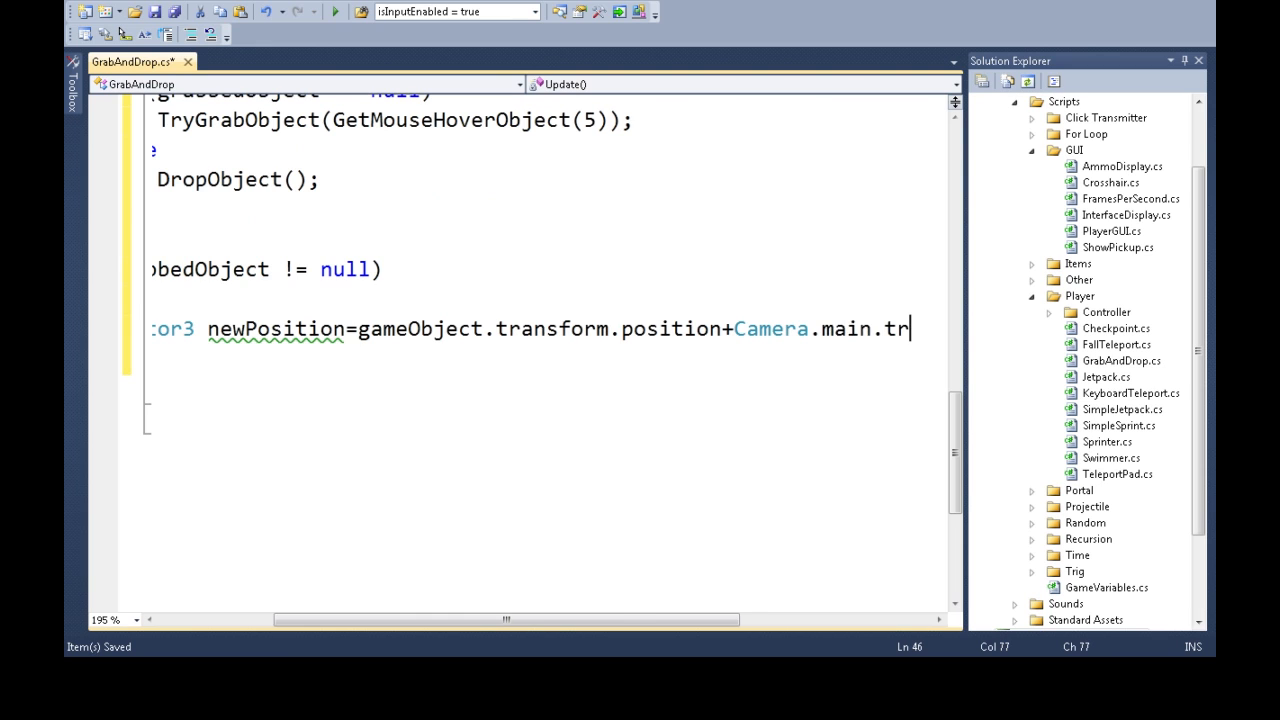
pyautogui.write('ansform.forward*')
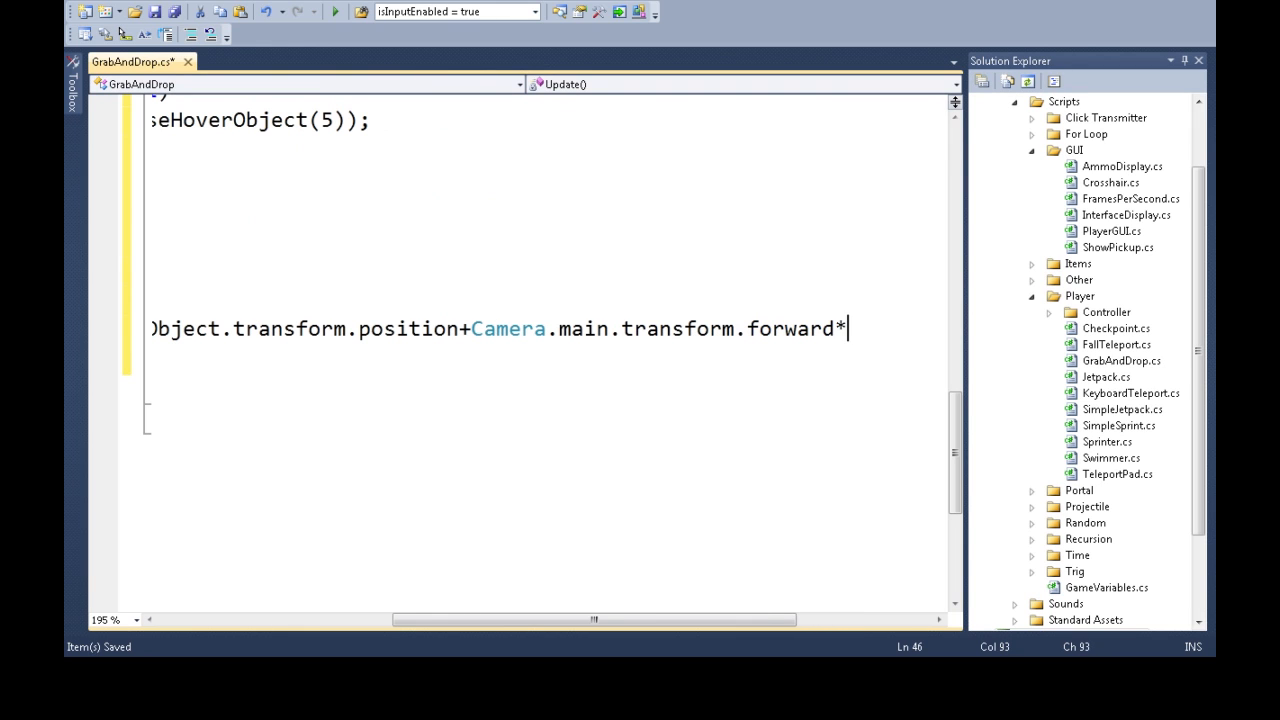
pyautogui.write('gra')
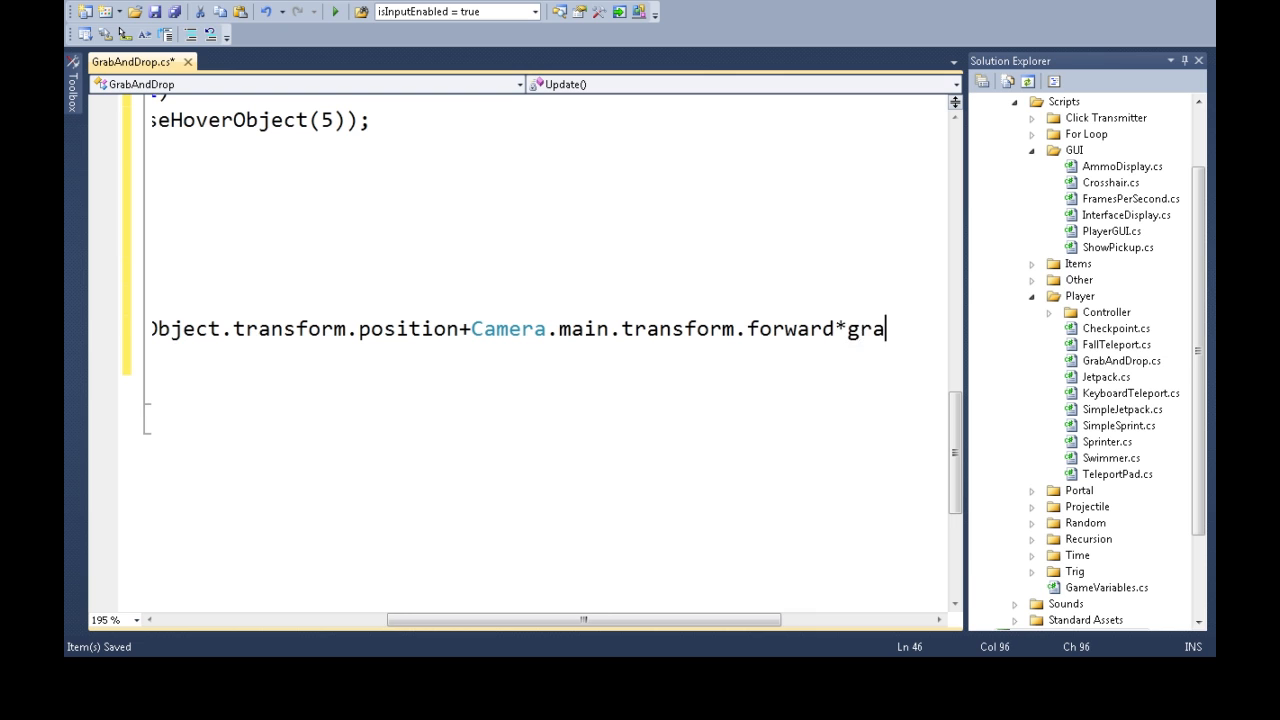
pyautogui.write('bbedObjectSize;')
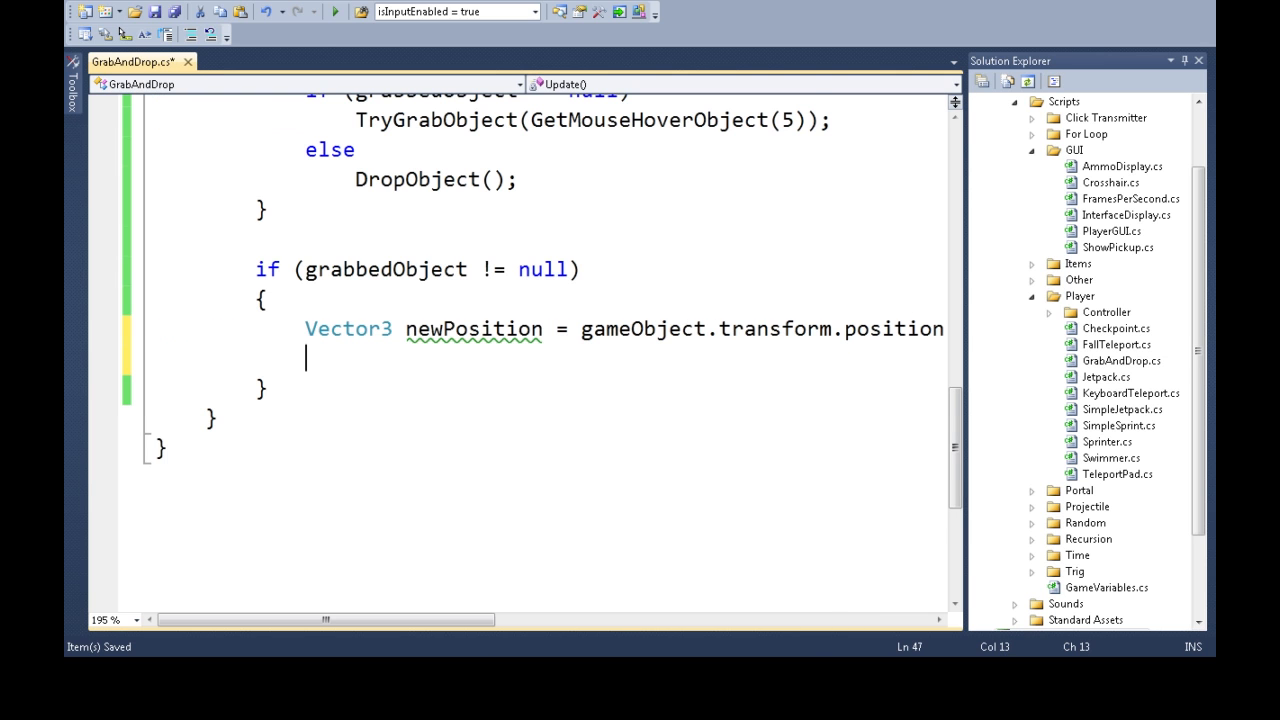
# Assign grabbedObject.transform.position = newPosition and return to the Unity editor.
pyautogui.write('grabb')
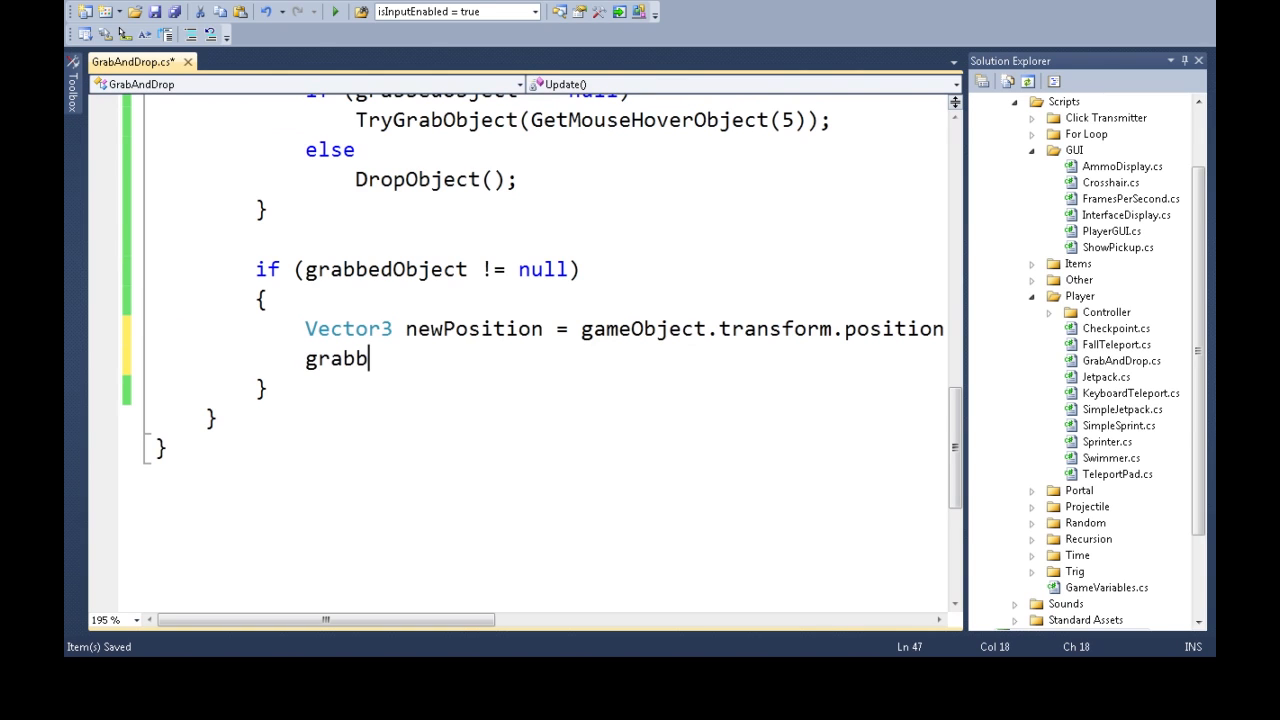
pyautogui.write('edObject.transform.')
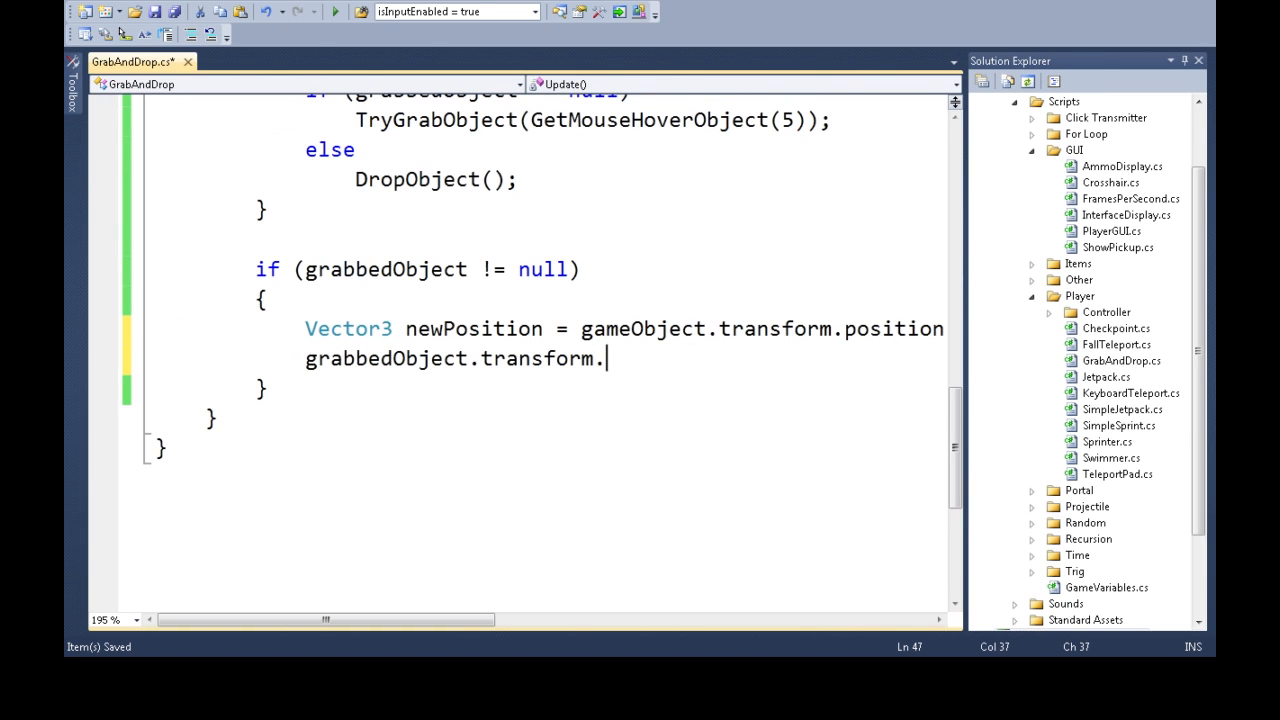
pyautogui.write('position')
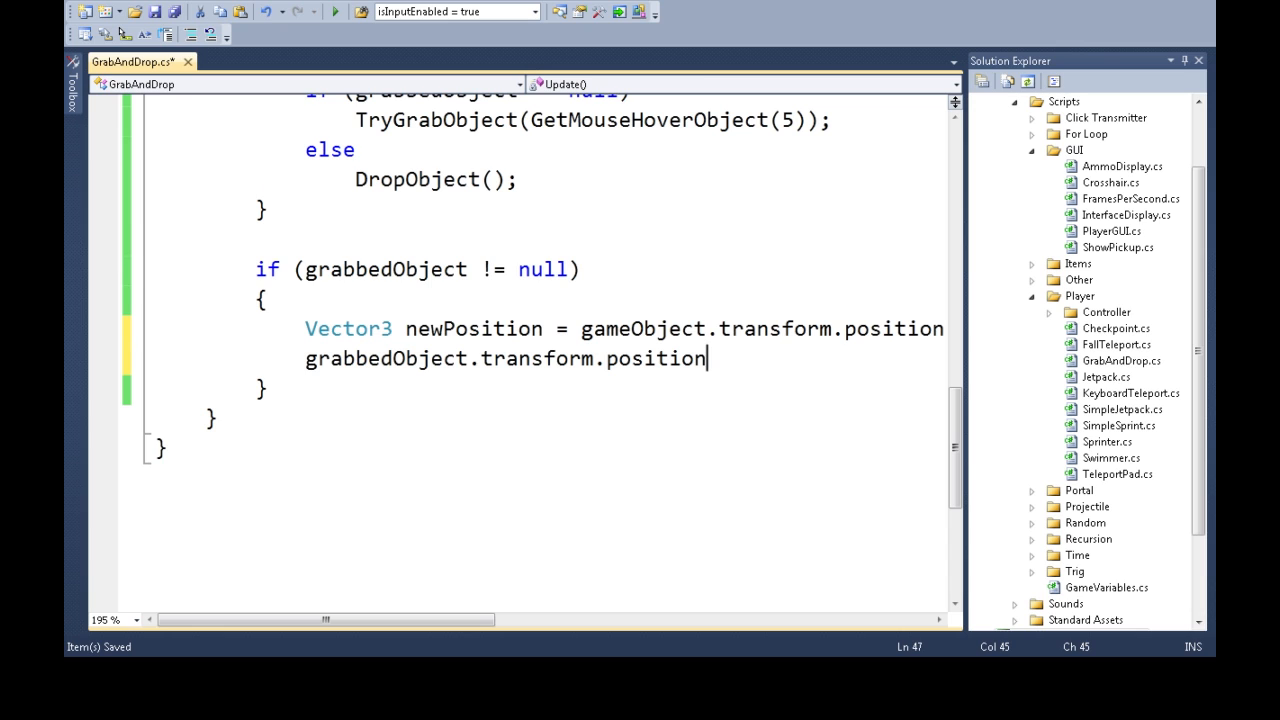
pyautogui.write('= newPosition;')
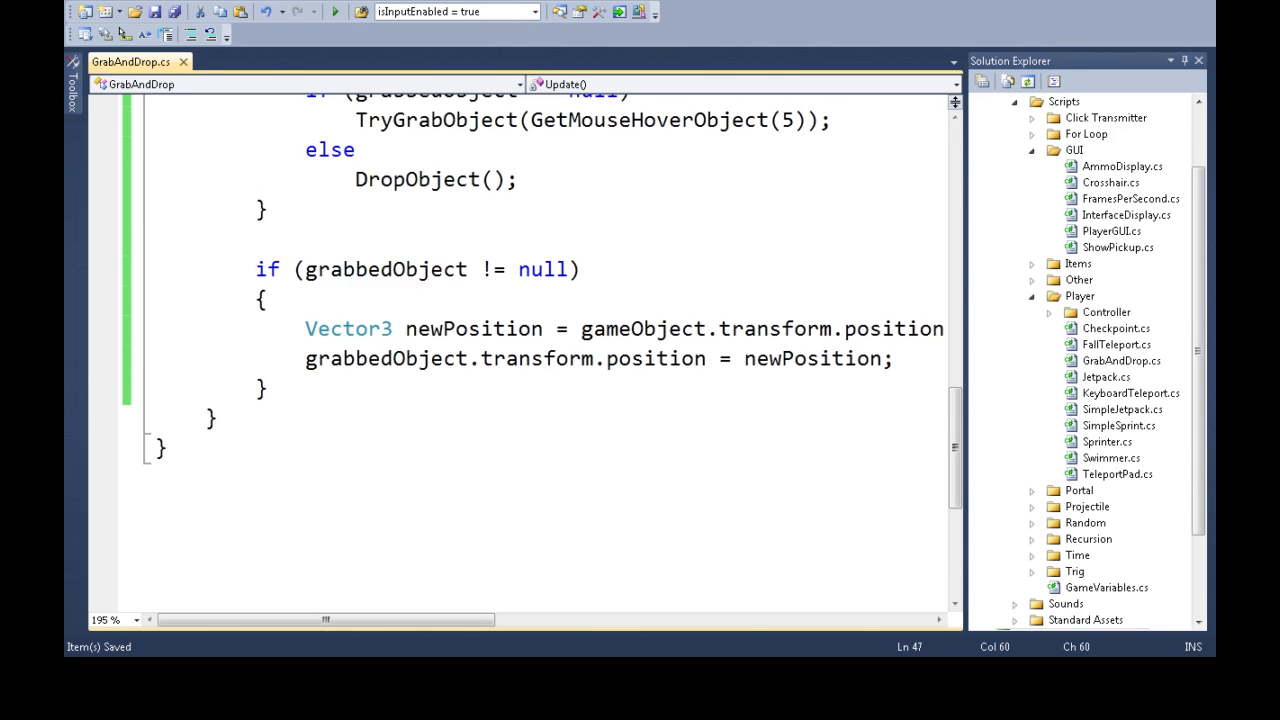
pyautogui.click(607, 14)
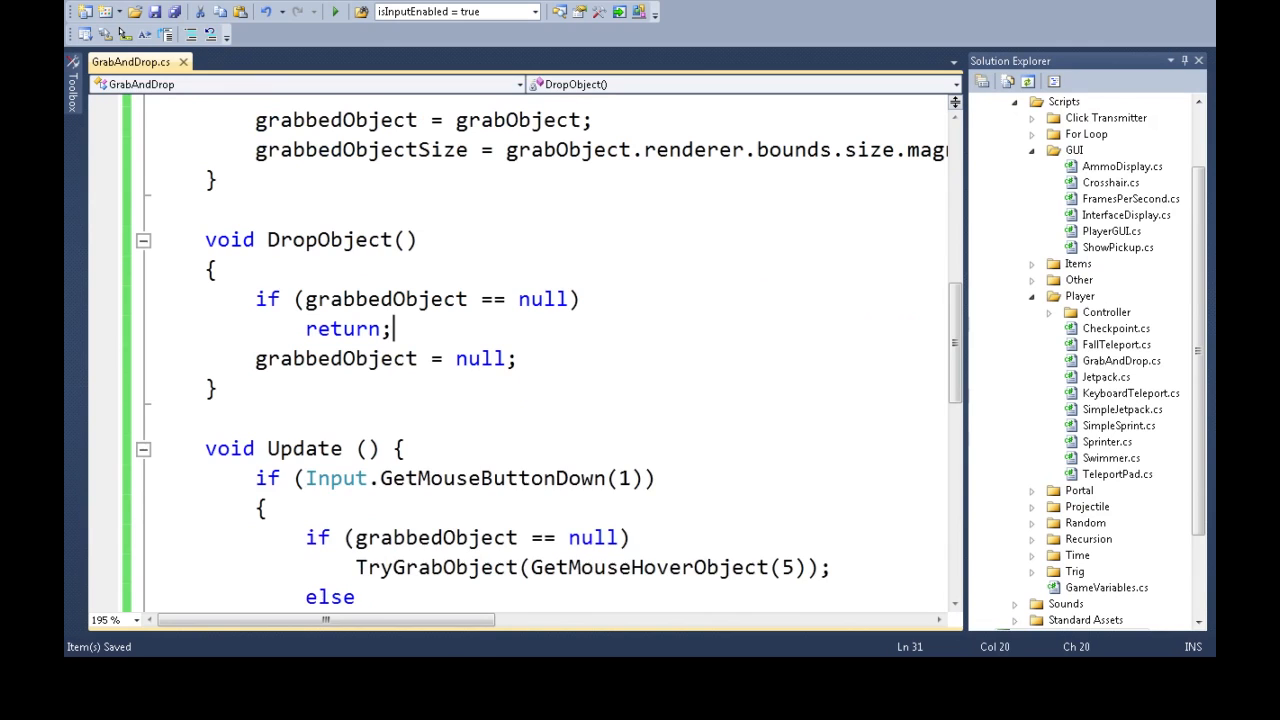
# In DropObject, when the object has a Rigidbody, set its velocity to Vector3.zero.
pyautogui.write('if (')
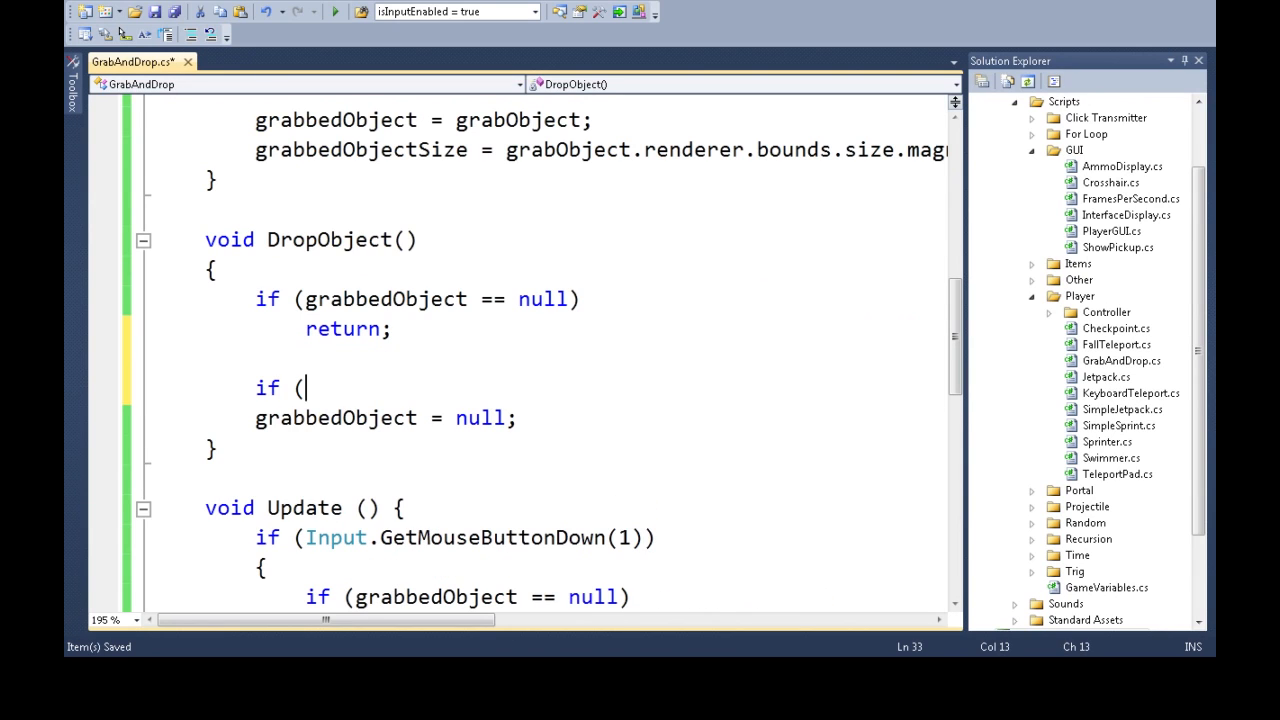
pyautogui.write('grabbedObject.getComponent<Rigidbody>')
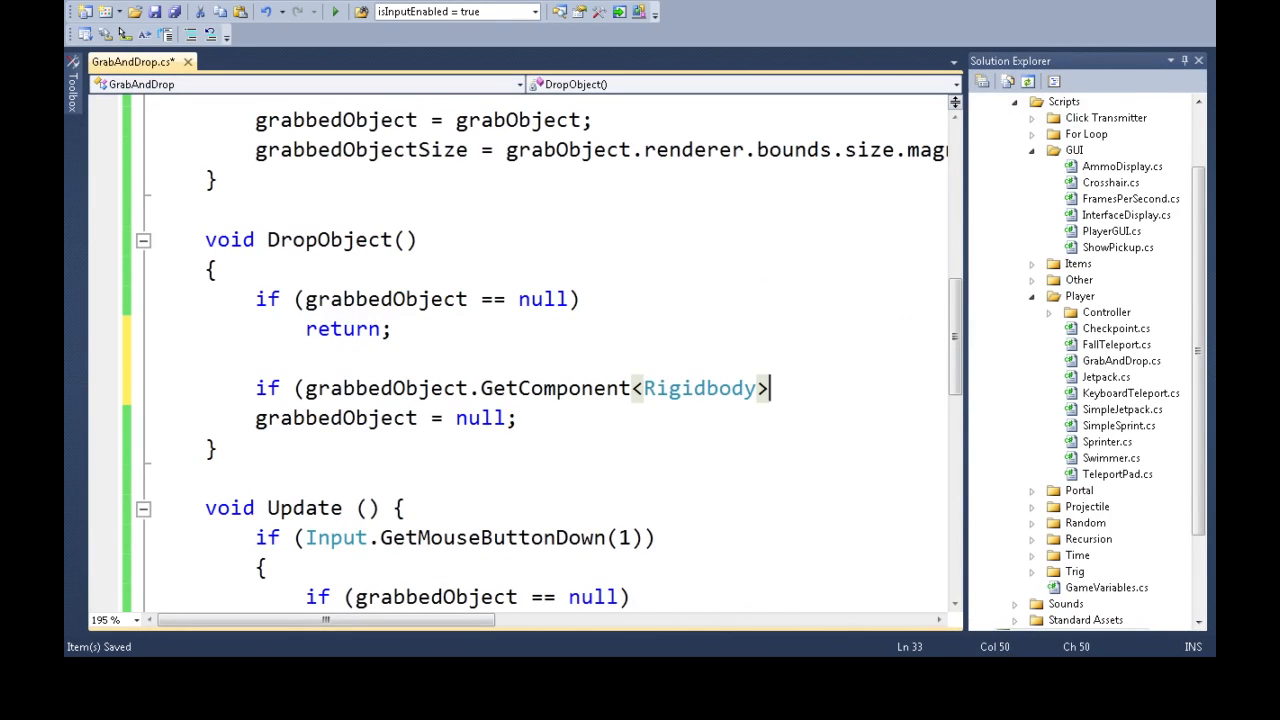
pyautogui.write('()!=null')
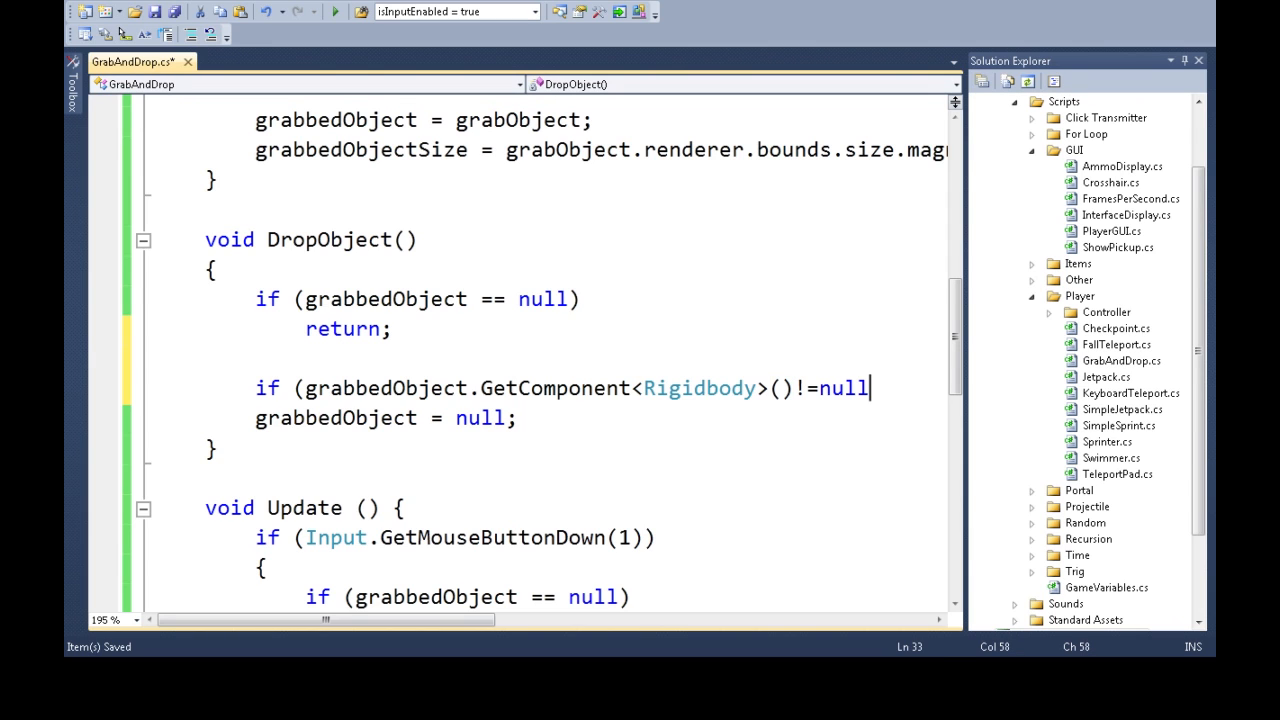
pyautogui.press('enter')
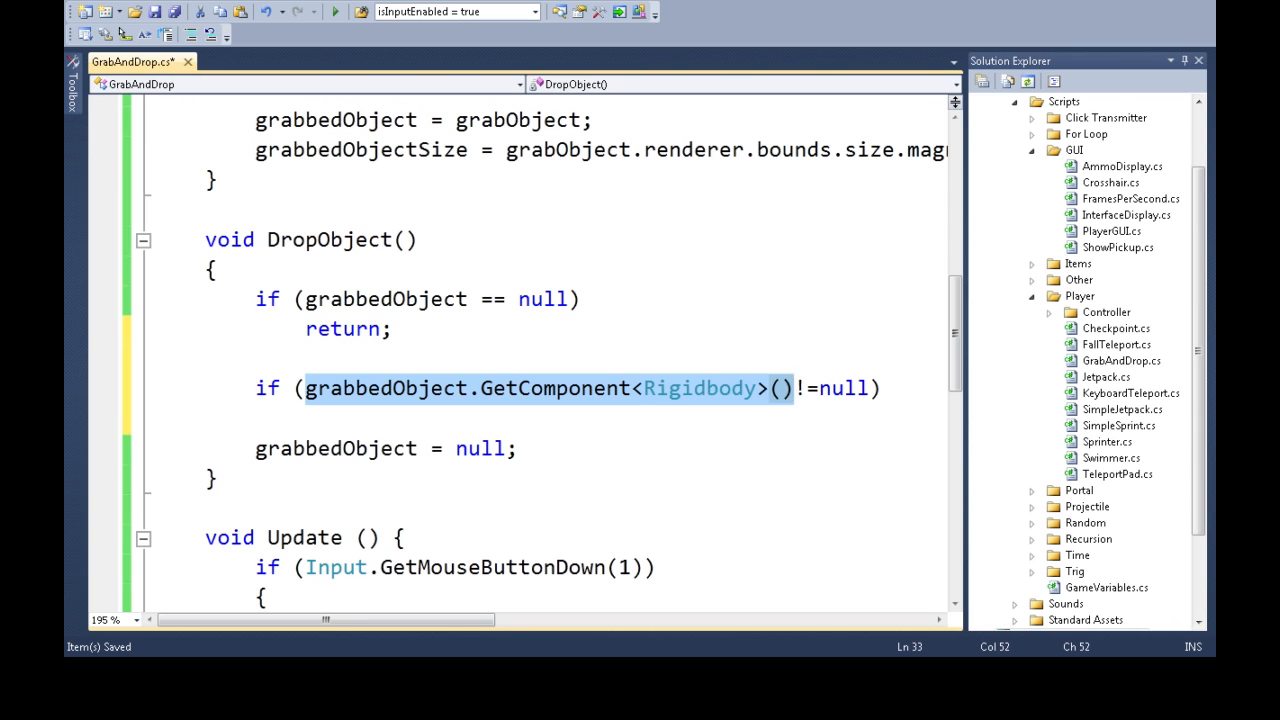
pyautogui.write('grabbedObject.GetComponent<Rigidbody>().ve')
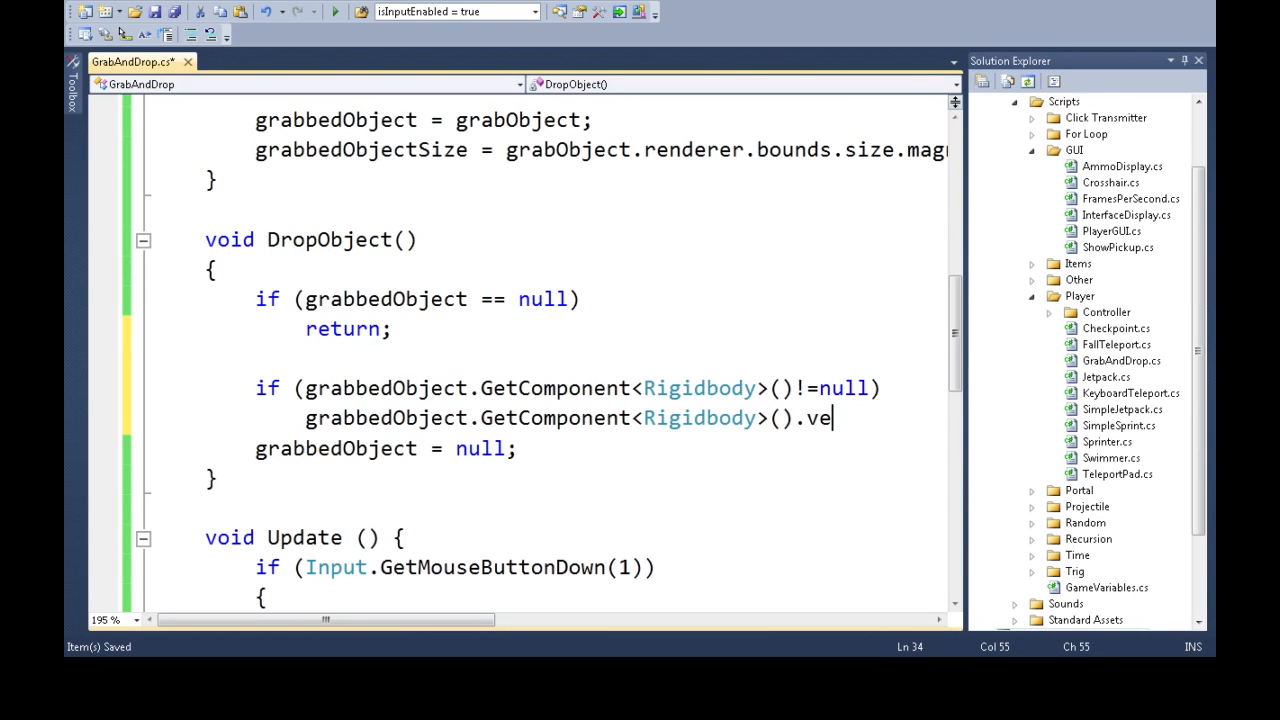
pyautogui.write('locity=vec')
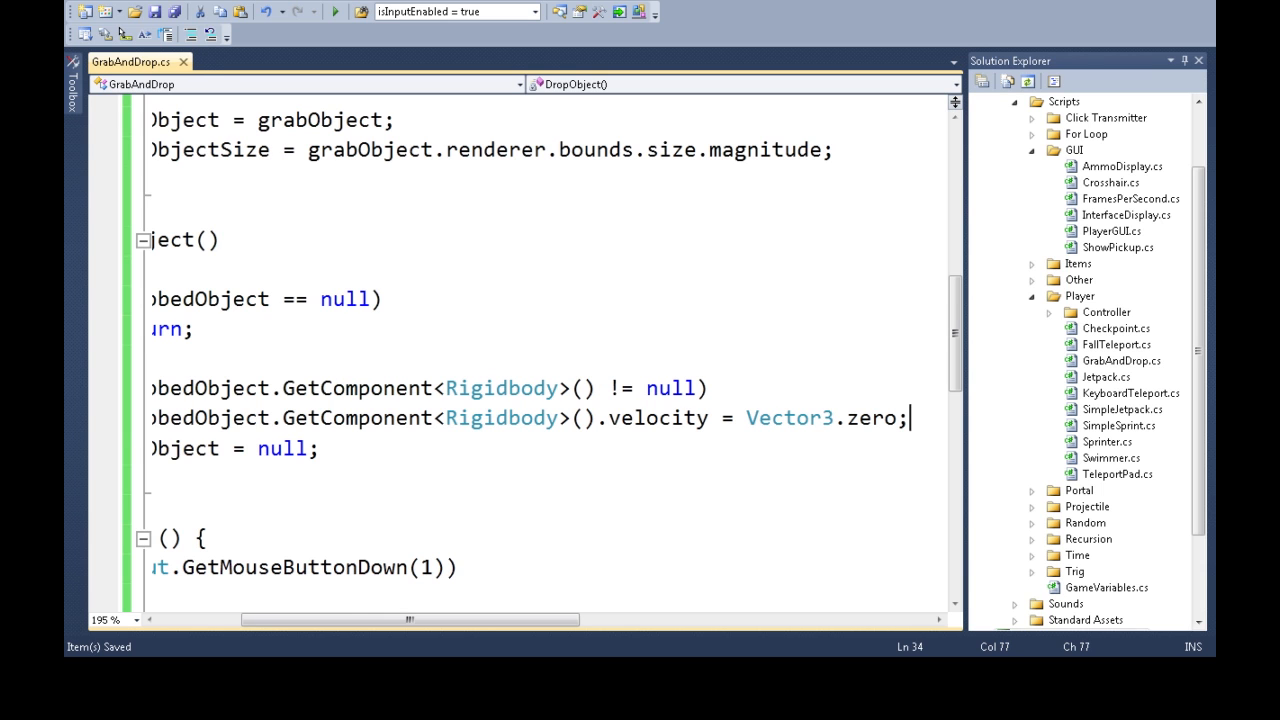
pyautogui.hscroll(-3)
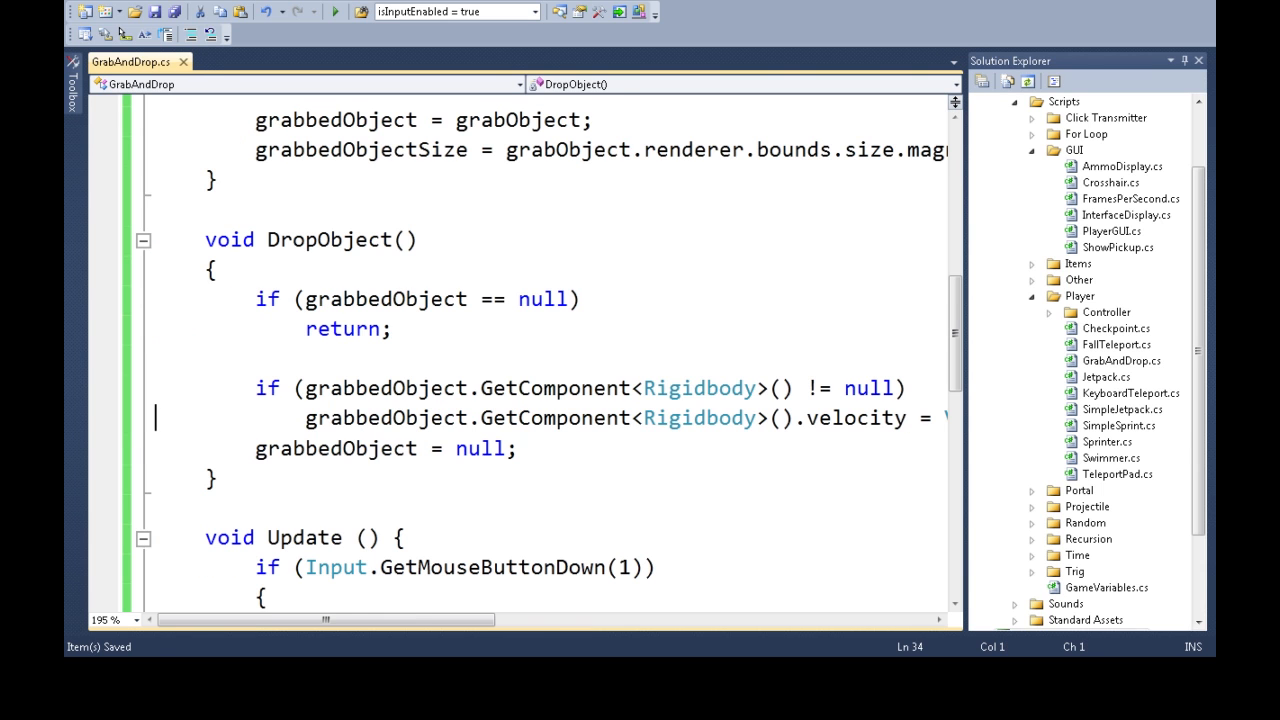
pyautogui.click(609, 14)
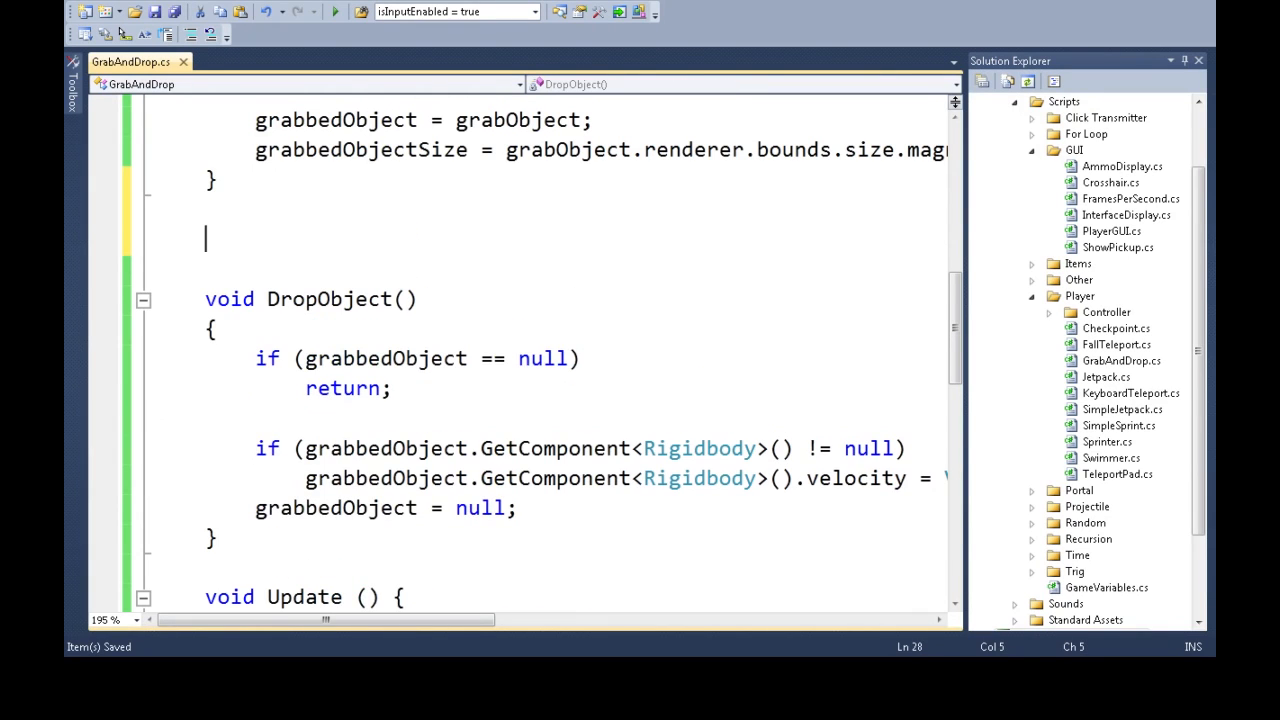
# Write bool CanGrab(GameObject candidate) returning candidate.GetComponent<Rigidbody>() != null.
pyautogui.write('bool CanGrab')
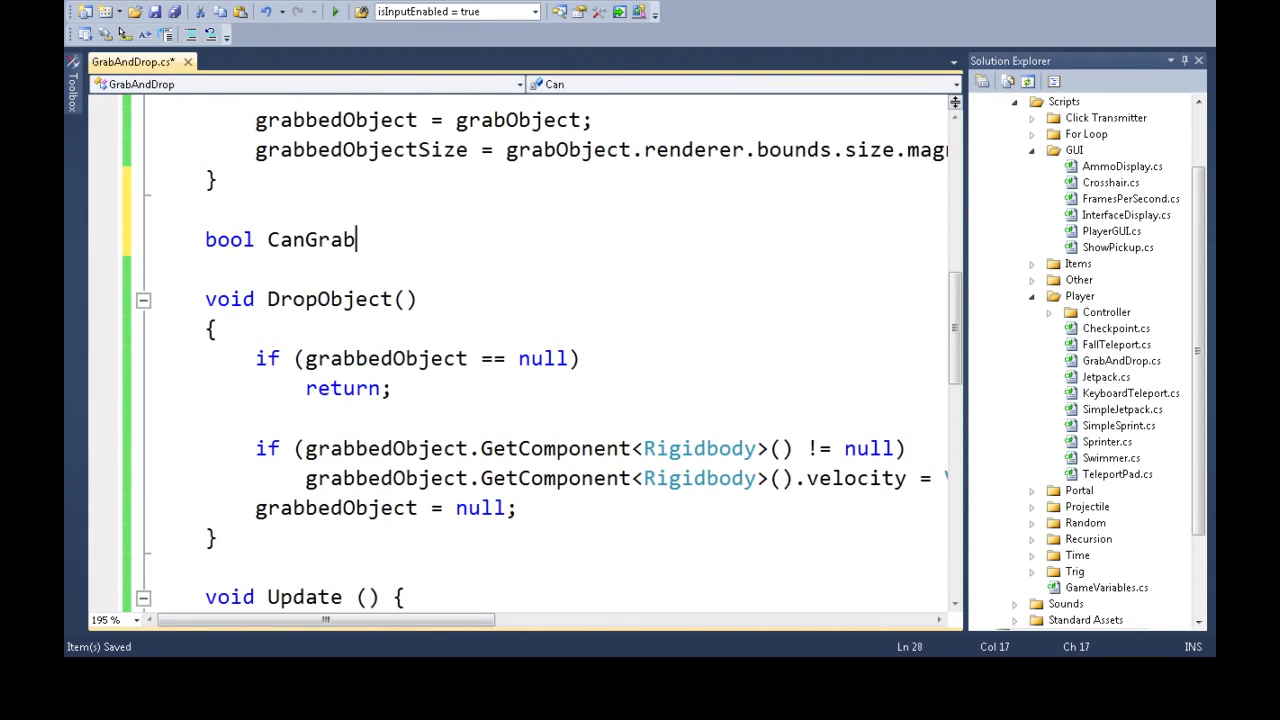
pyautogui.write('()')
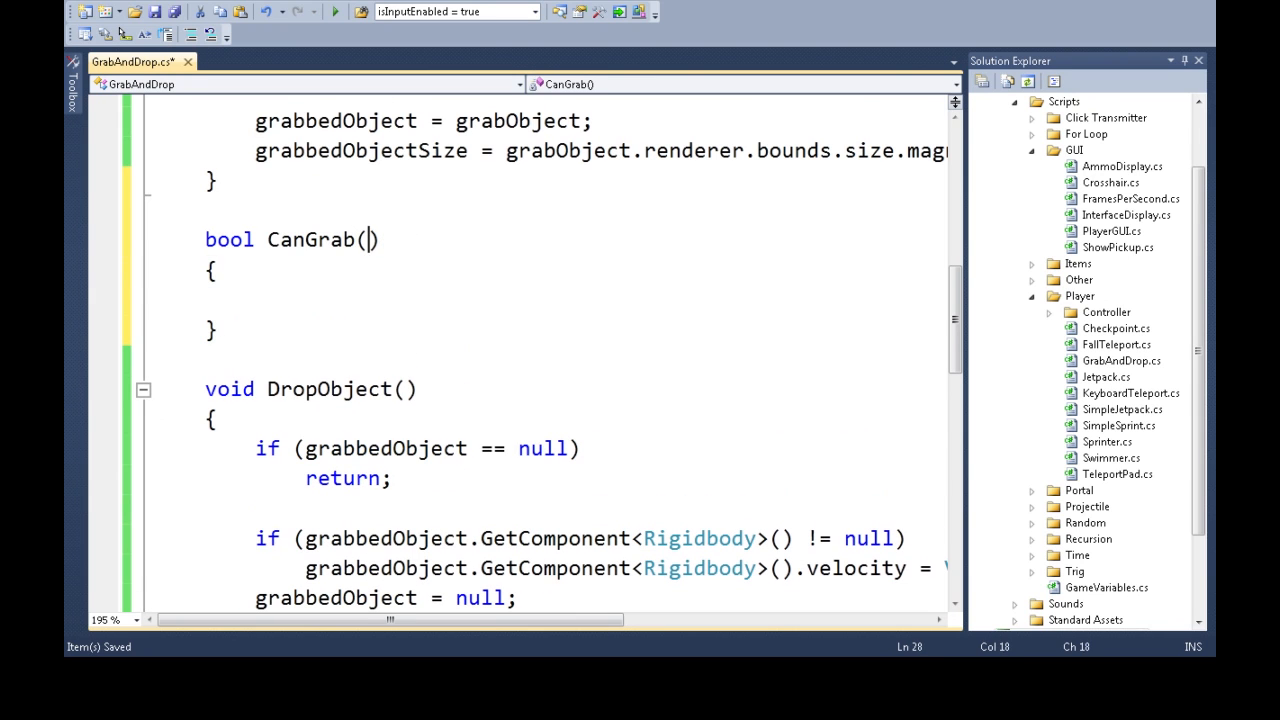
pyautogui.write('GameObject')
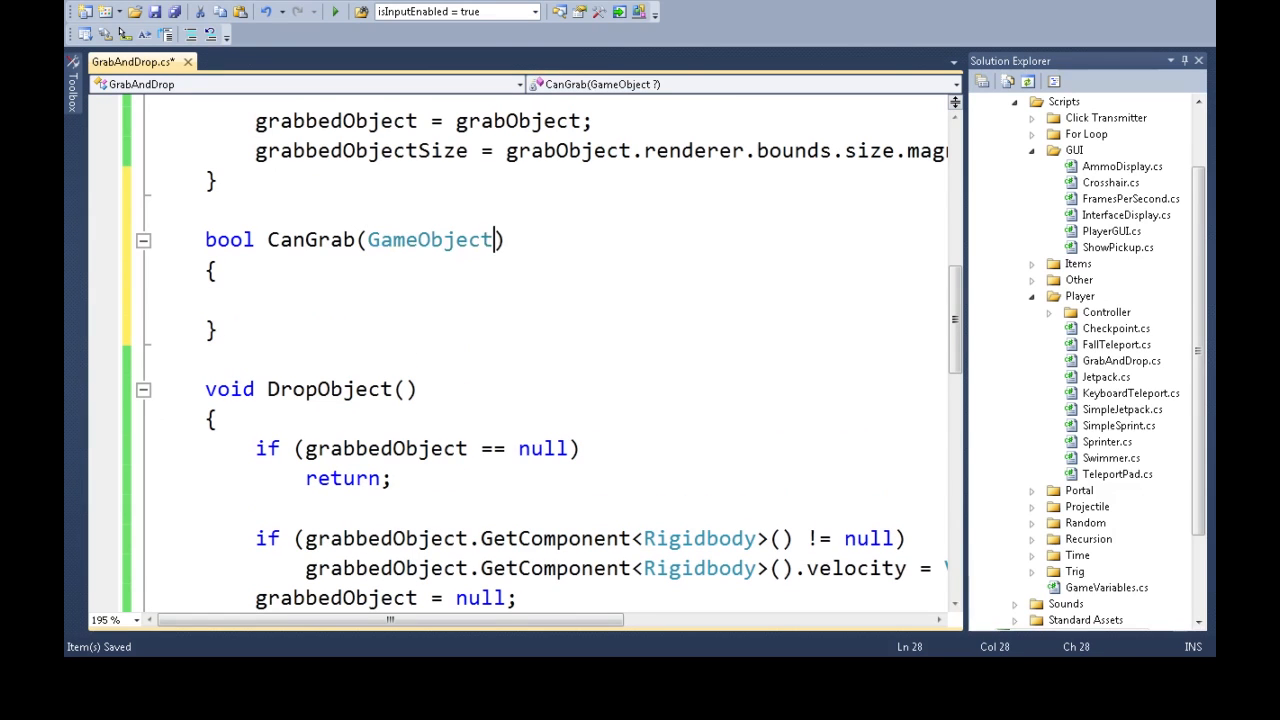
pyautogui.write('candidate')
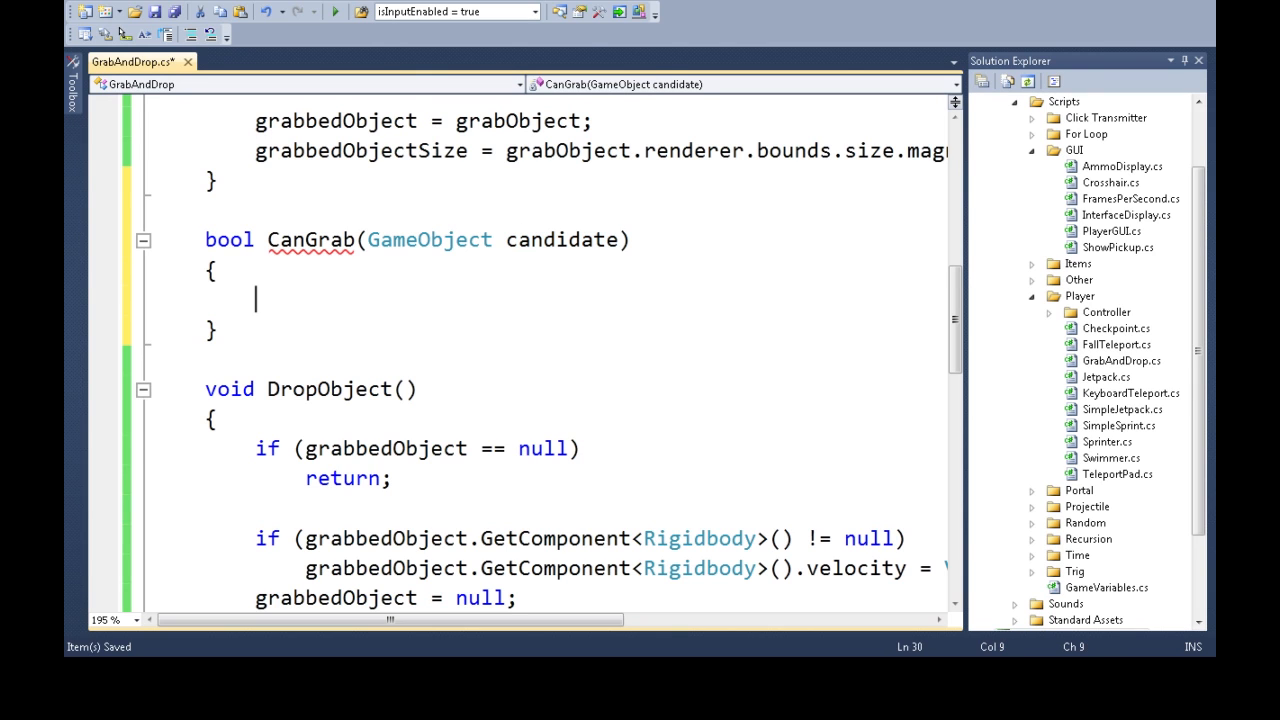
pyautogui.write('return candidate')
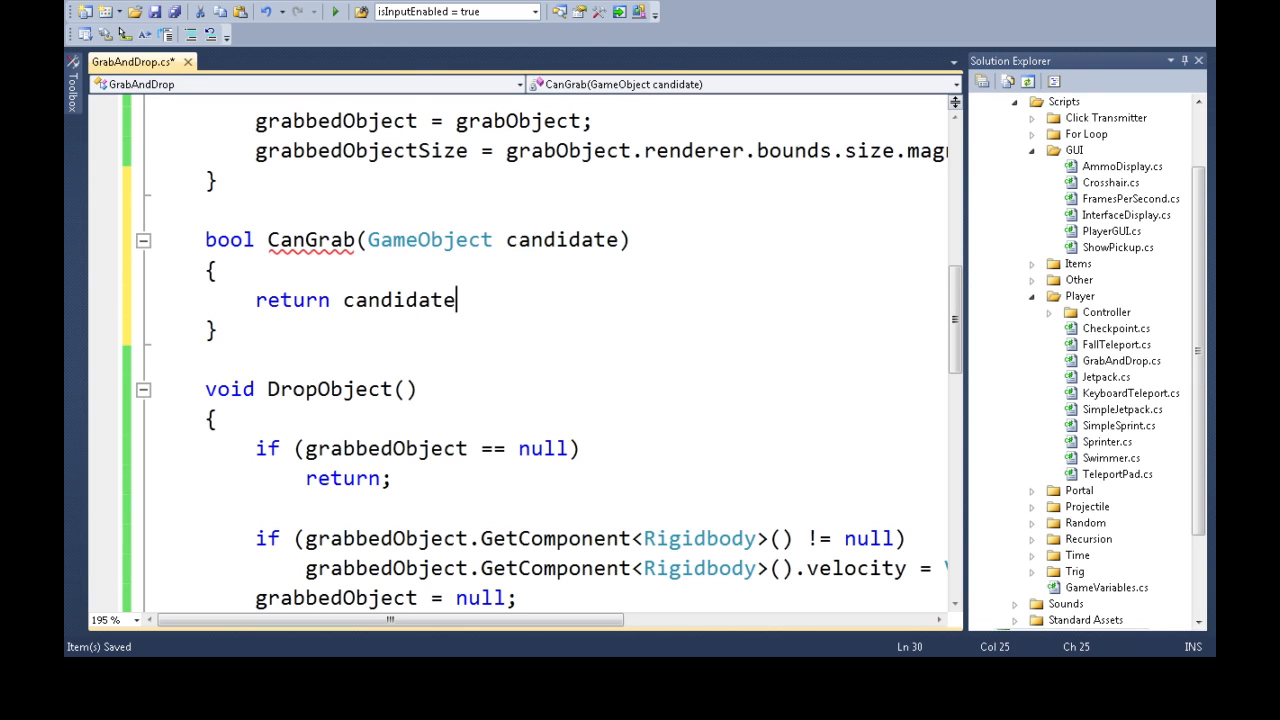
pyautogui.write('.GetComponent<rigi')
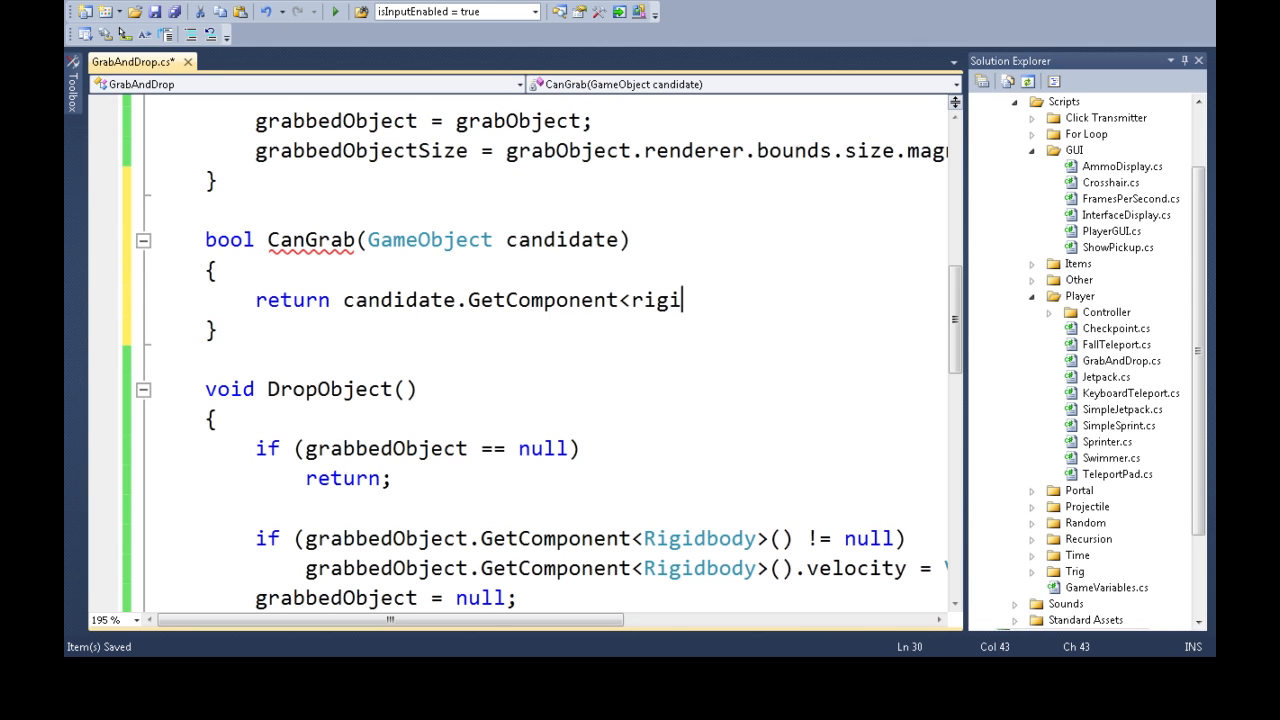
pyautogui.write('dbody>()')
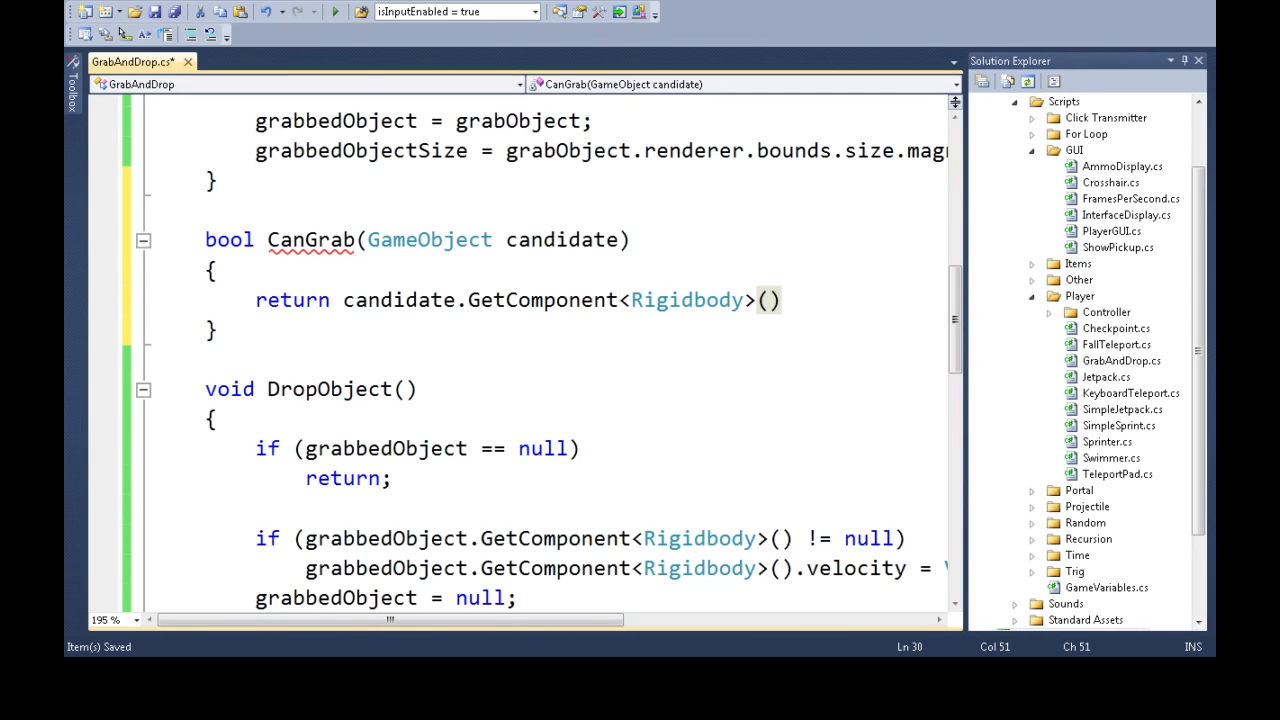
pyautogui.write('!= null;')
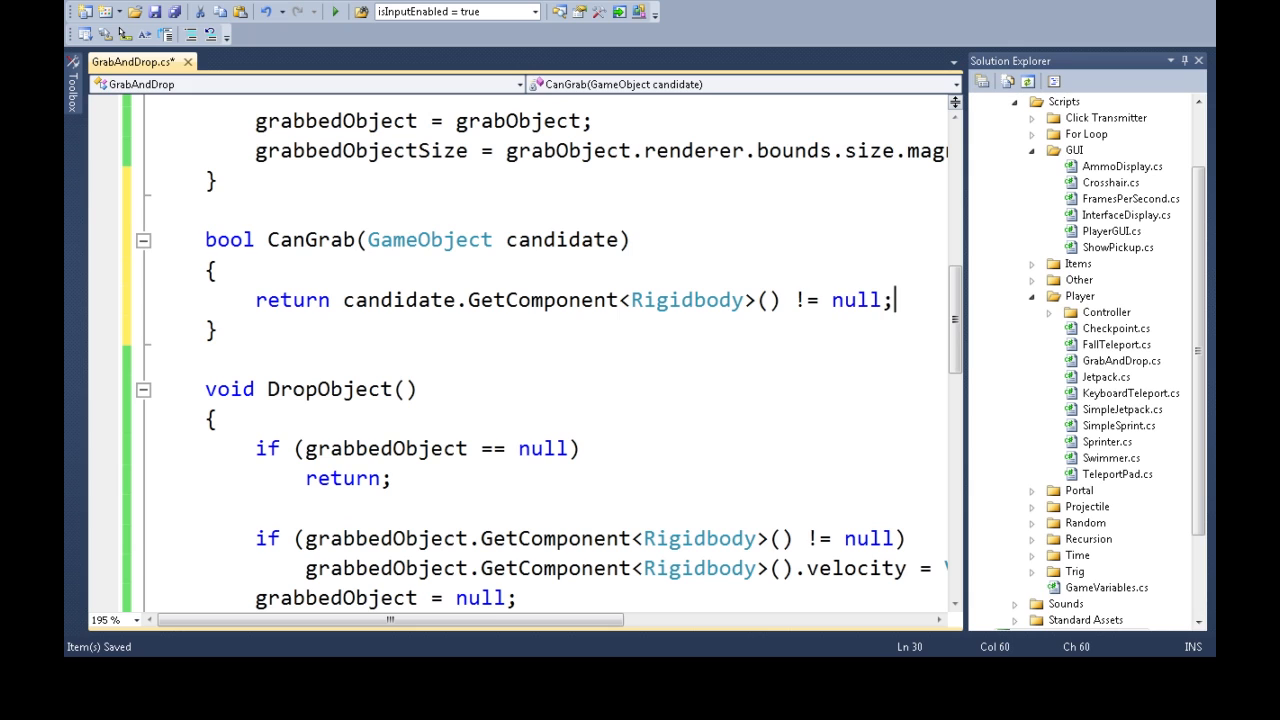
pyautogui.doubleClick(310, 239)
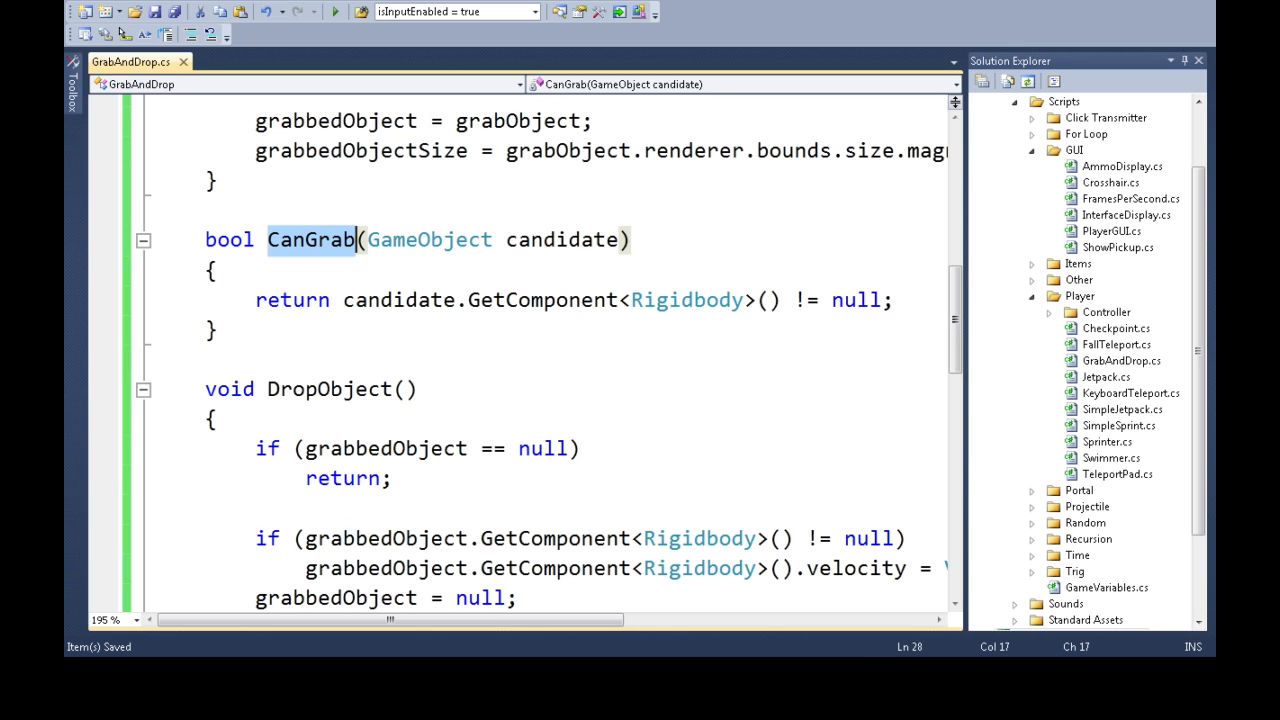
pyautogui.click(803, 300)
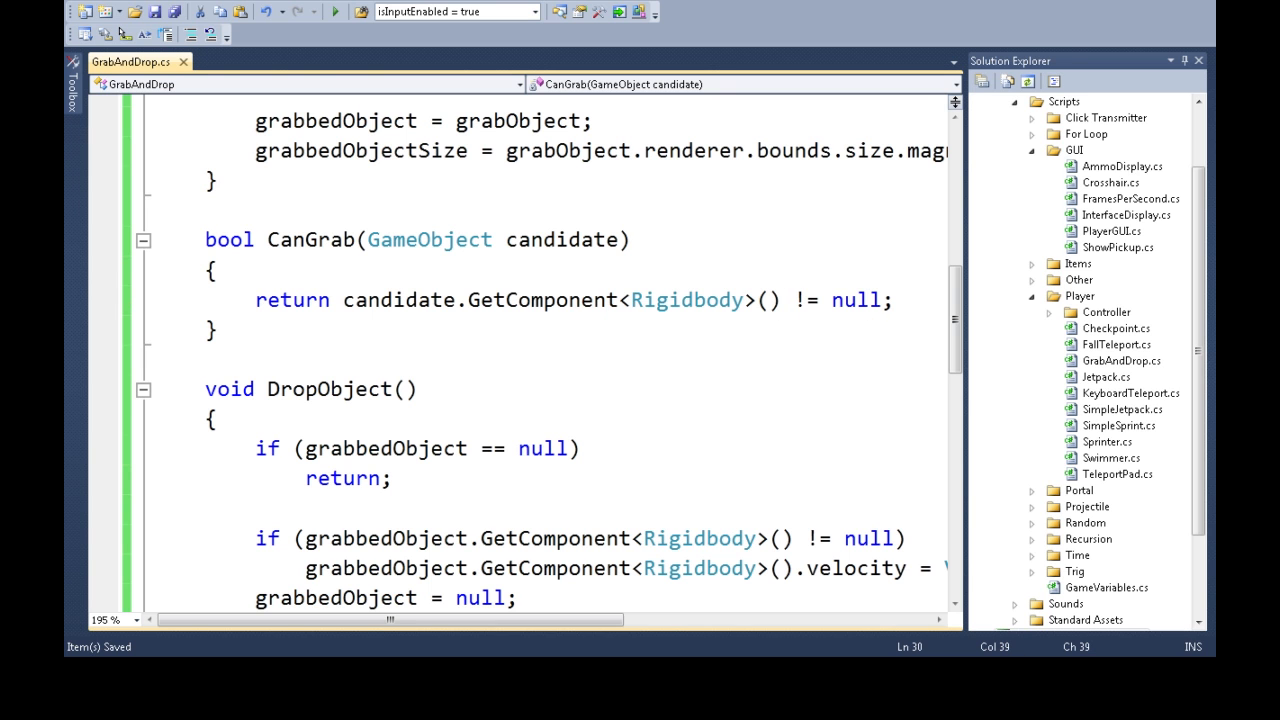
# Extend TryGrabObject's early return to grabObject == null || !CanGrab(grabObject).
pyautogui.scroll(-3)
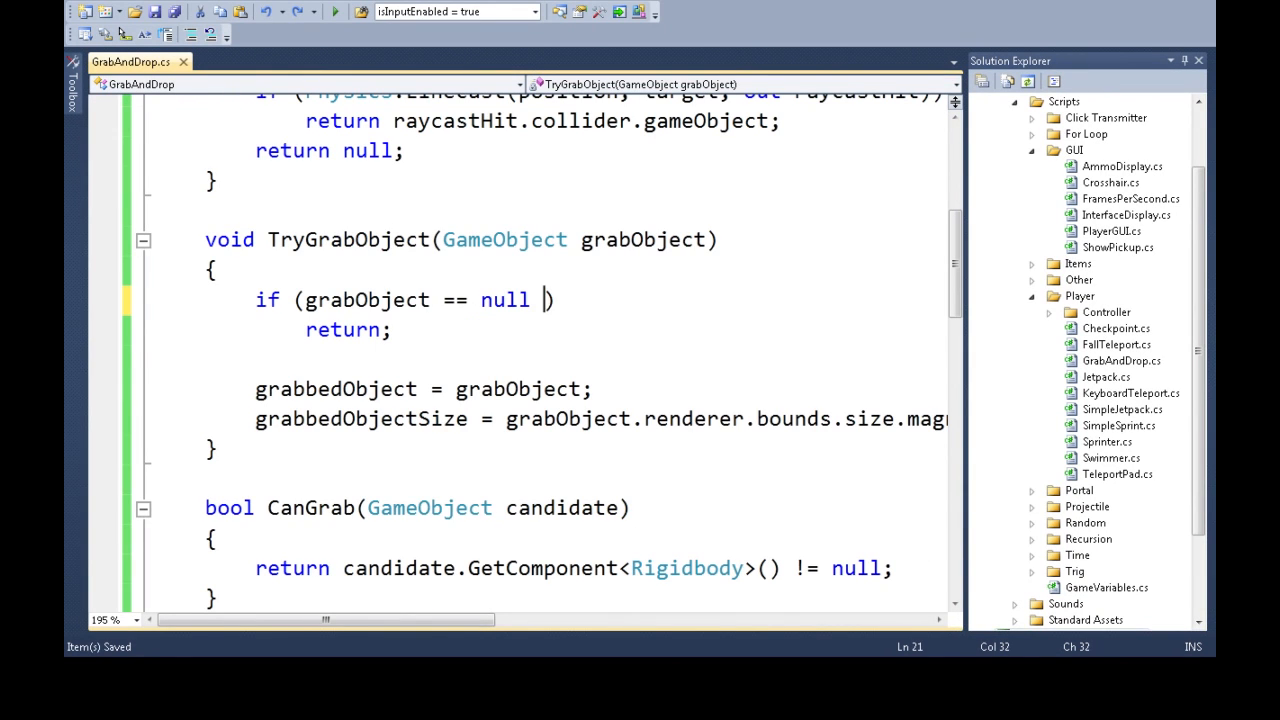
pyautogui.write('|| !canGrab(')
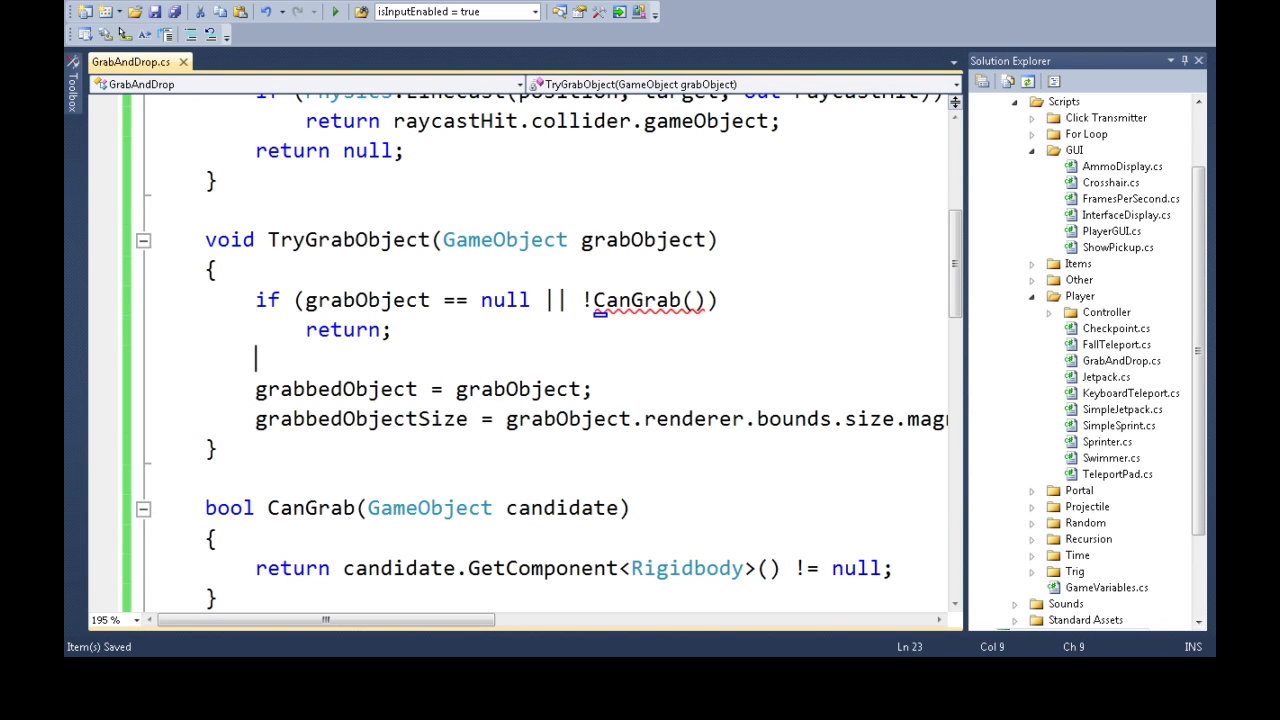
pyautogui.write('gra')
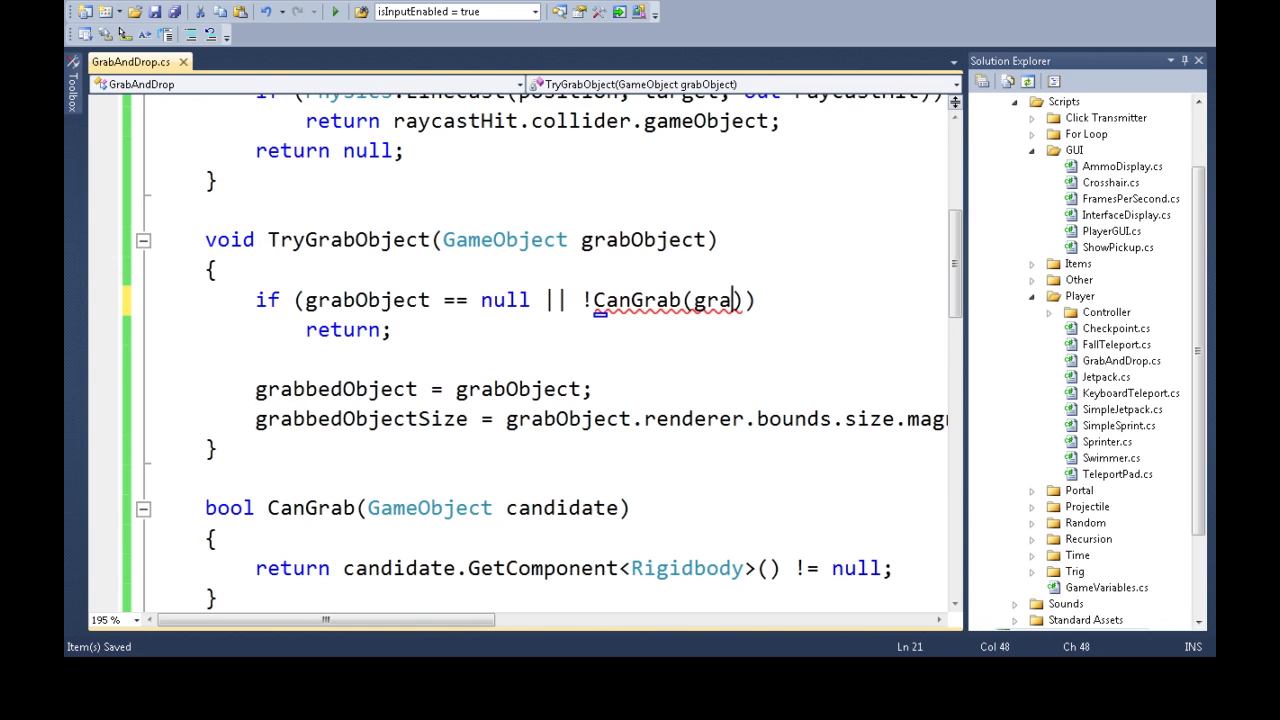
pyautogui.write('bObject')
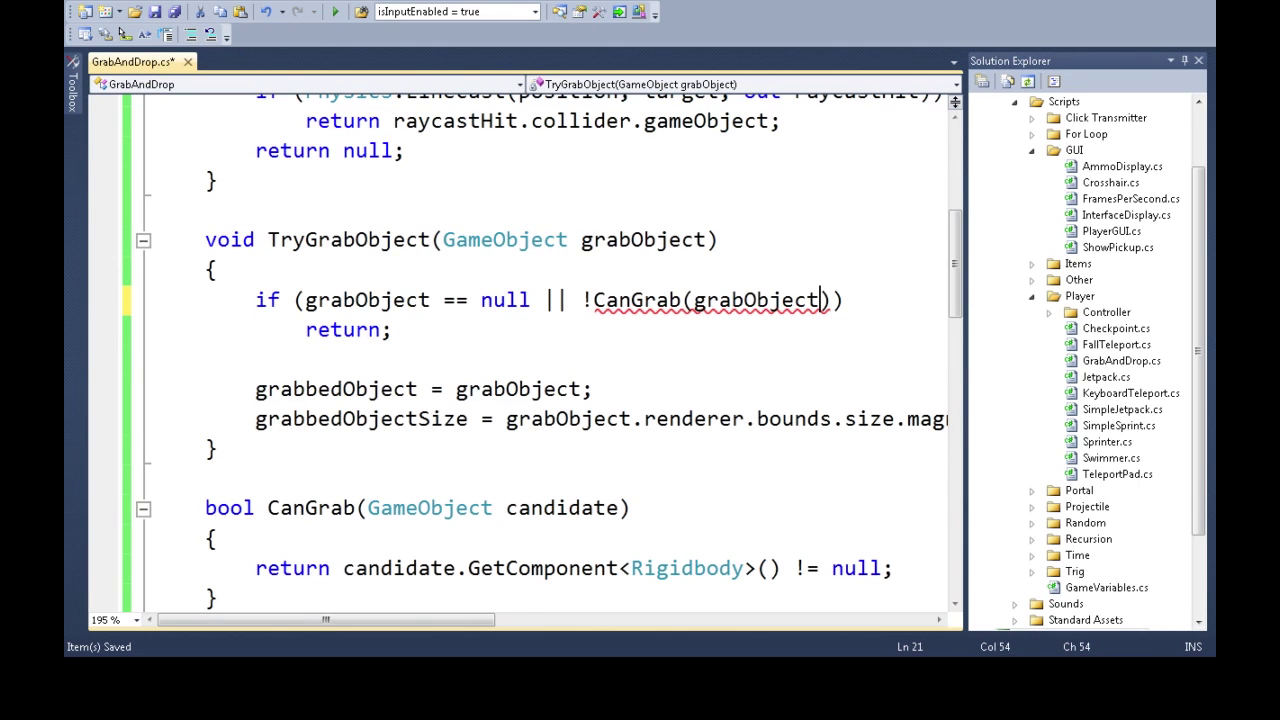
pyautogui.doubleClick(644, 239)
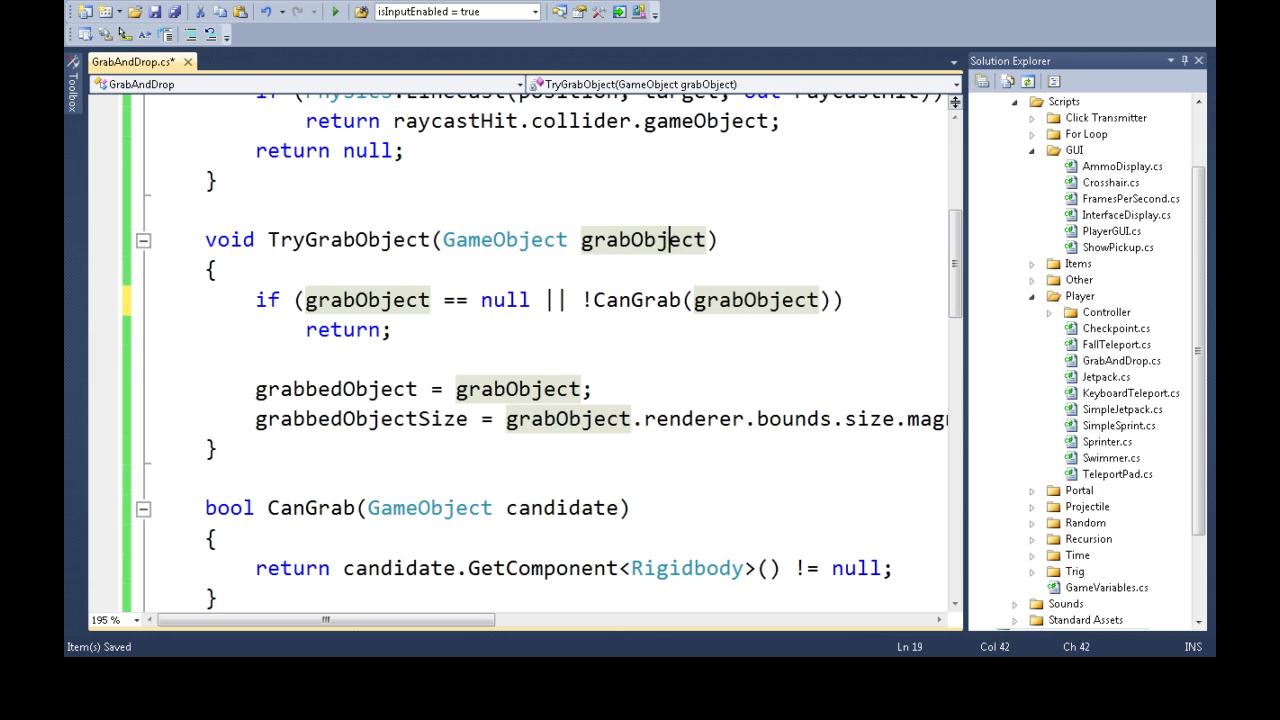